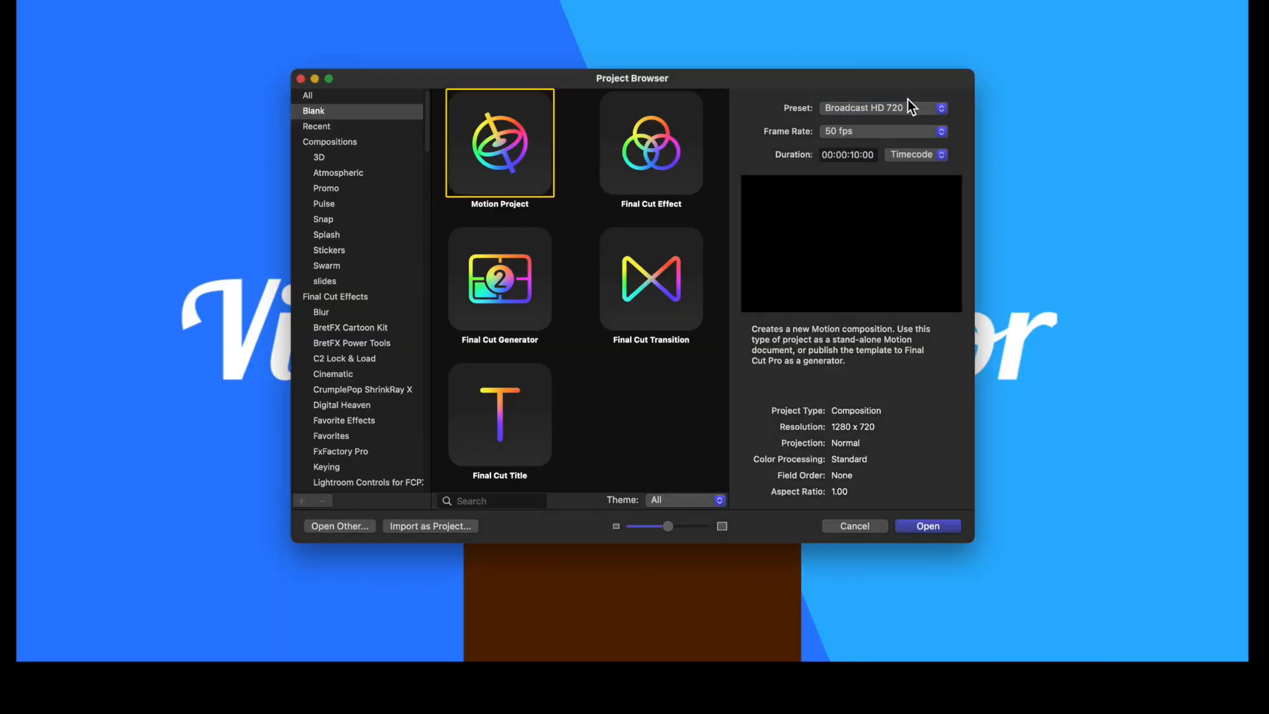
Create a new Final Cut Title project at the Broadcast HD 1080 PAL preset.
left_click(881, 108)
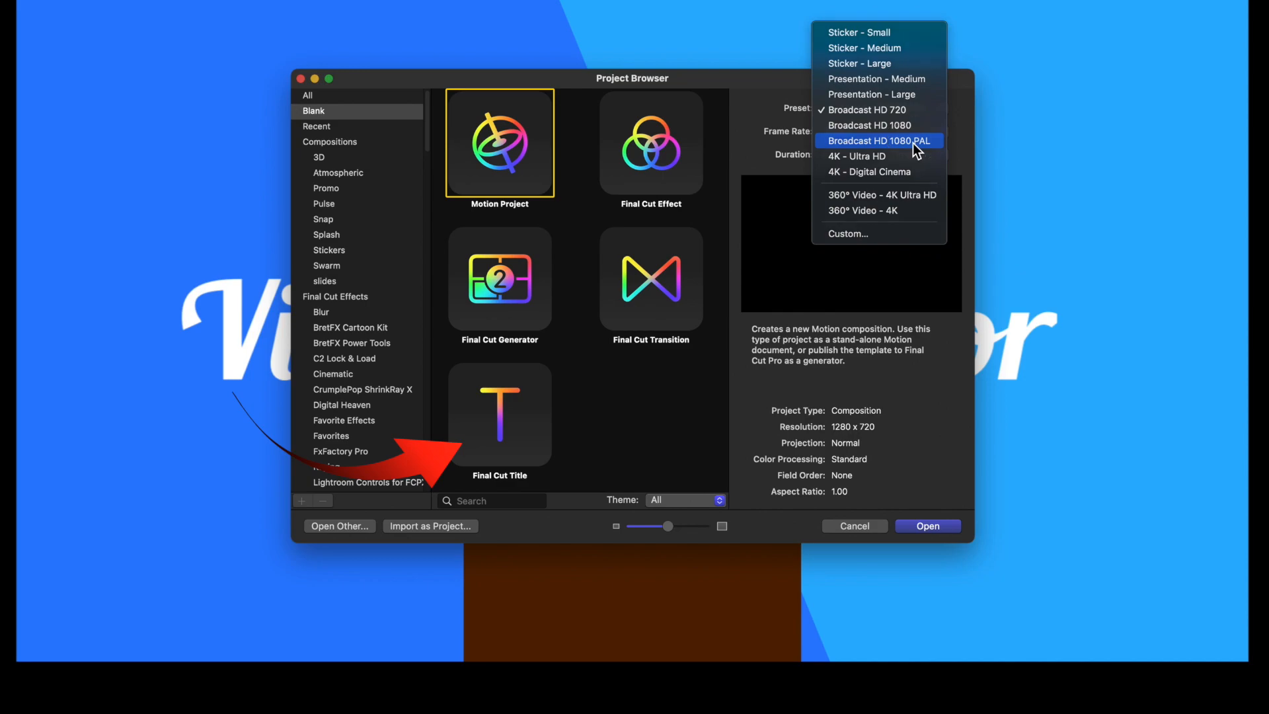
left_click(878, 141)
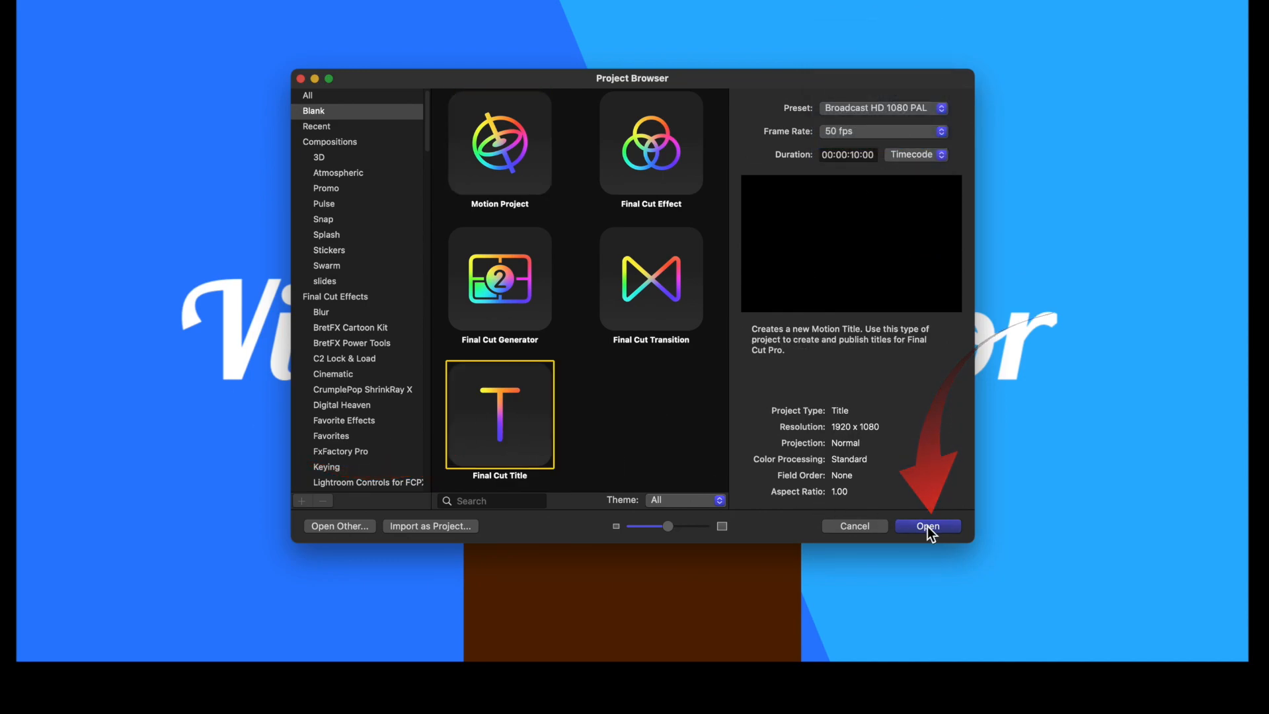
left_click(927, 526)
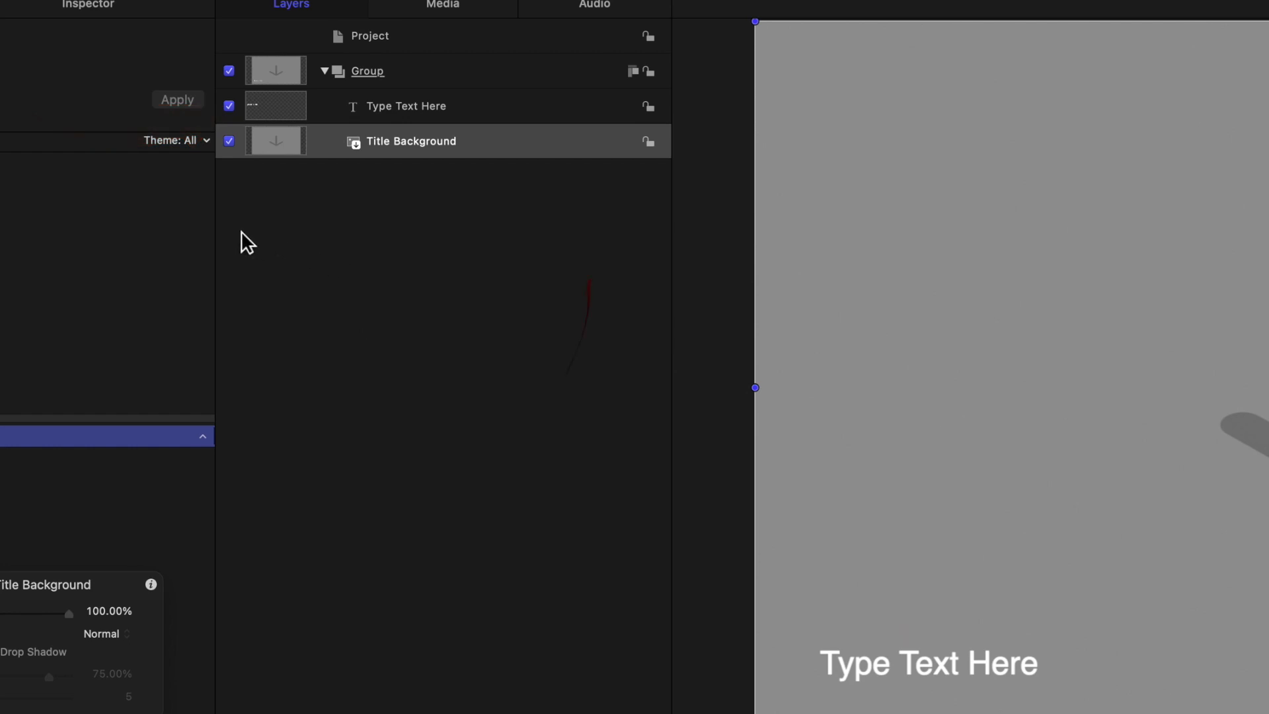
Delete the Title Background layer and rename the group to 'Text Group'.
left_click(411, 142)
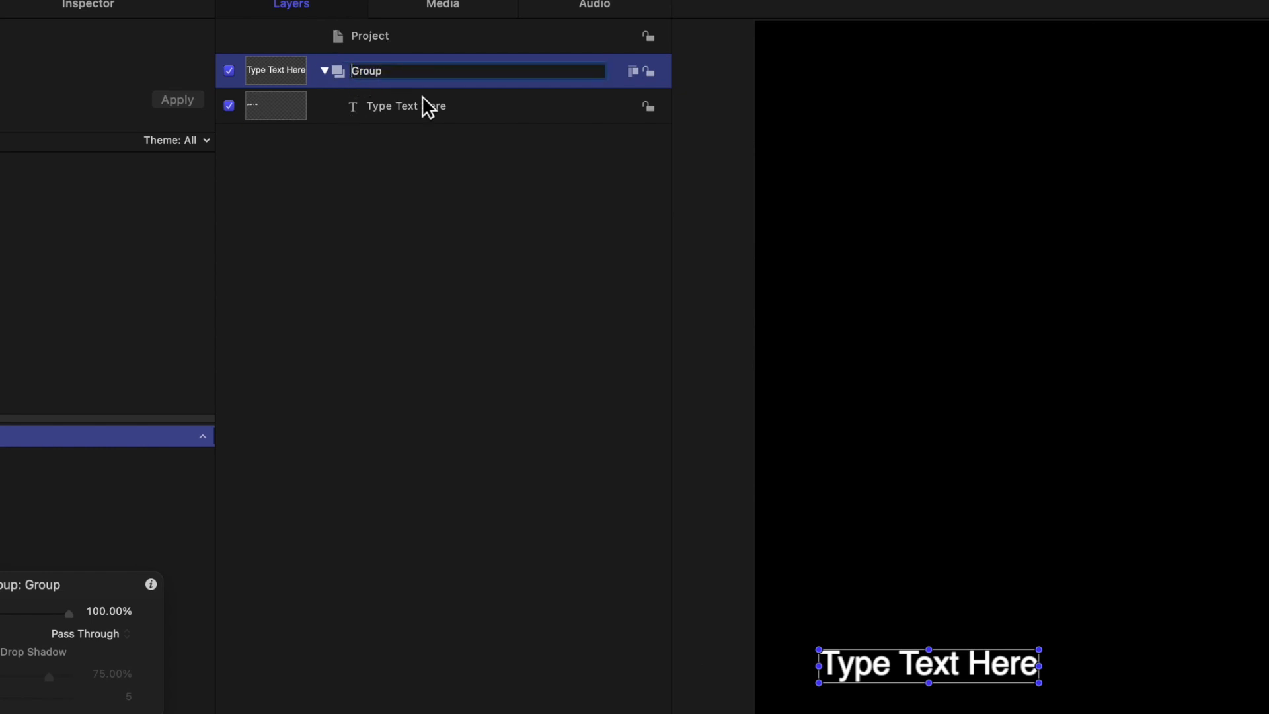
type("Text")
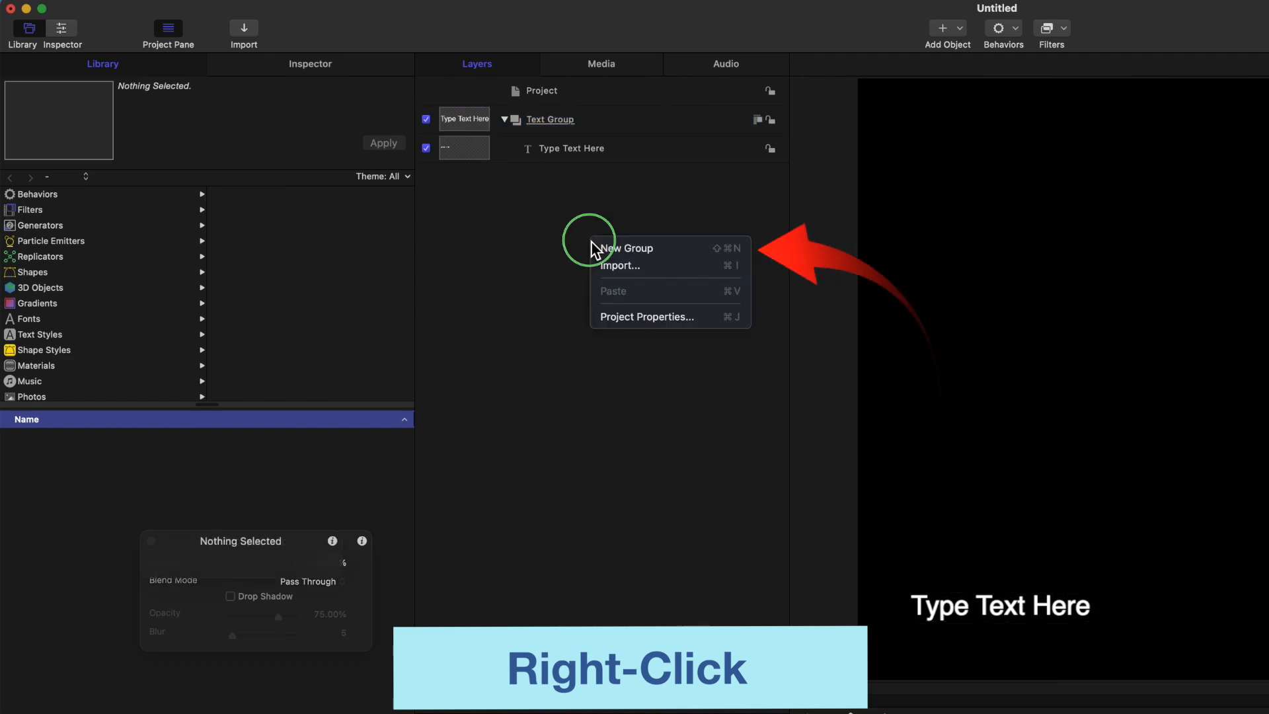
Add a new empty group in the Layers list and begin renaming it.
left_click(627, 248)
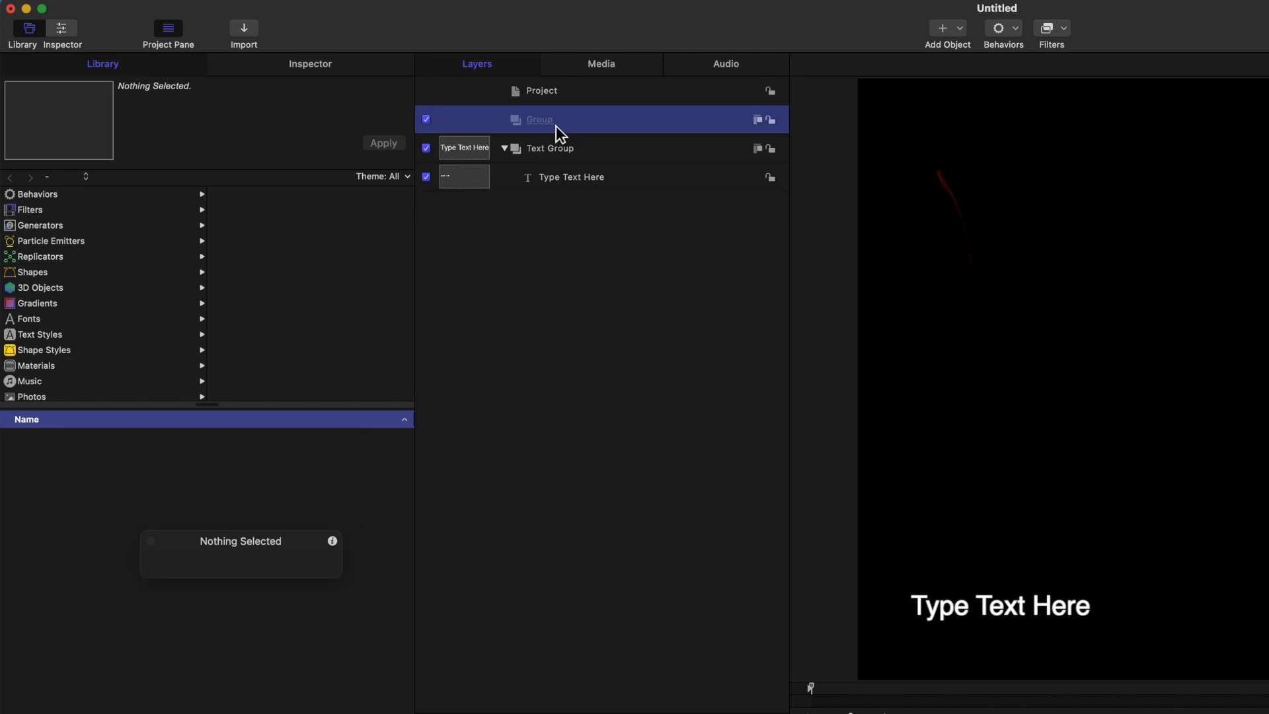
double_click(540, 119)
type("Rectangle ")
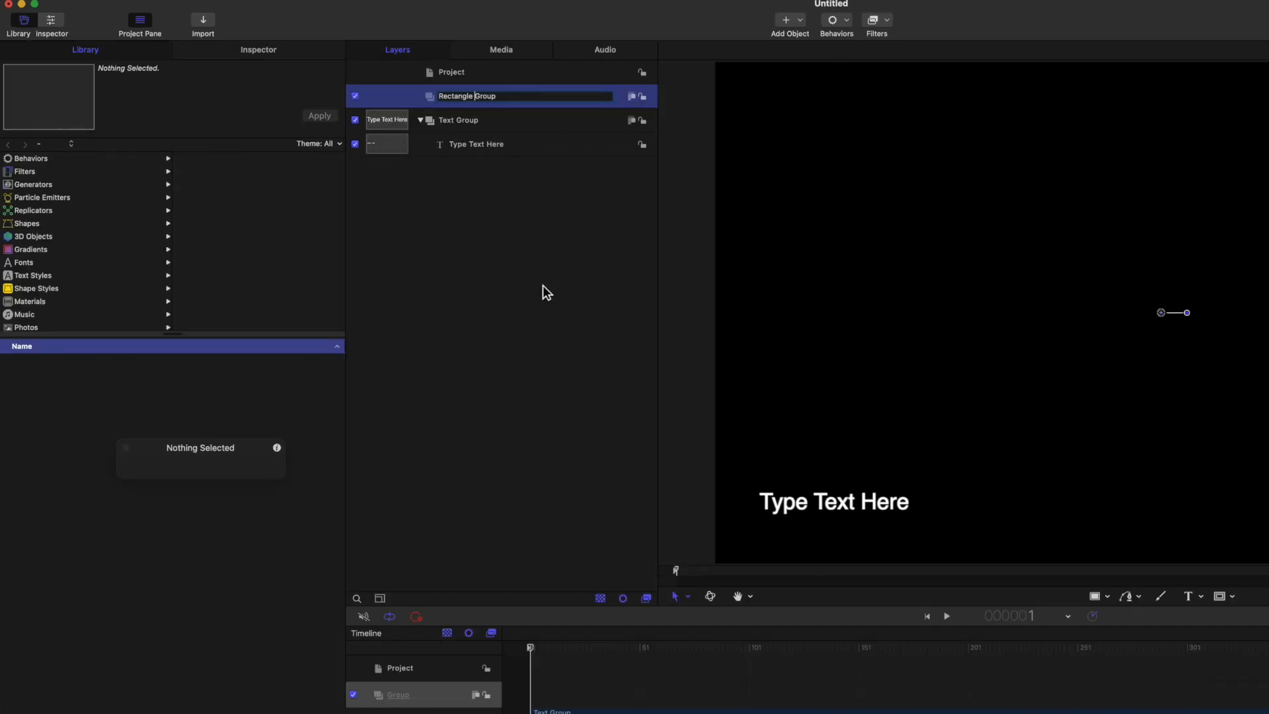
Name the group 'Rectangle Group' and draw a red rectangle across the lower title area.
left_click(1095, 597)
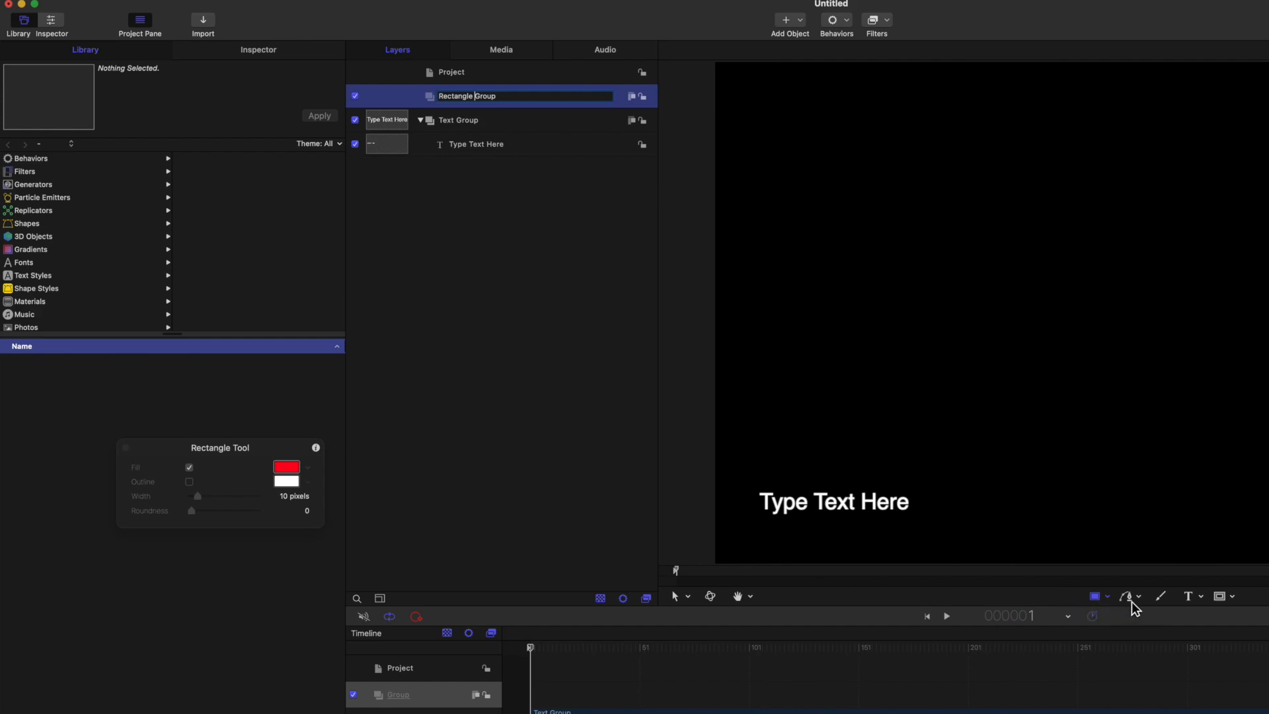
left_click(1127, 597)
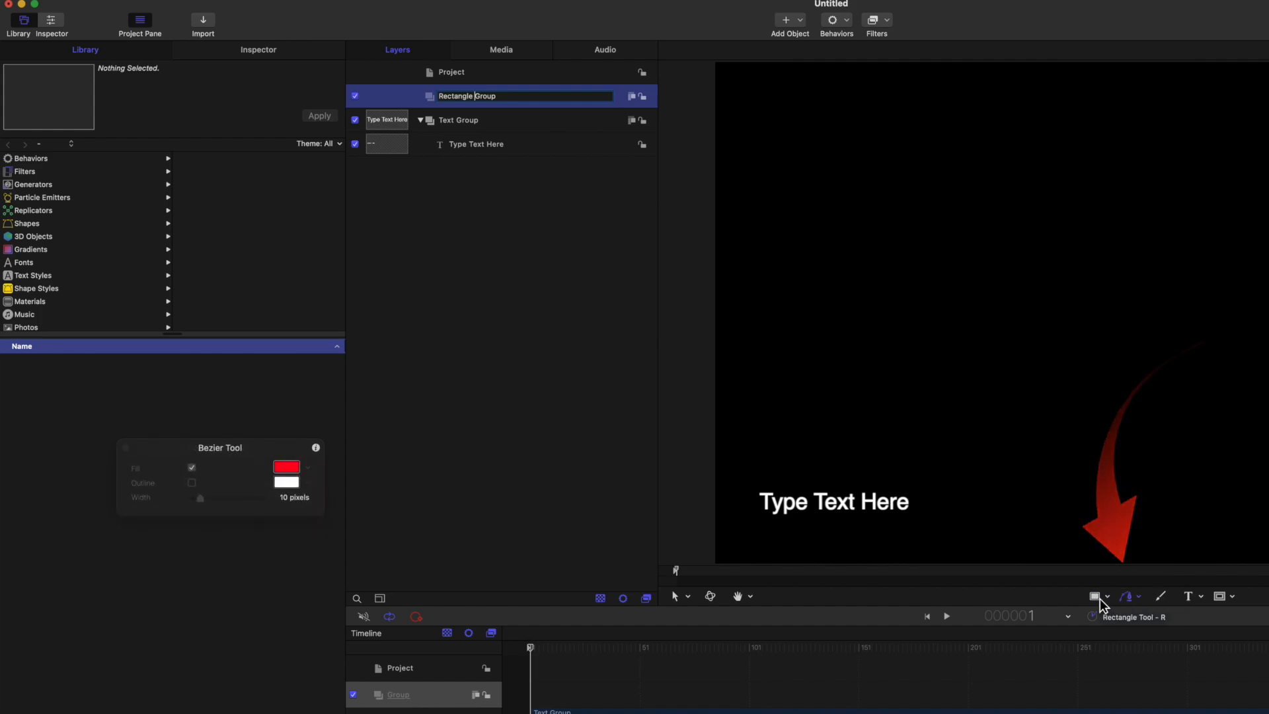
left_click(1102, 597)
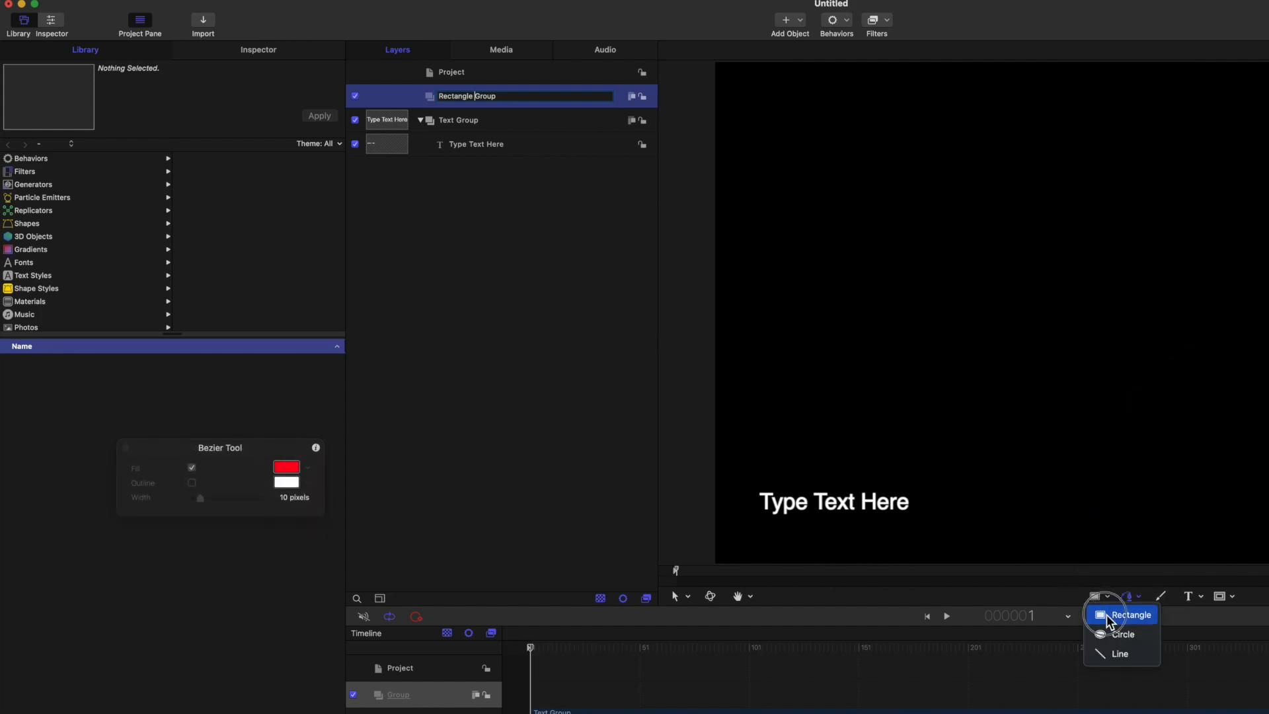
left_click(1133, 614)
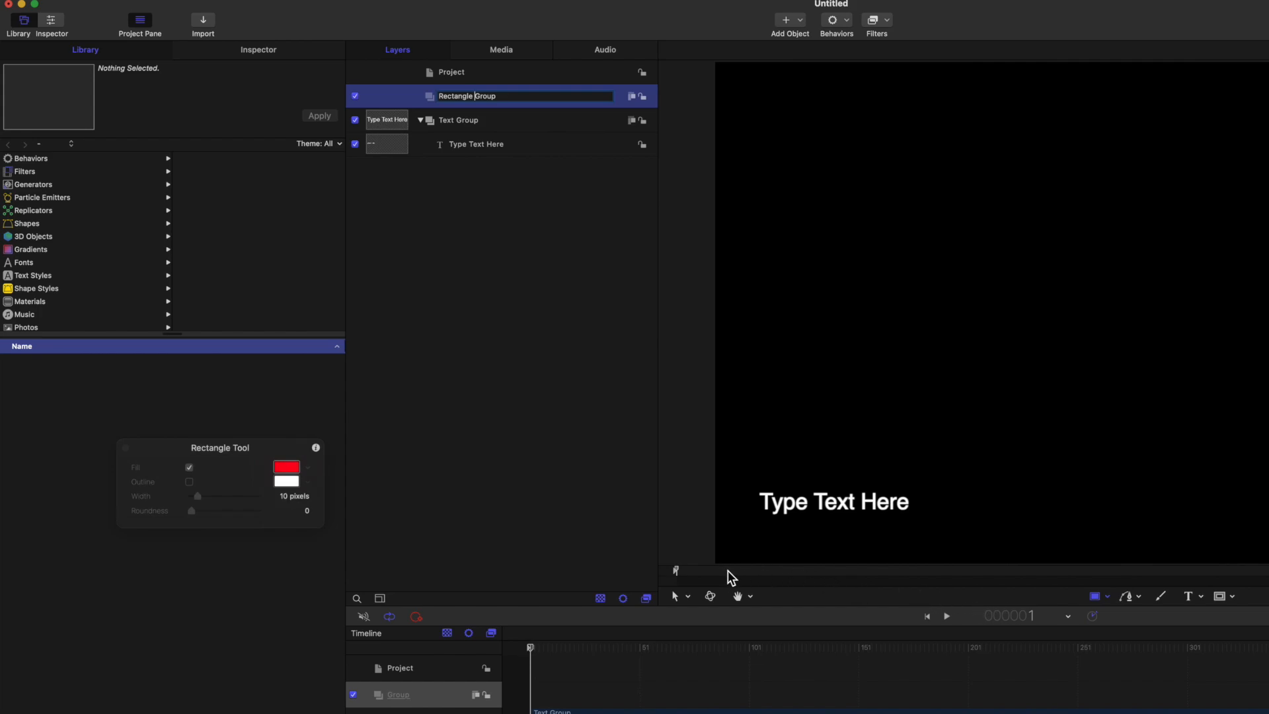
mouse_move(622, 532)
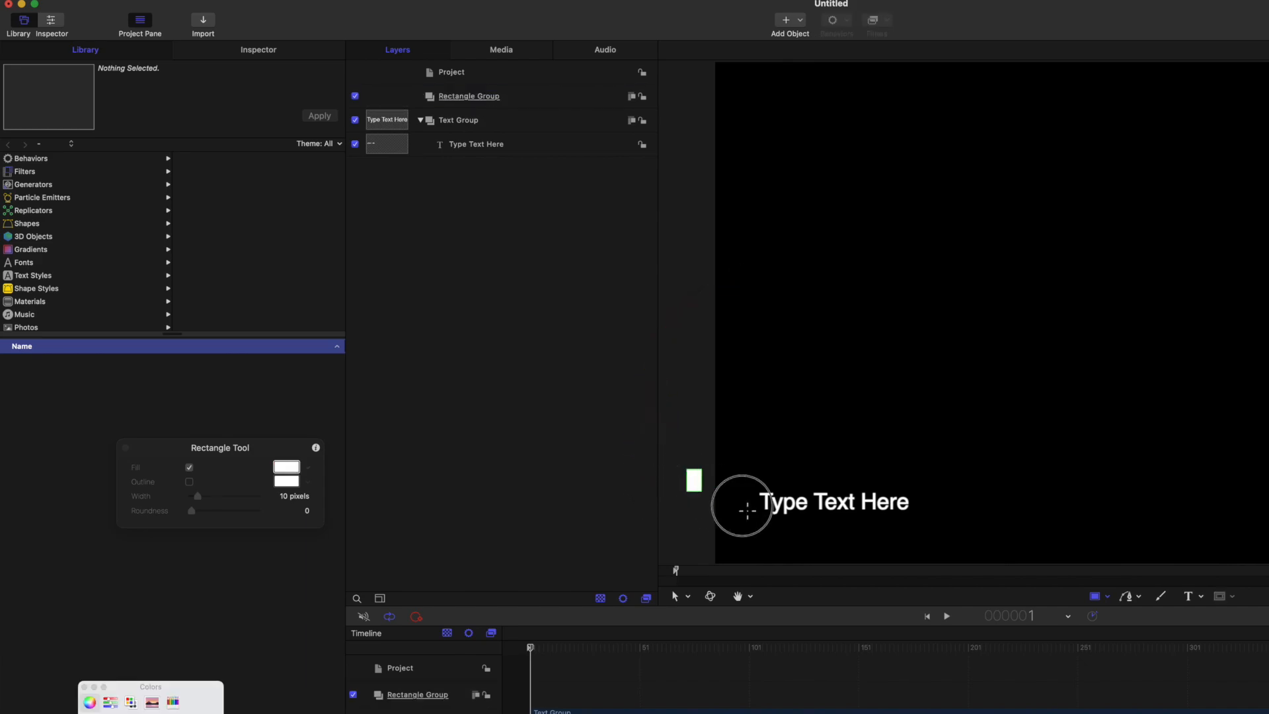
left_click_drag(716, 470, 1022, 534)
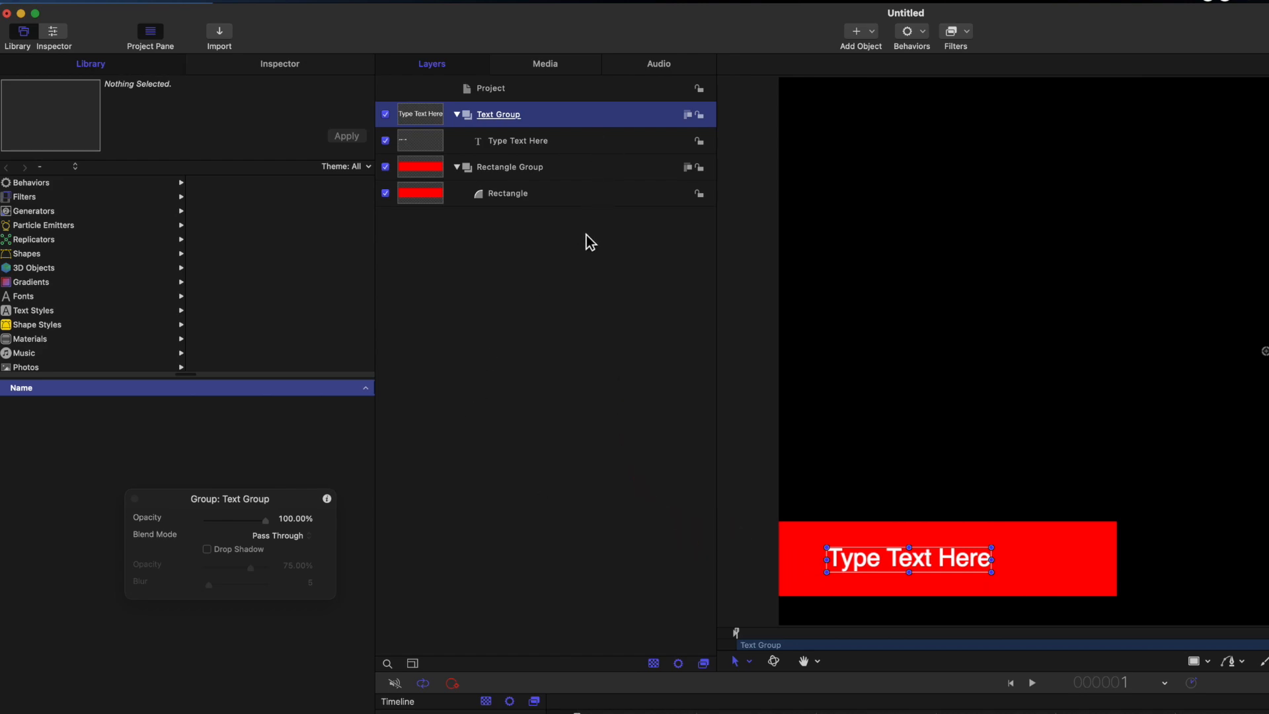
mouse_move(553, 284)
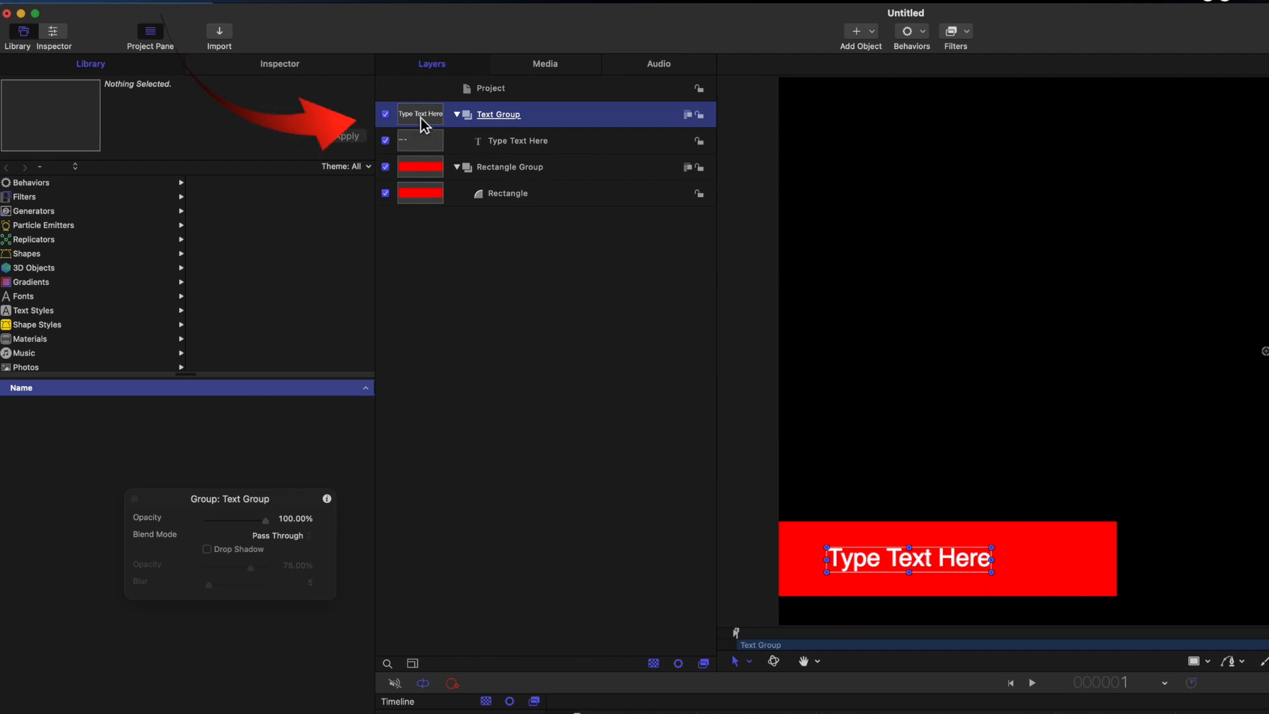
left_click(385, 114)
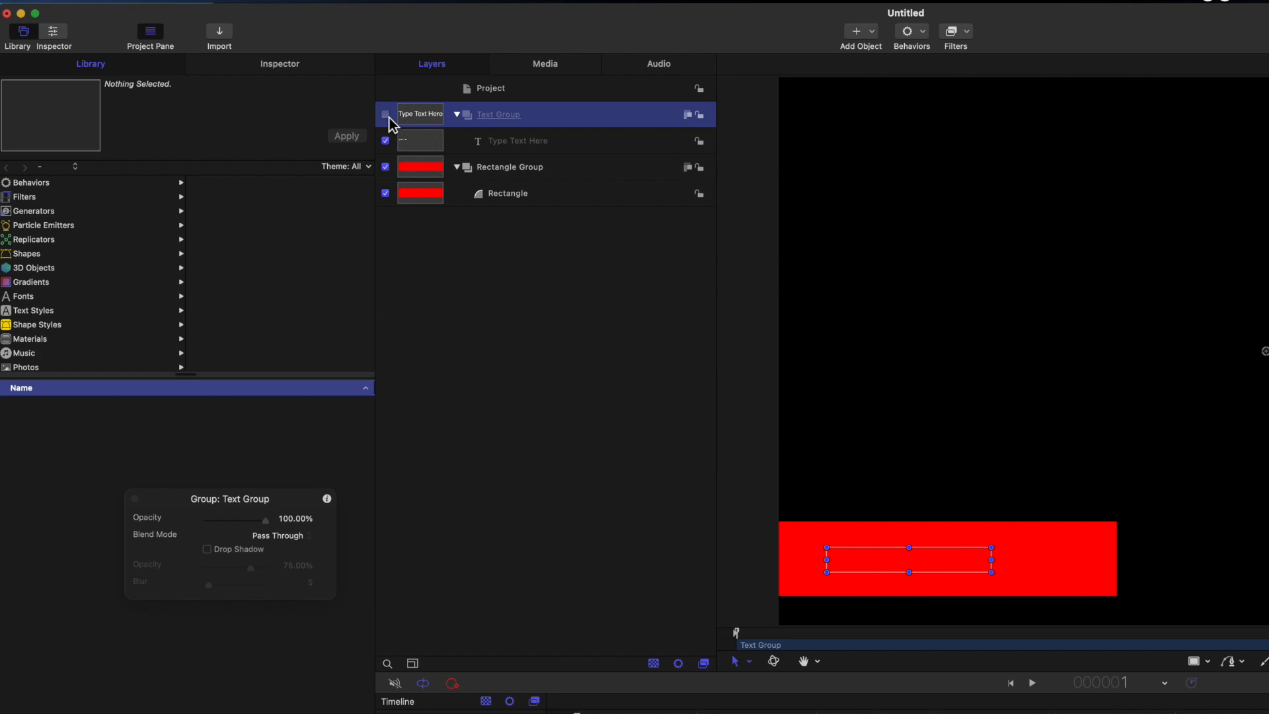
left_click(384, 118)
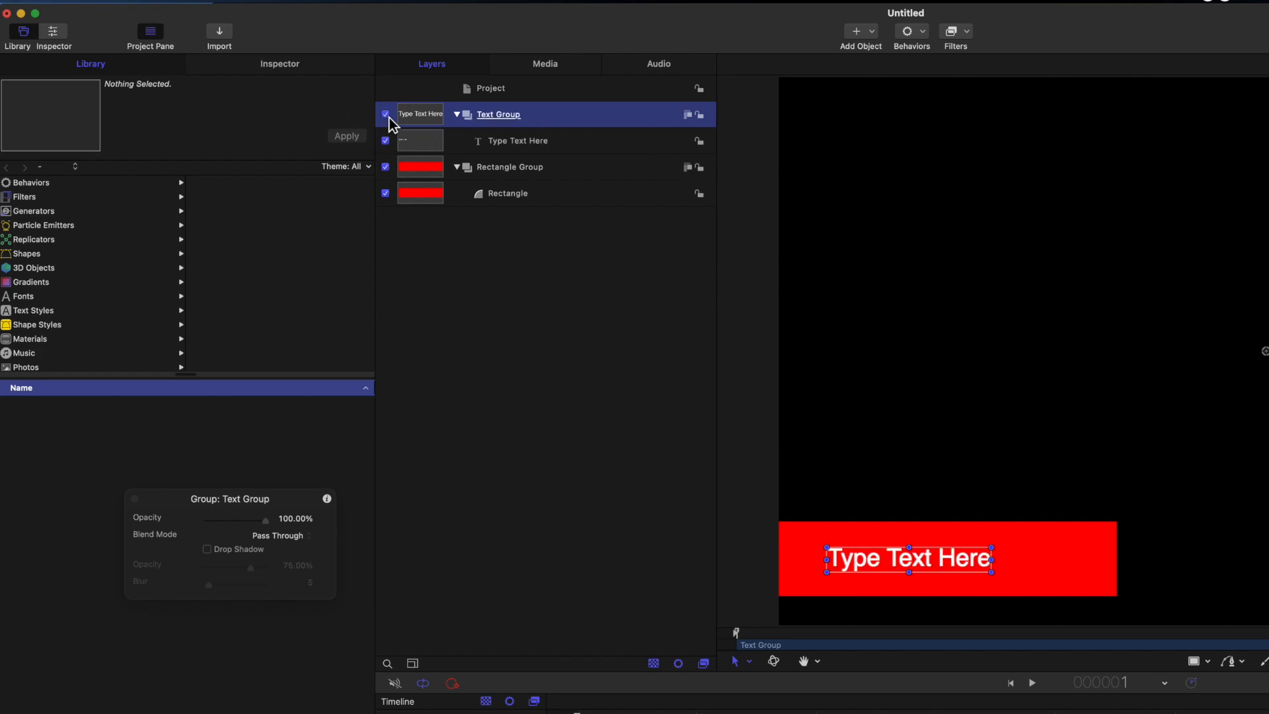
mouse_move(392, 176)
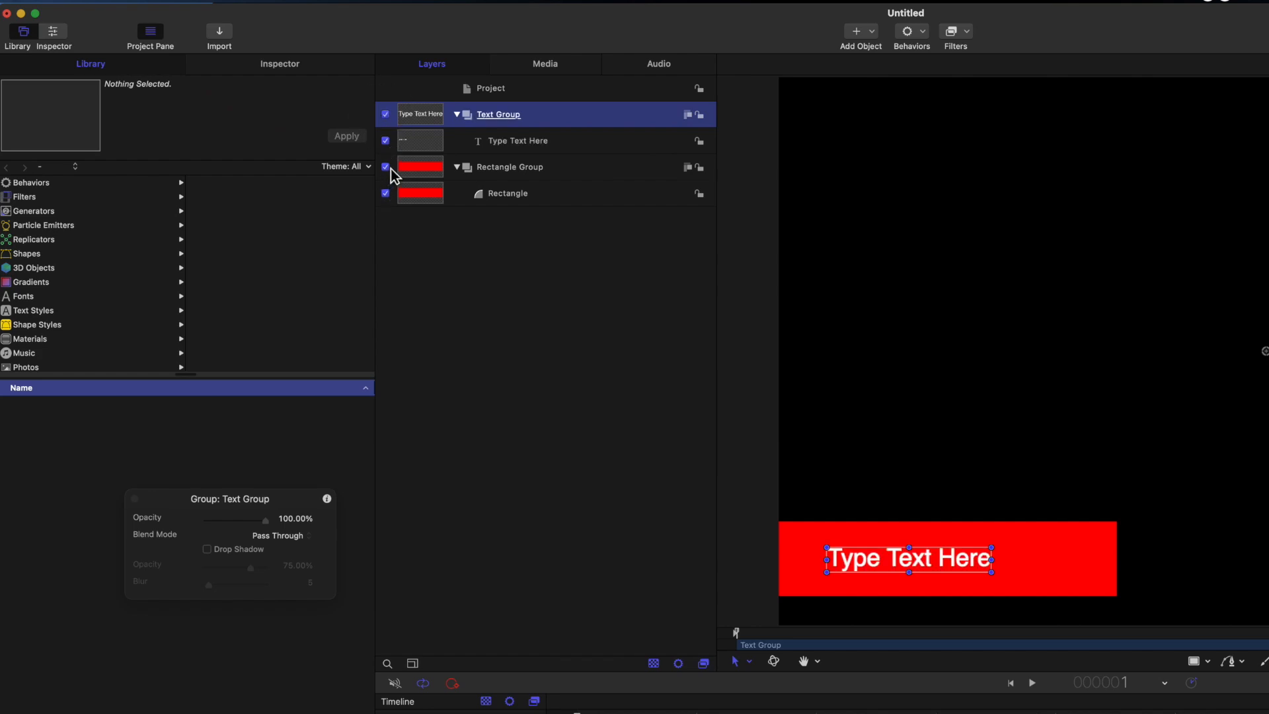
left_click(385, 166)
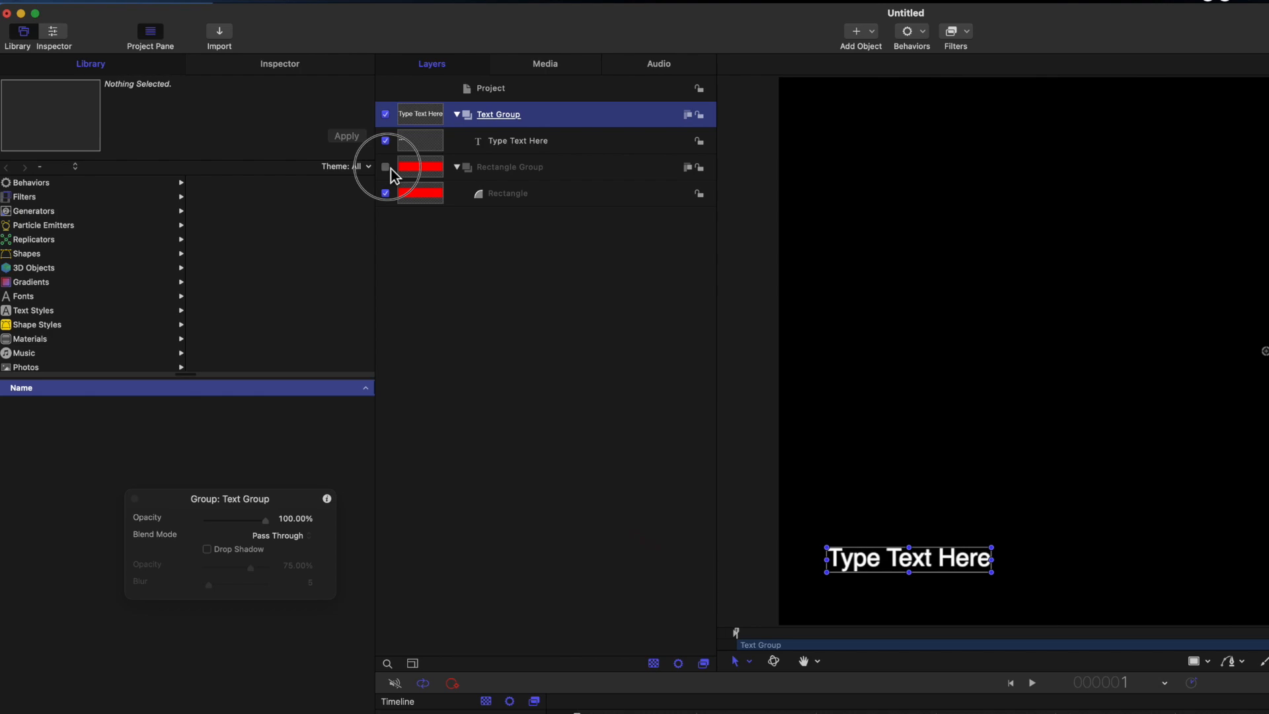
left_click(385, 167)
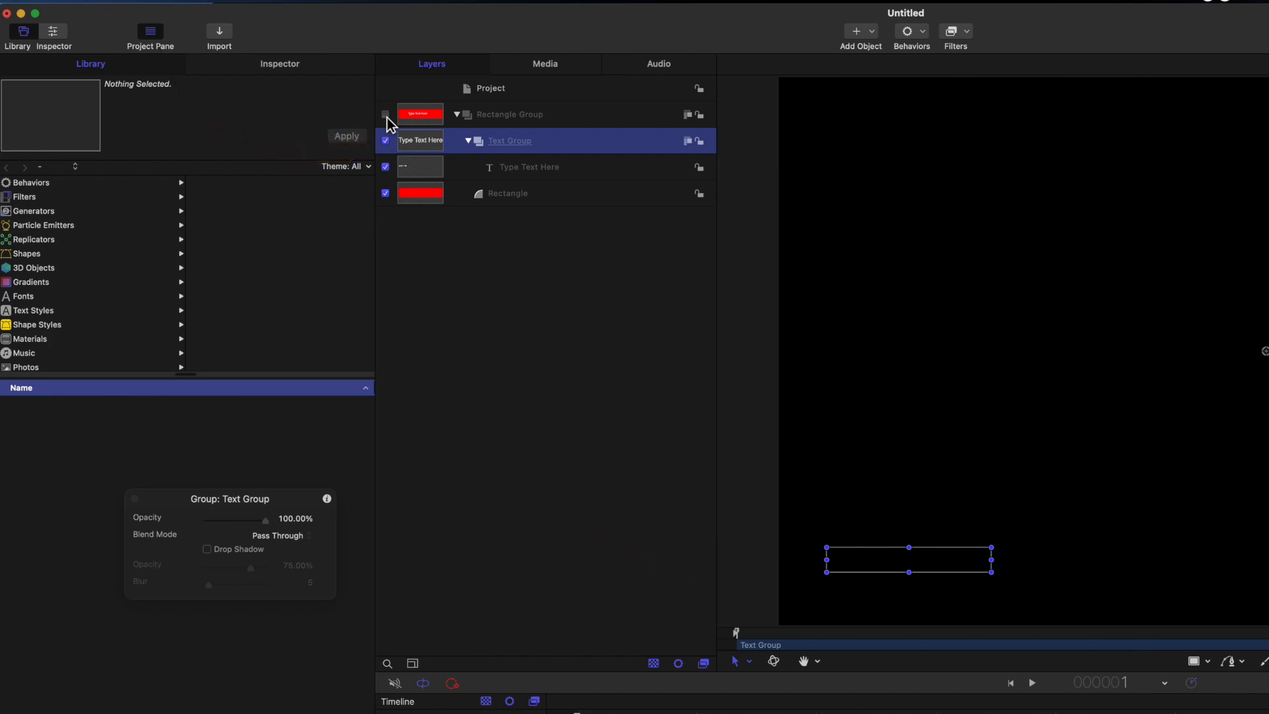
key("cmd+z")
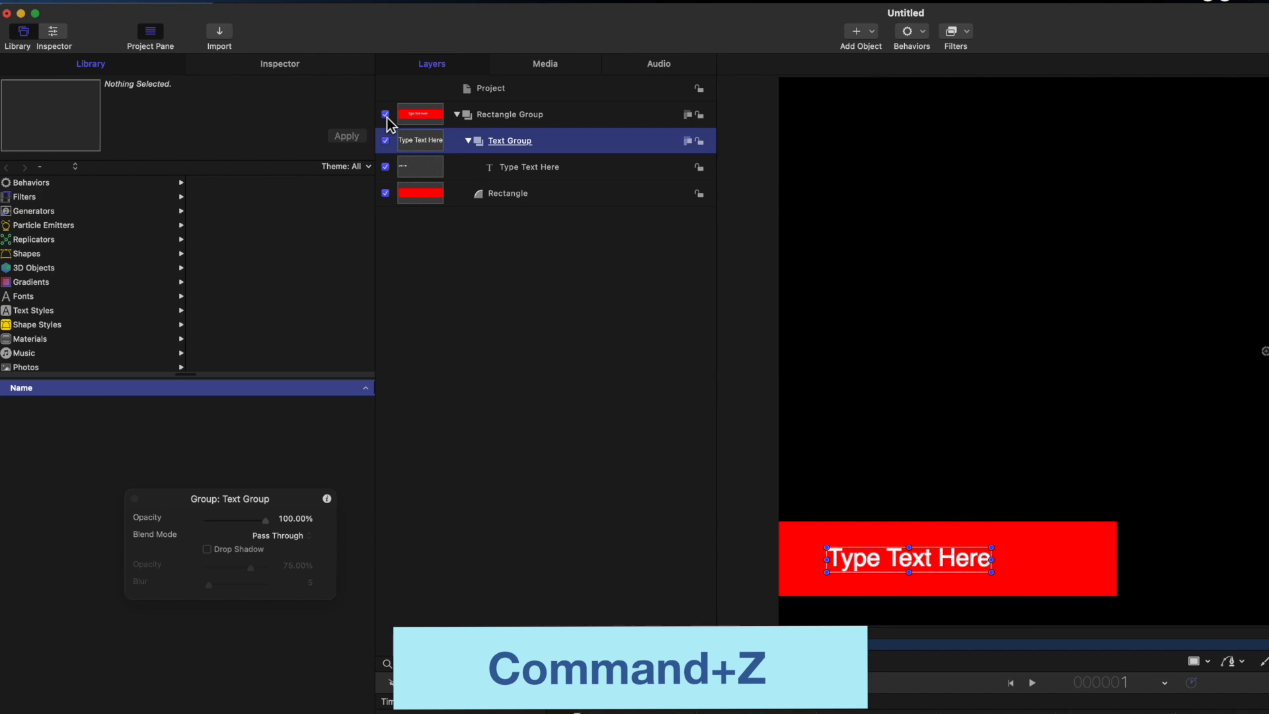
key("cmd+z")
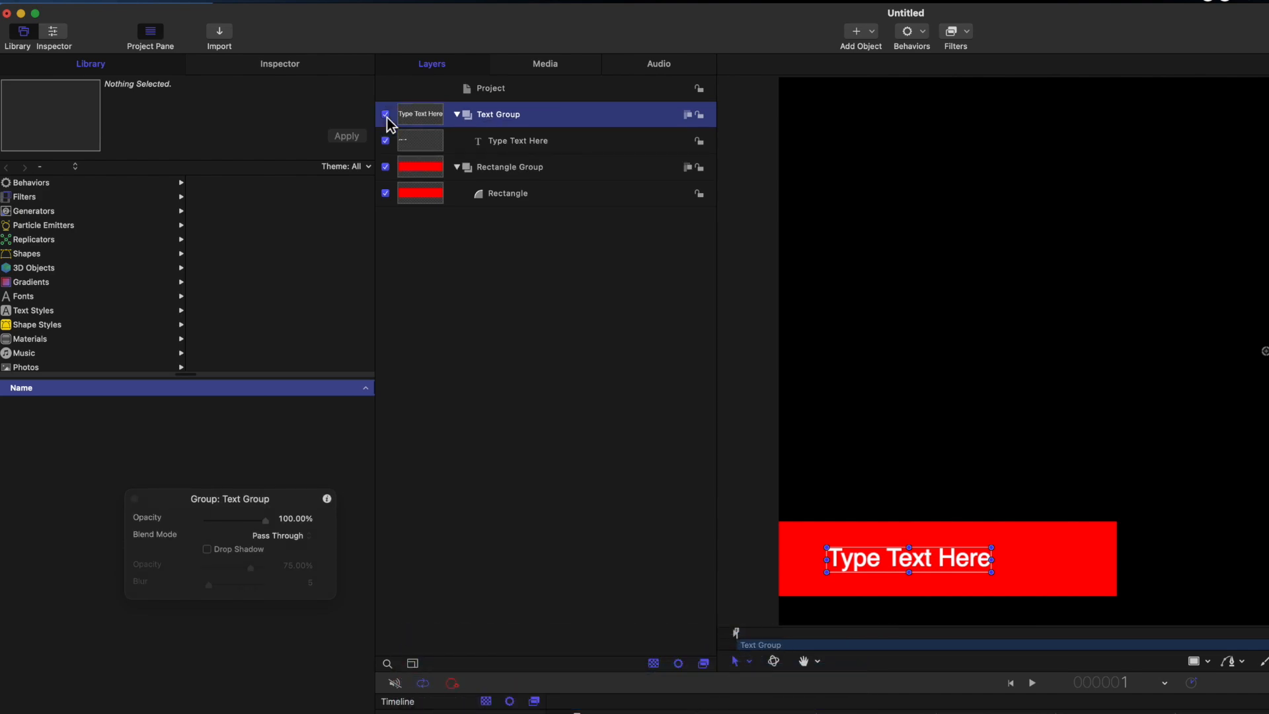
key("cmd+z")
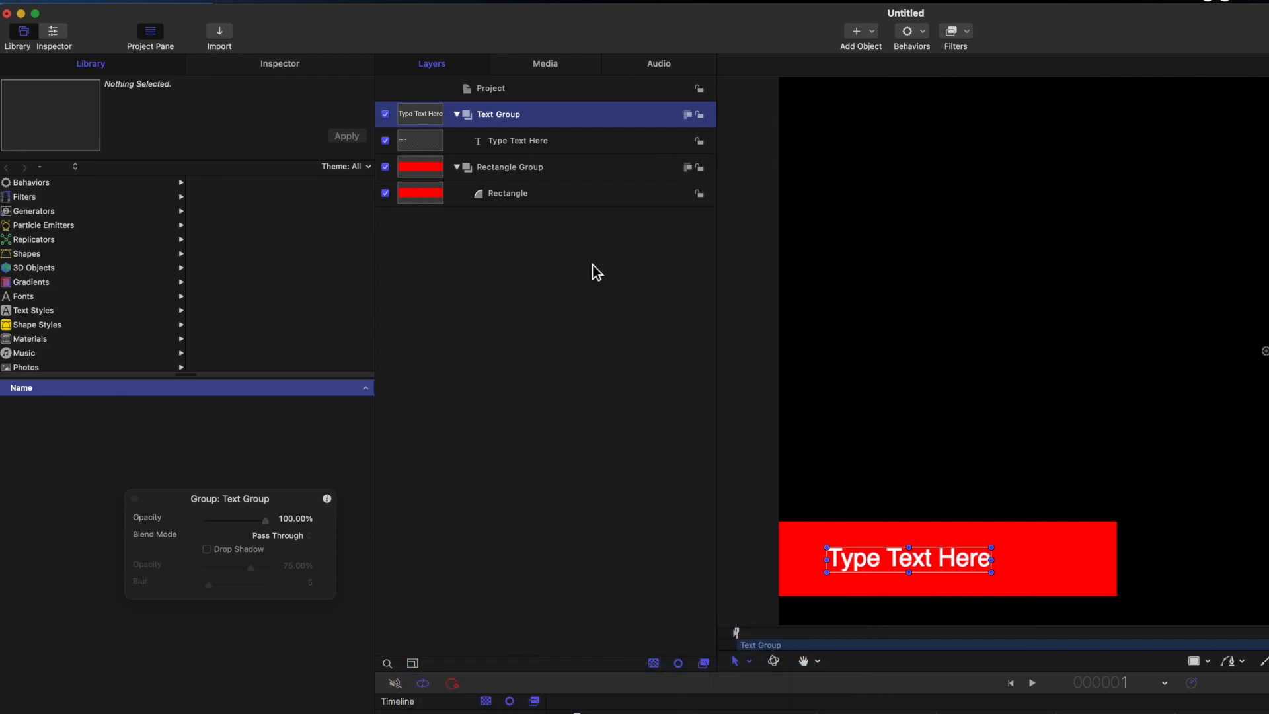
mouse_move(494, 268)
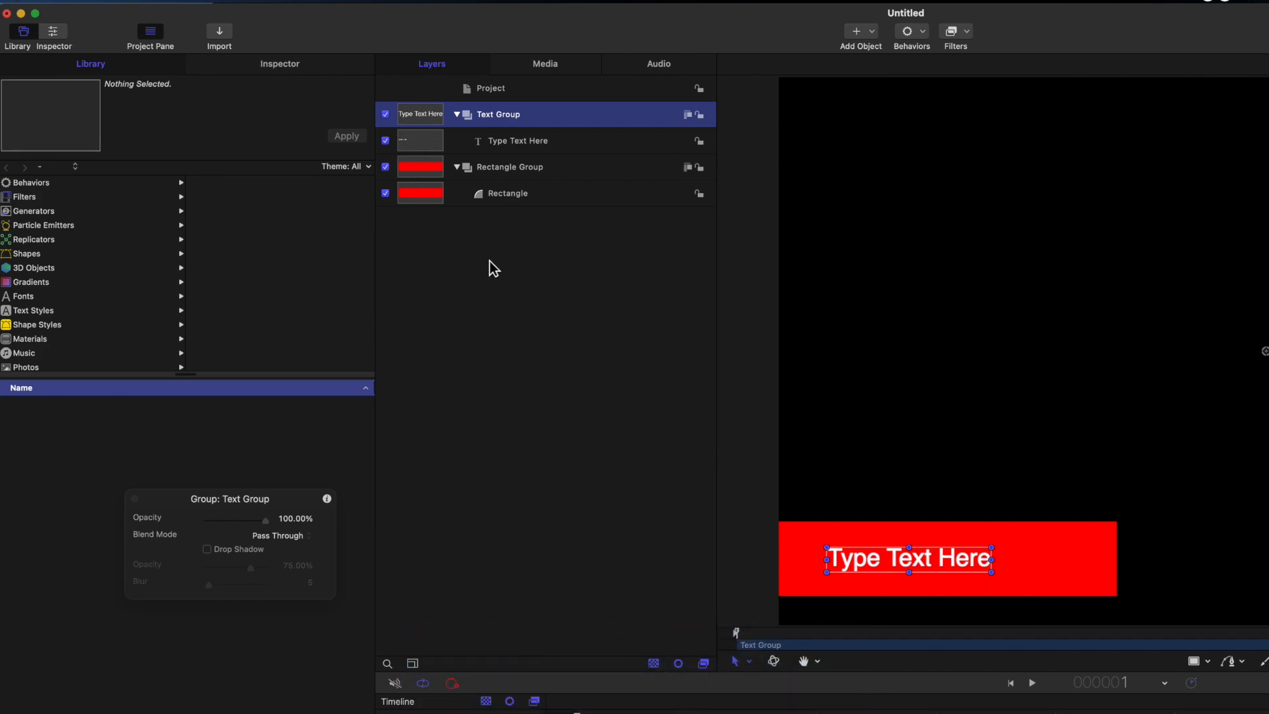
mouse_move(391, 129)
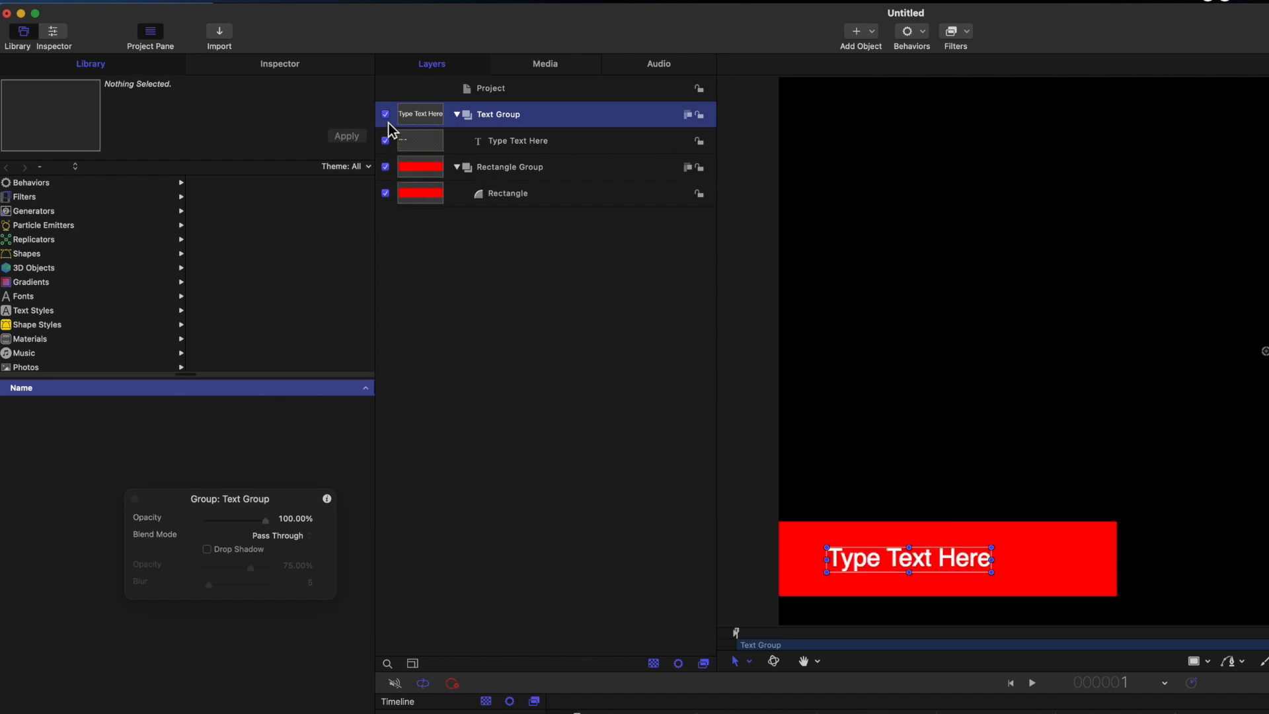
mouse_move(493, 377)
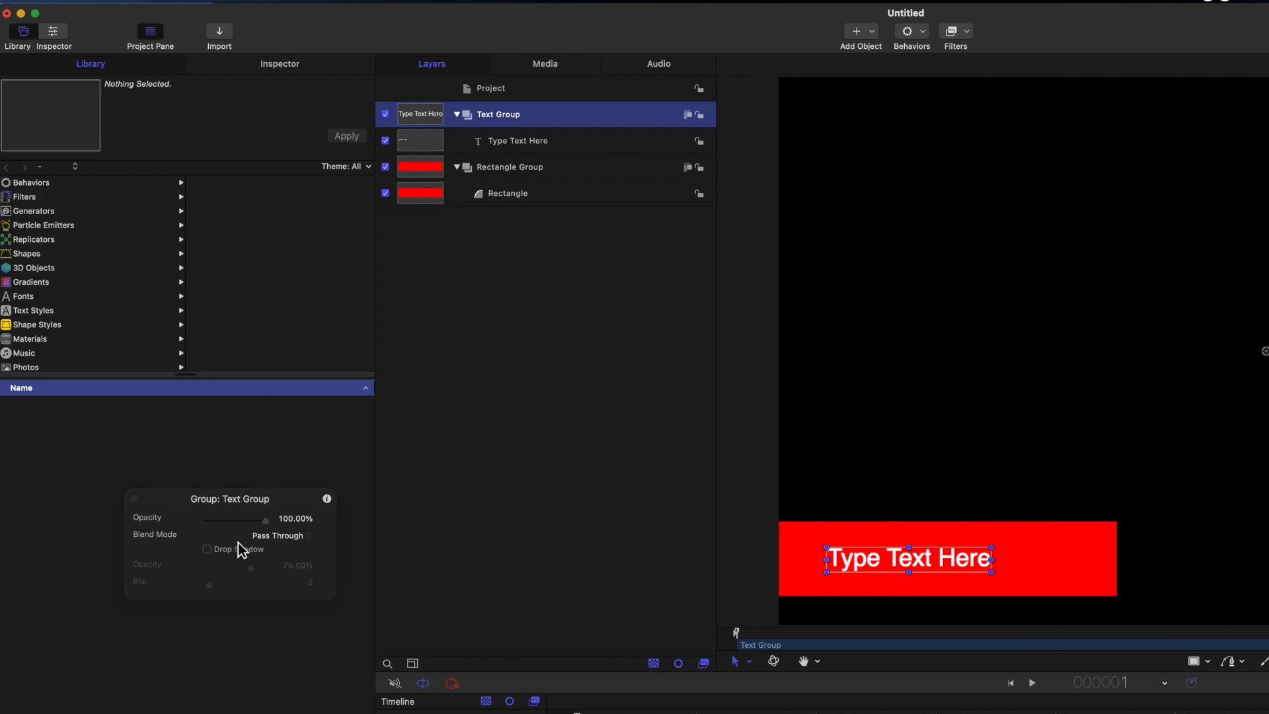
mouse_move(88, 510)
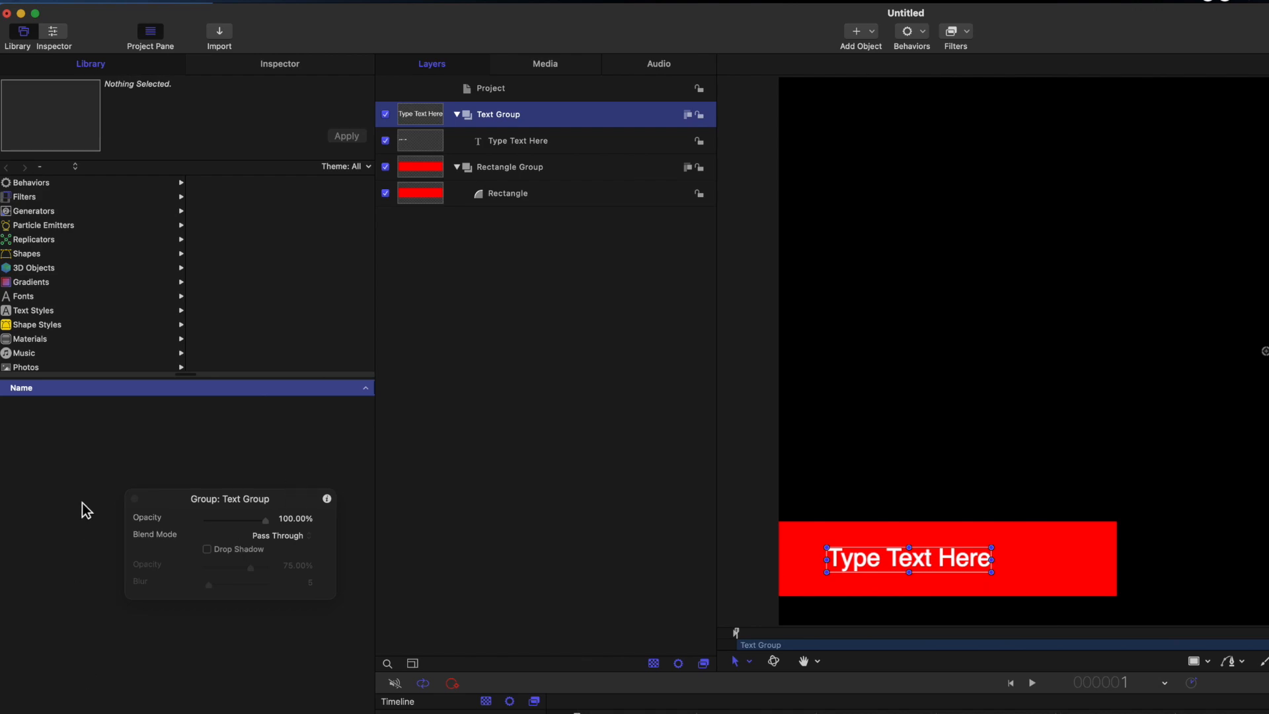
Add the library's Neon Rectangle shape into Rectangle Group over the red rectangle.
left_click(26, 254)
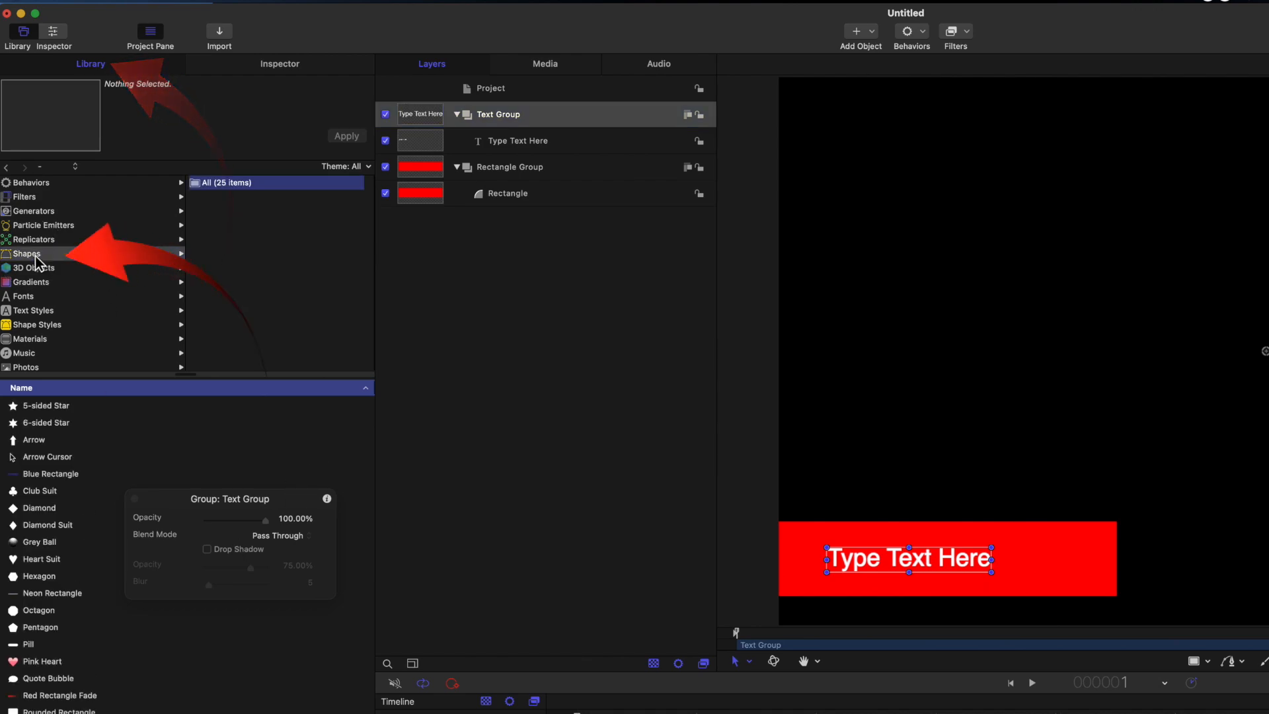
left_click(53, 594)
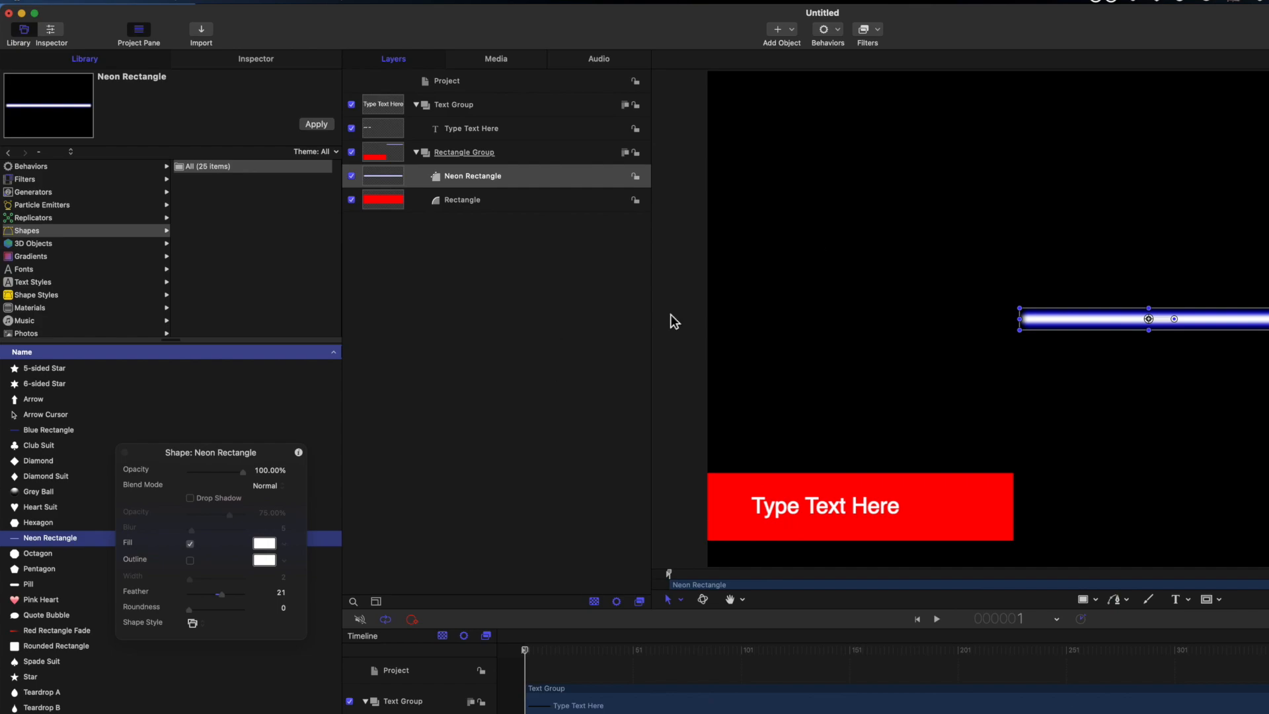
left_click_drag(1148, 319, 972, 489)
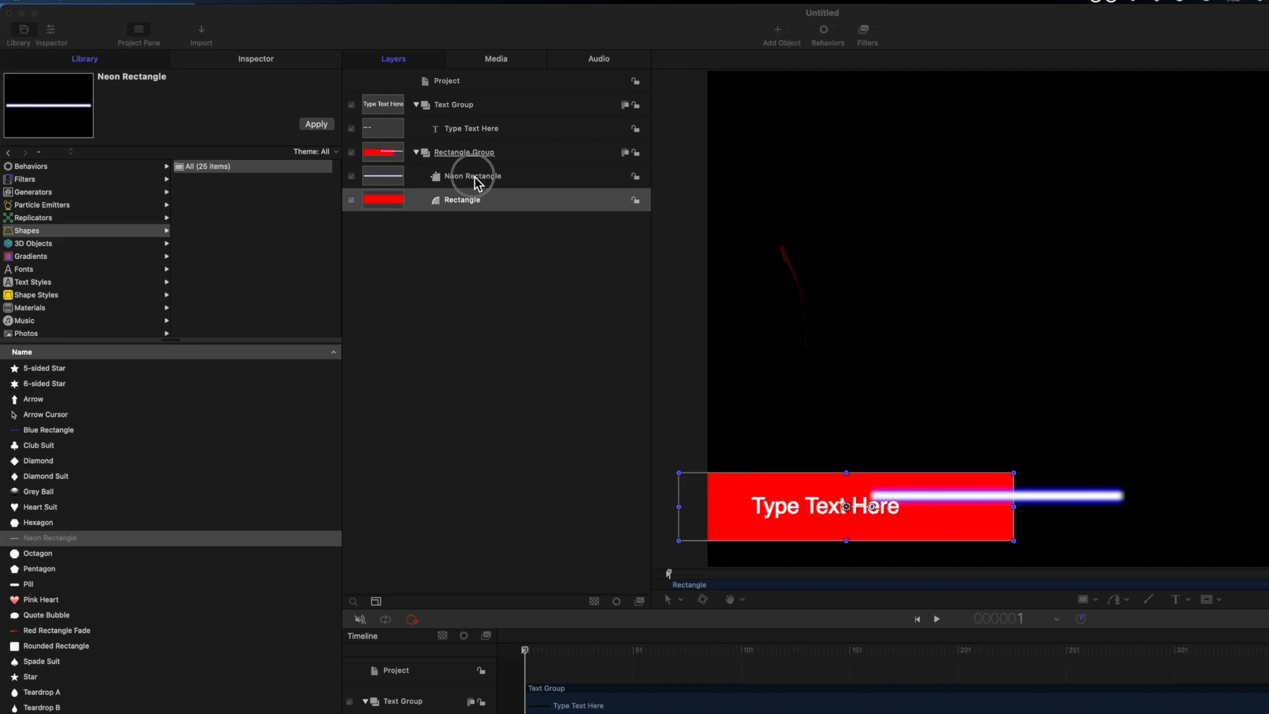
left_click(472, 176)
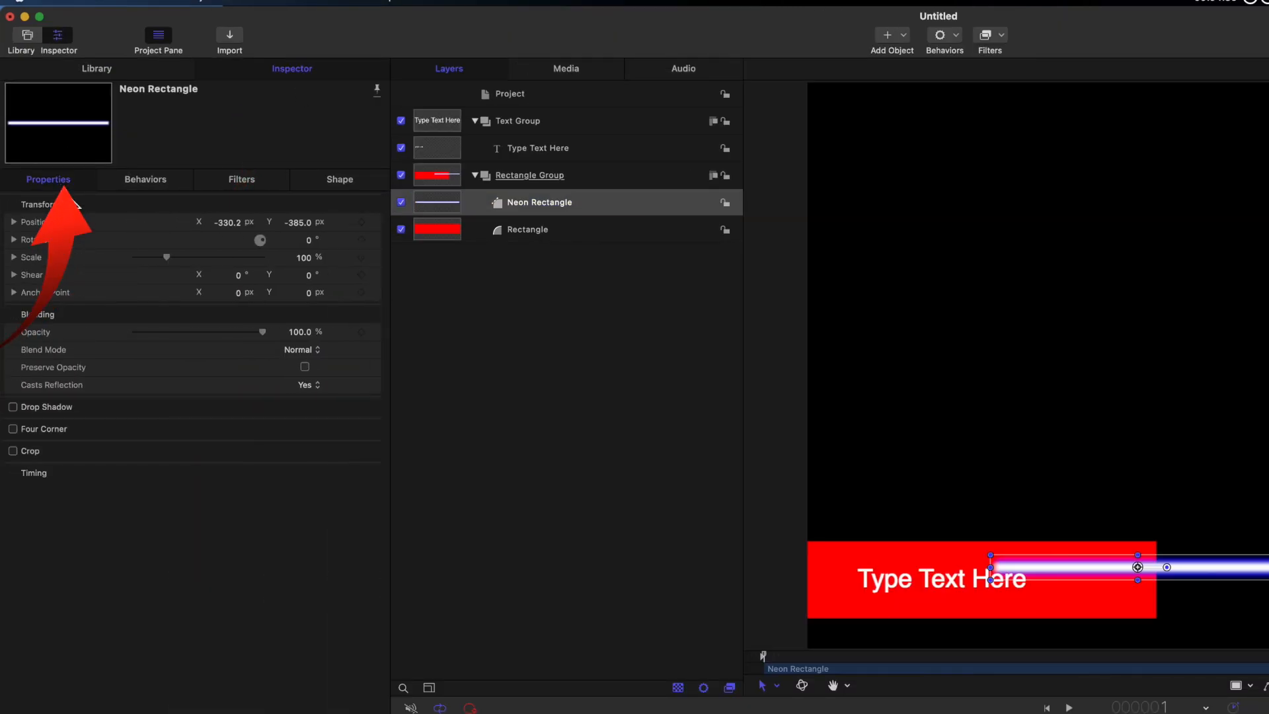
Rotate the Neon Rectangle to 60° and move it onto the red rectangle's right end.
left_click(305, 239)
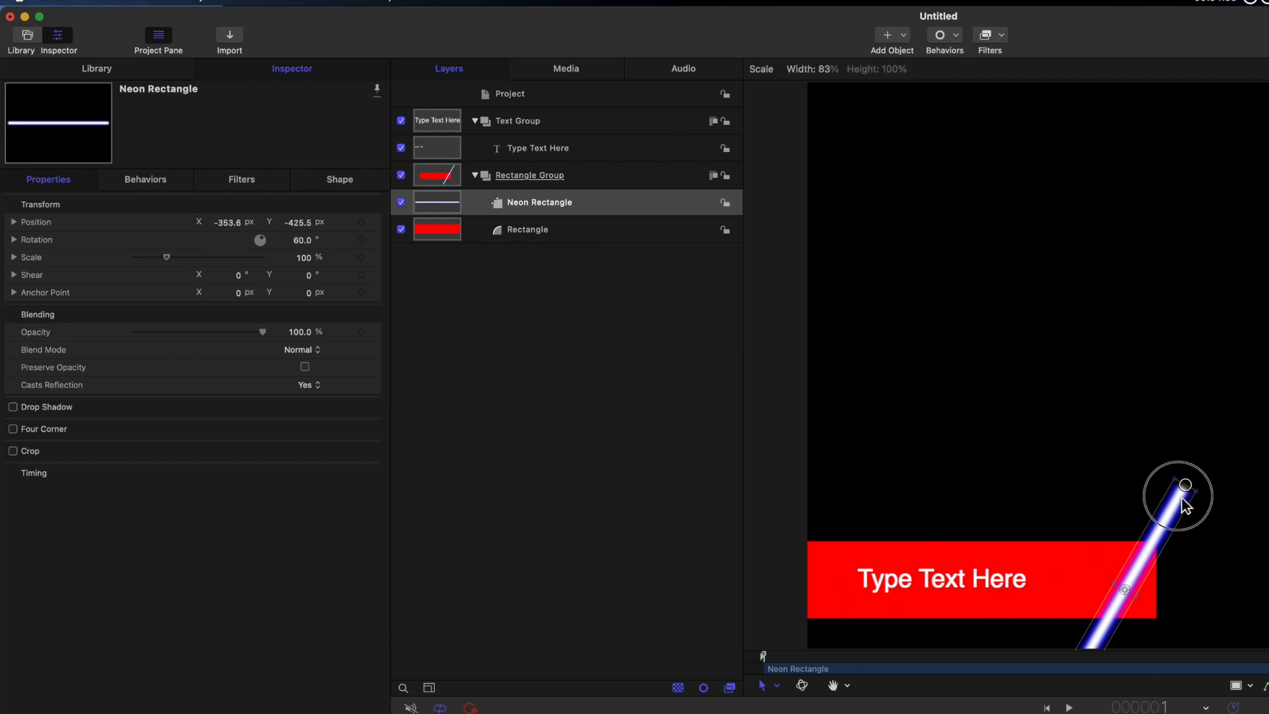
left_click_drag(1178, 493, 1133, 542)
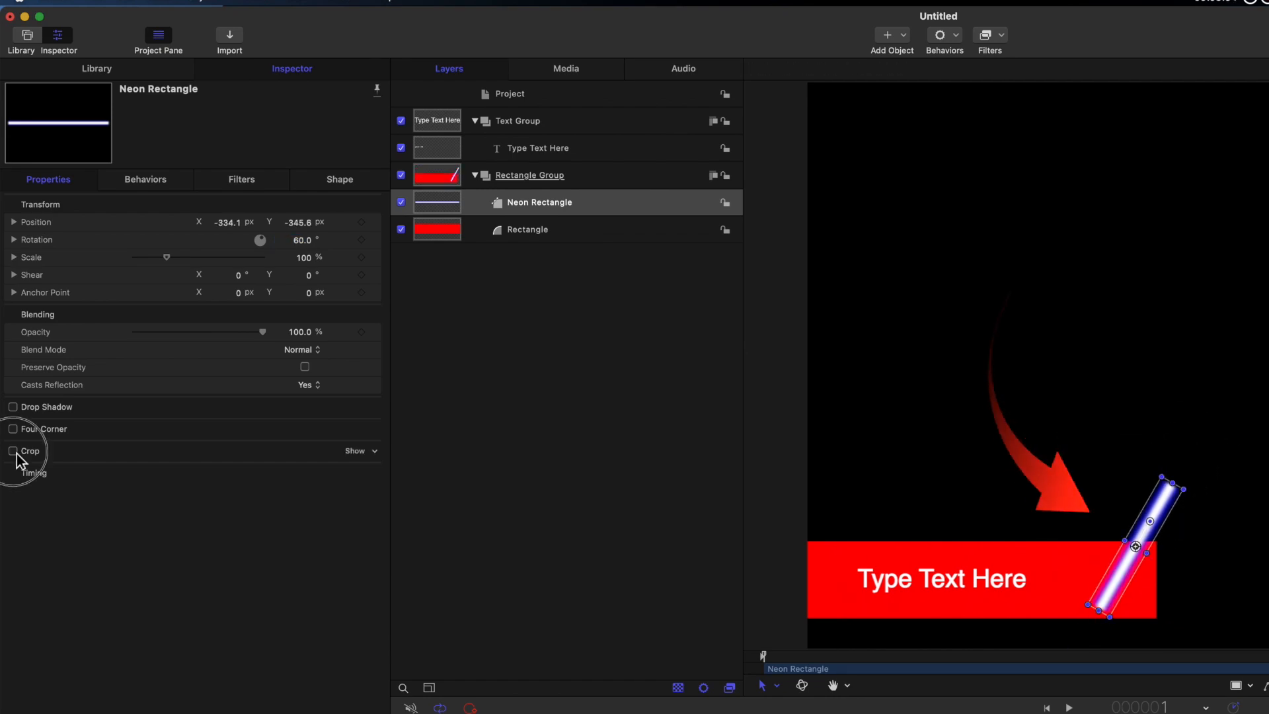
Enable Crop and trim the neon bar to Left 58 and Right 167, leaving a short slash.
left_click(13, 451)
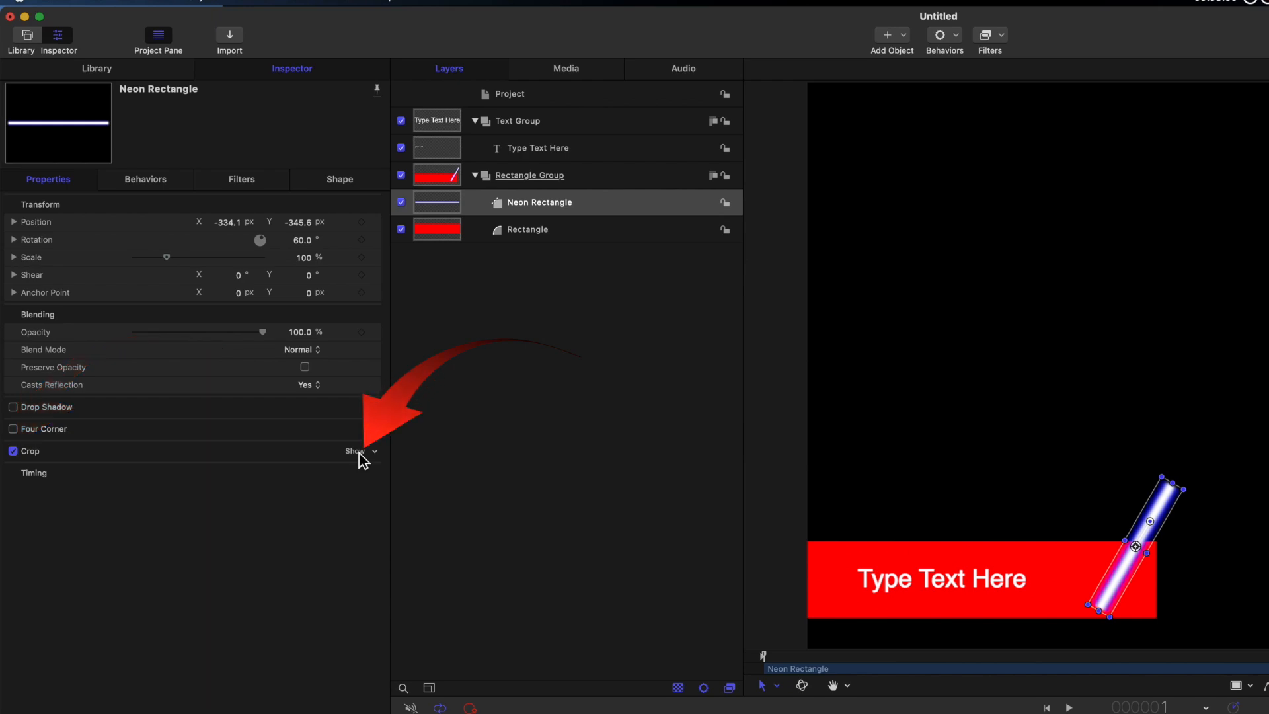
left_click(355, 451)
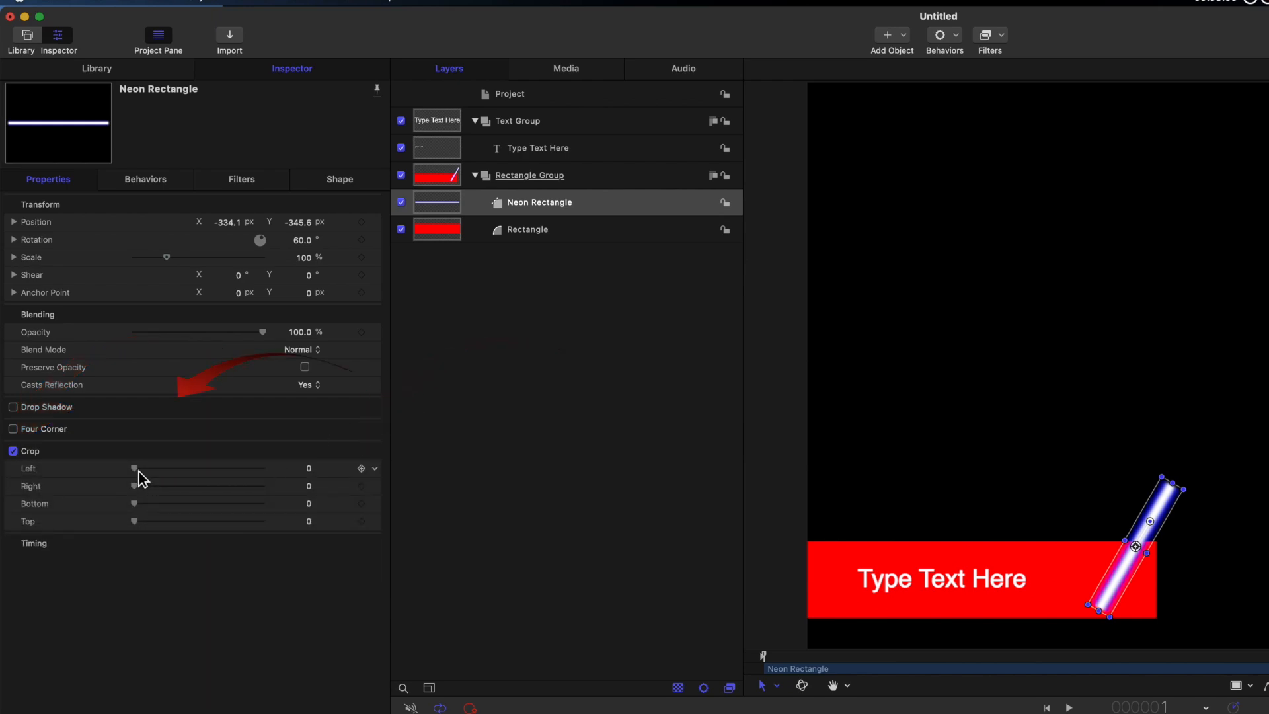
left_click_drag(135, 468, 161, 468)
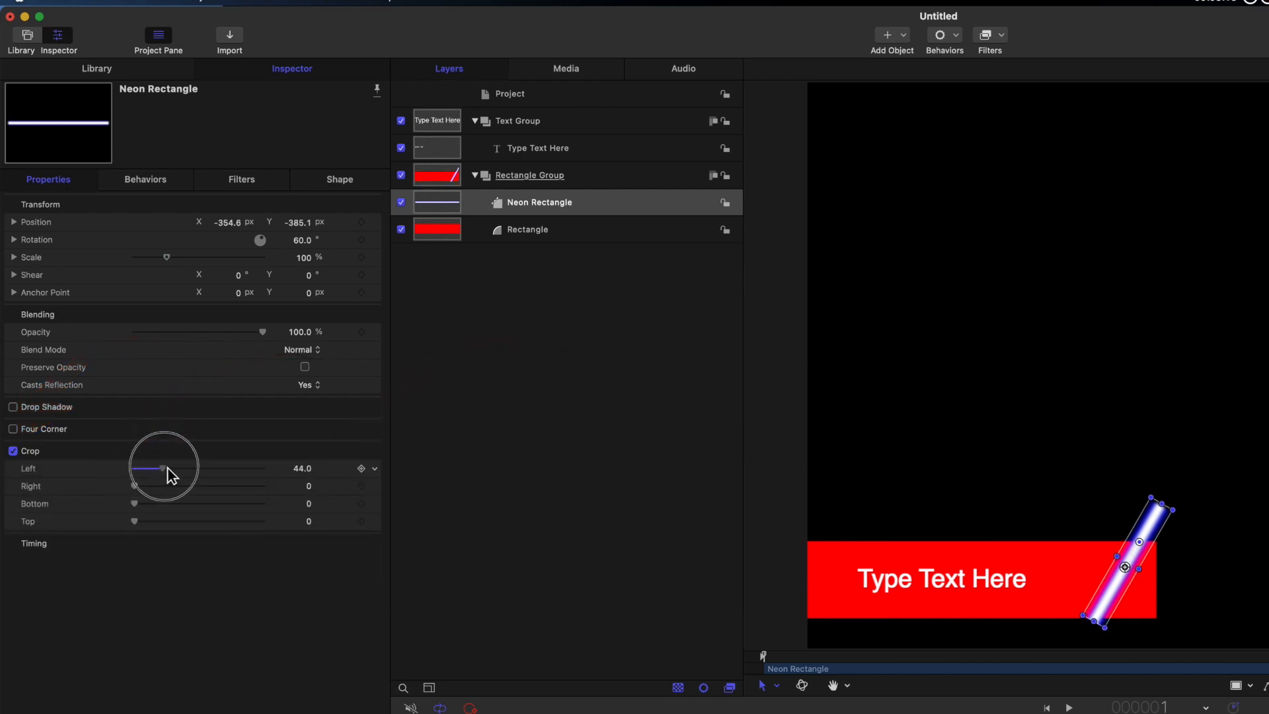
left_click_drag(161, 468, 175, 468)
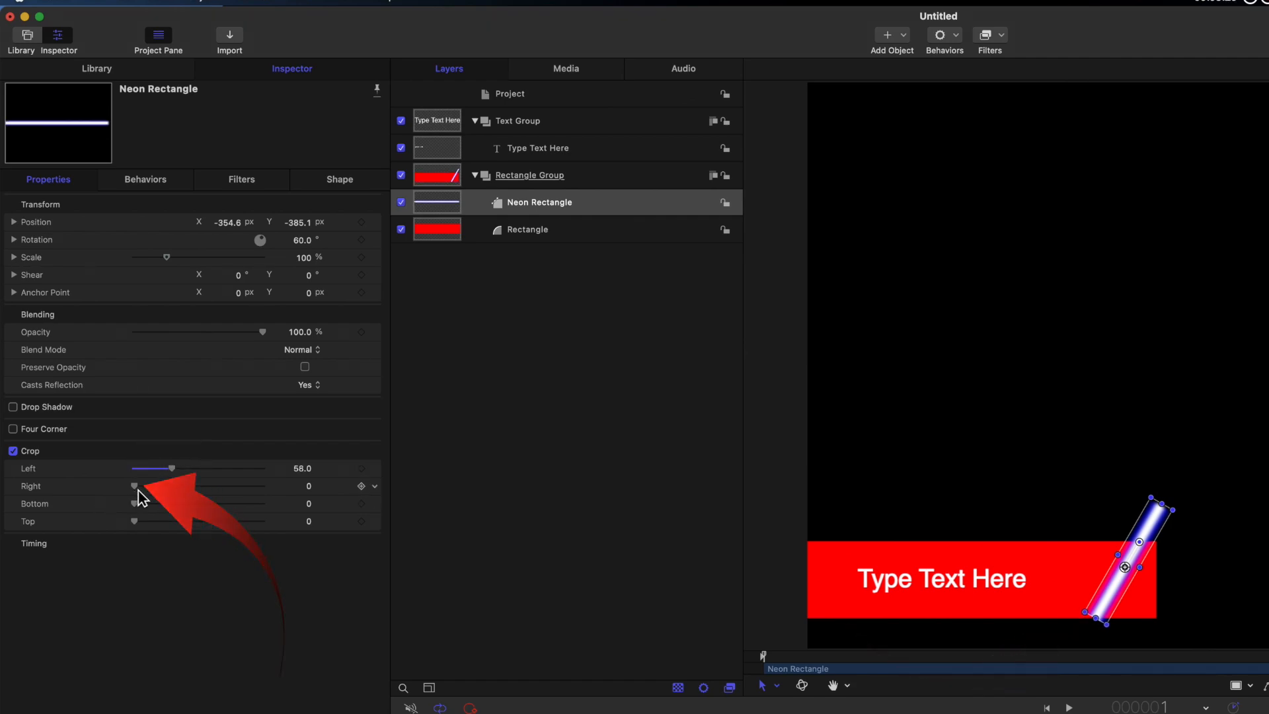
left_click_drag(133, 485, 161, 485)
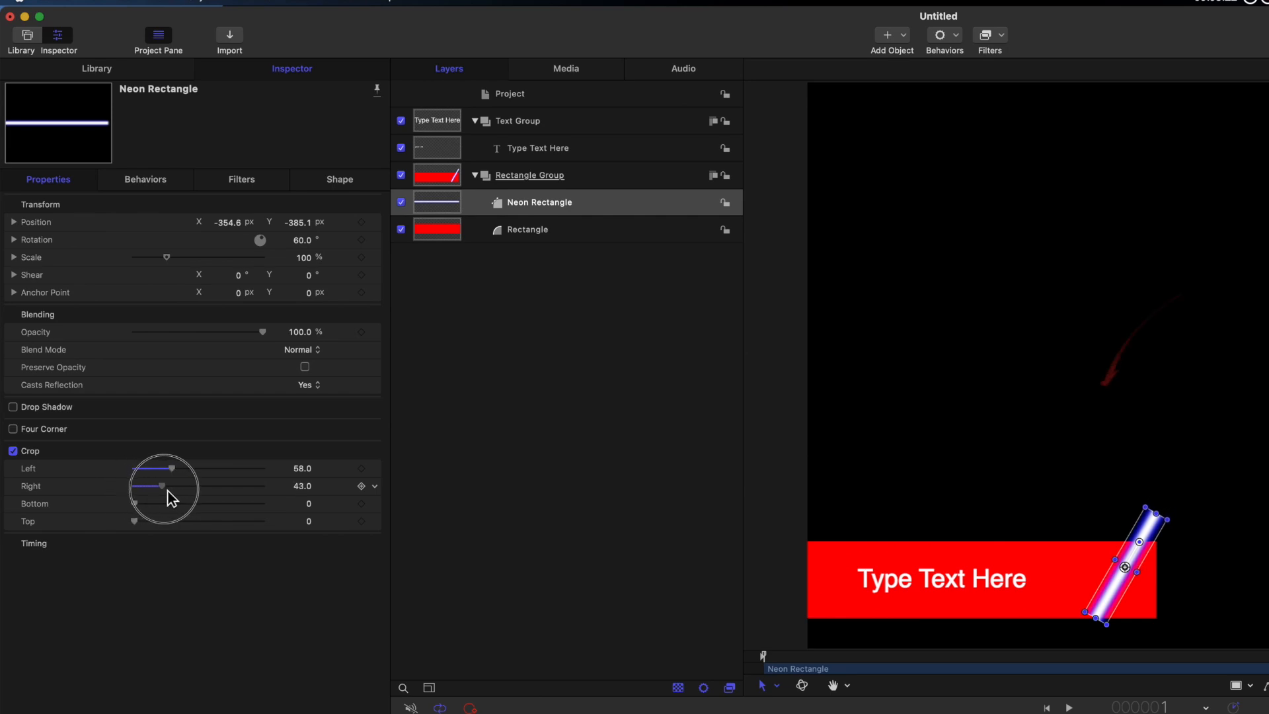
left_click_drag(162, 486, 240, 486)
type("220")
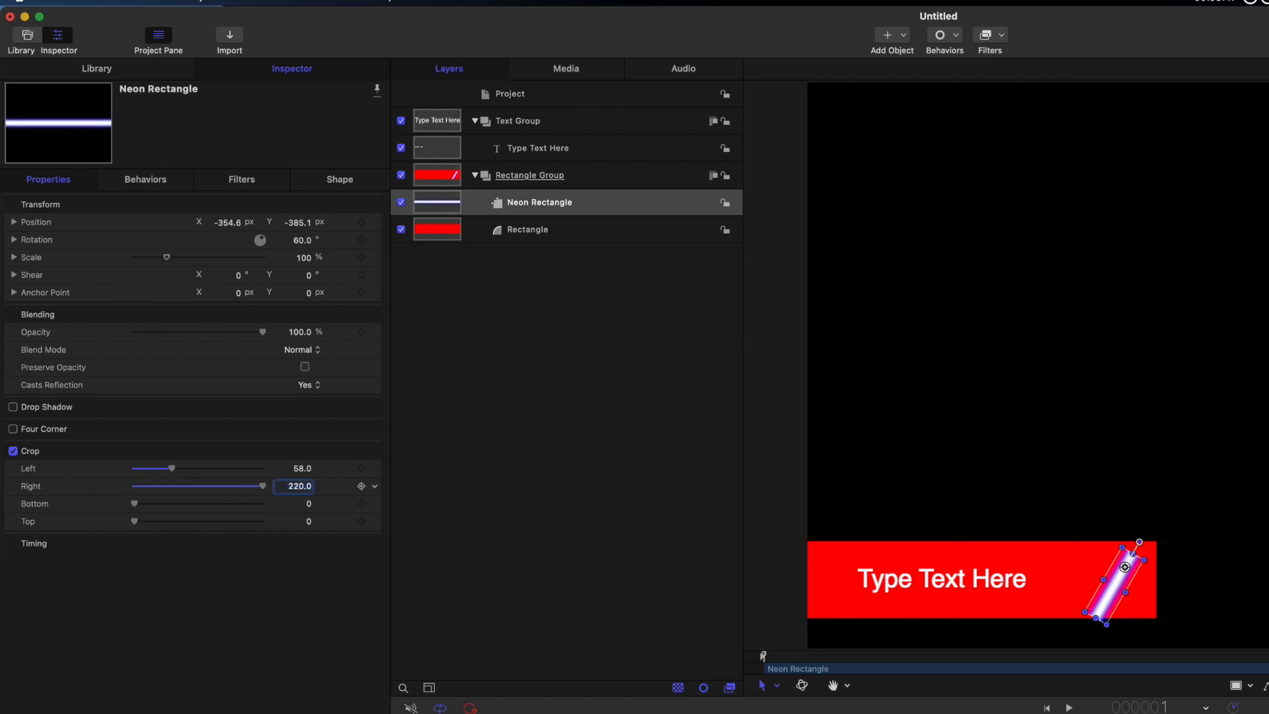
left_click_drag(259, 485, 230, 486)
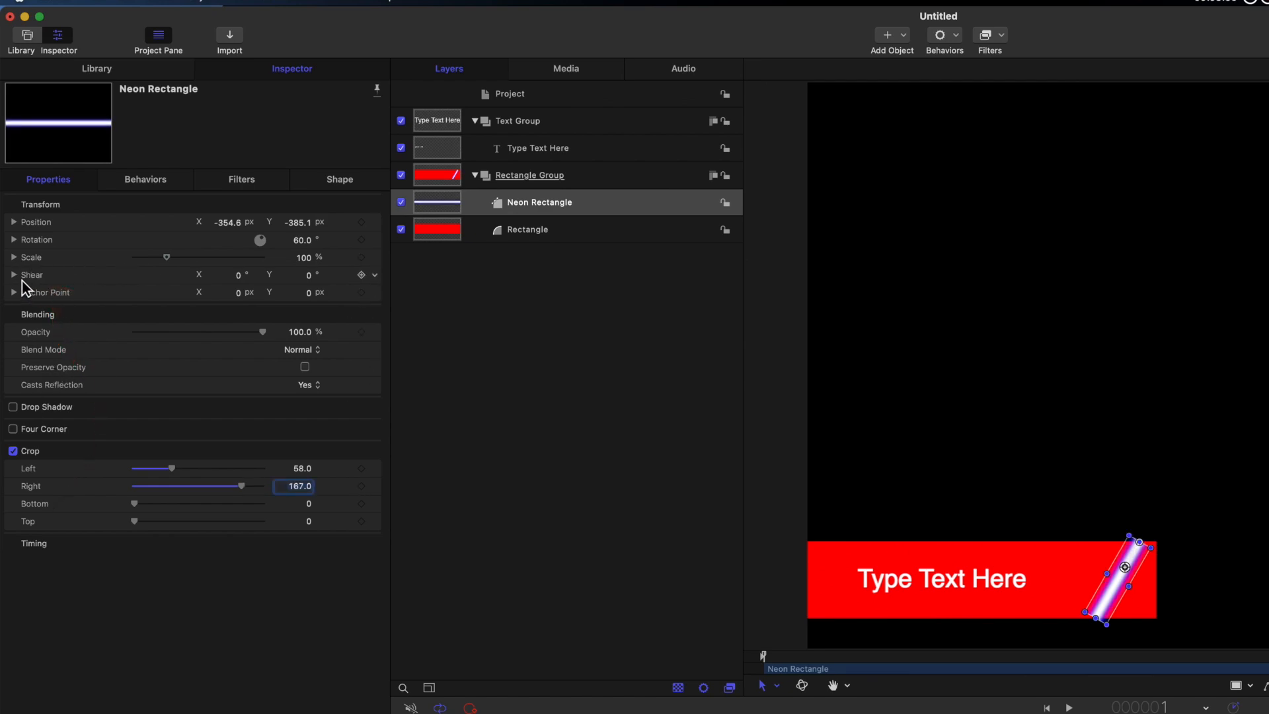
Shear the neon bar -30° in X and scale it to about 50% width and 300% height.
left_click(13, 275)
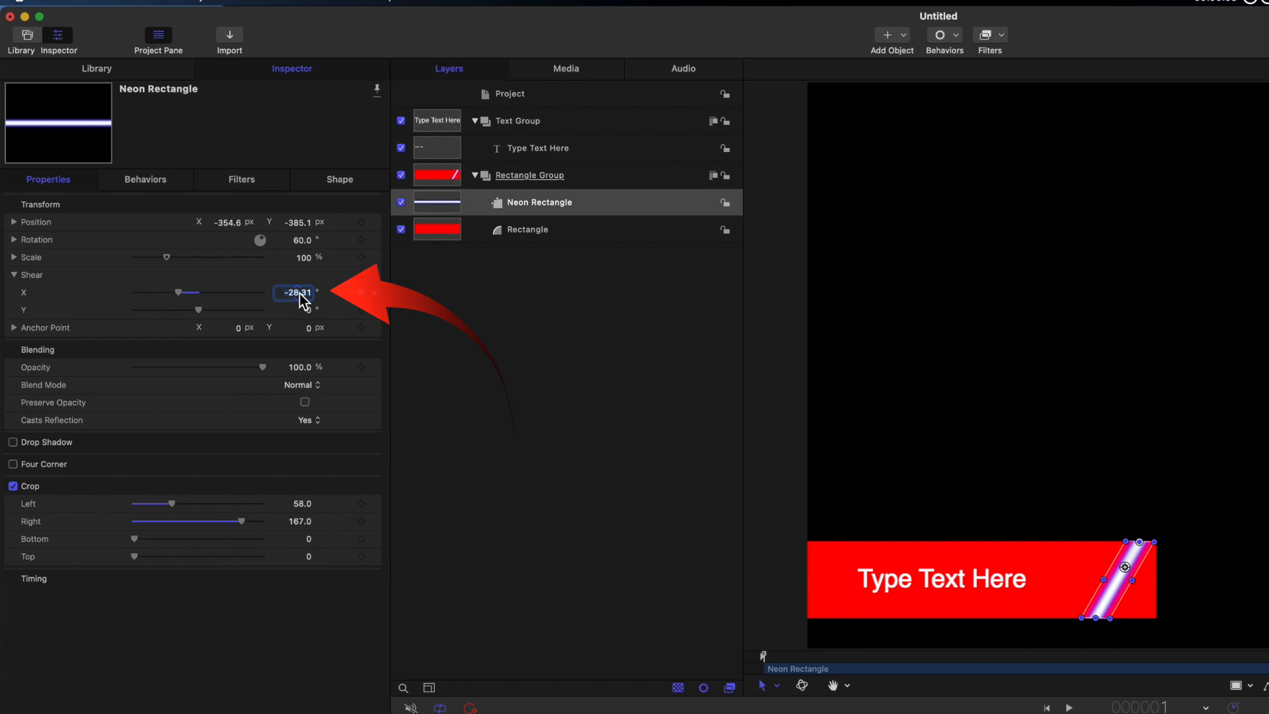
type("-30.0")
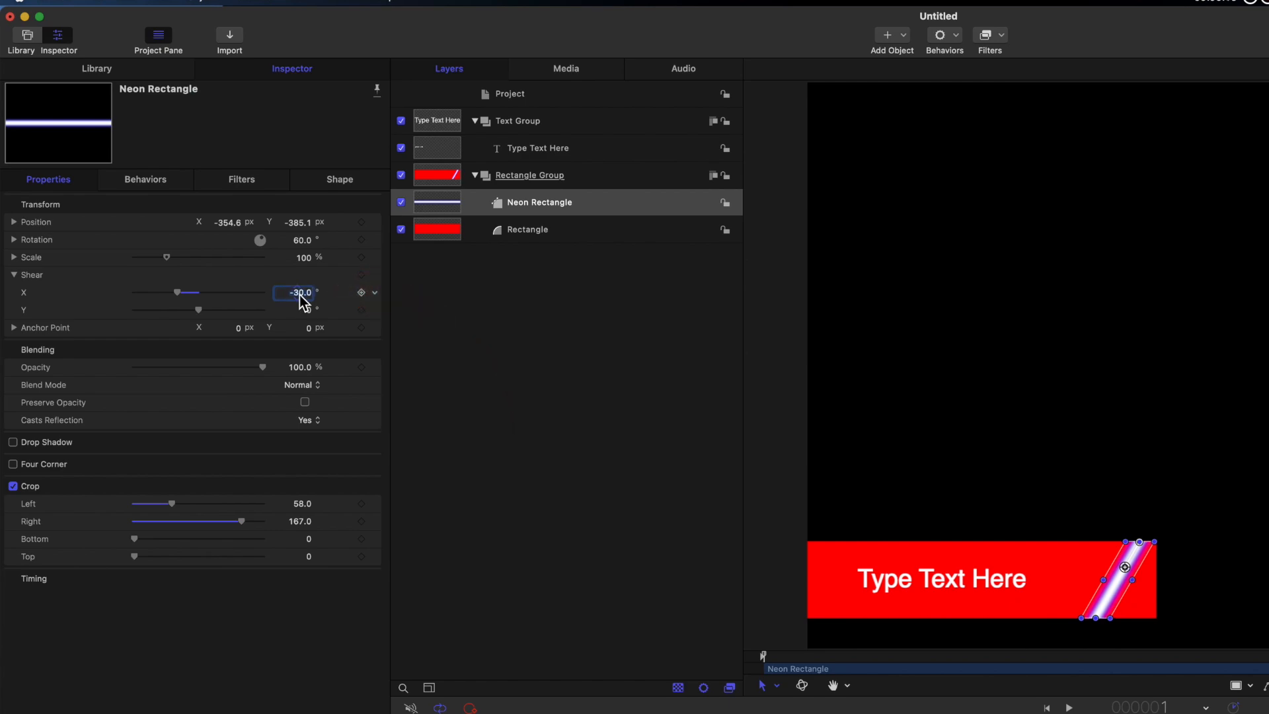
left_click(14, 258)
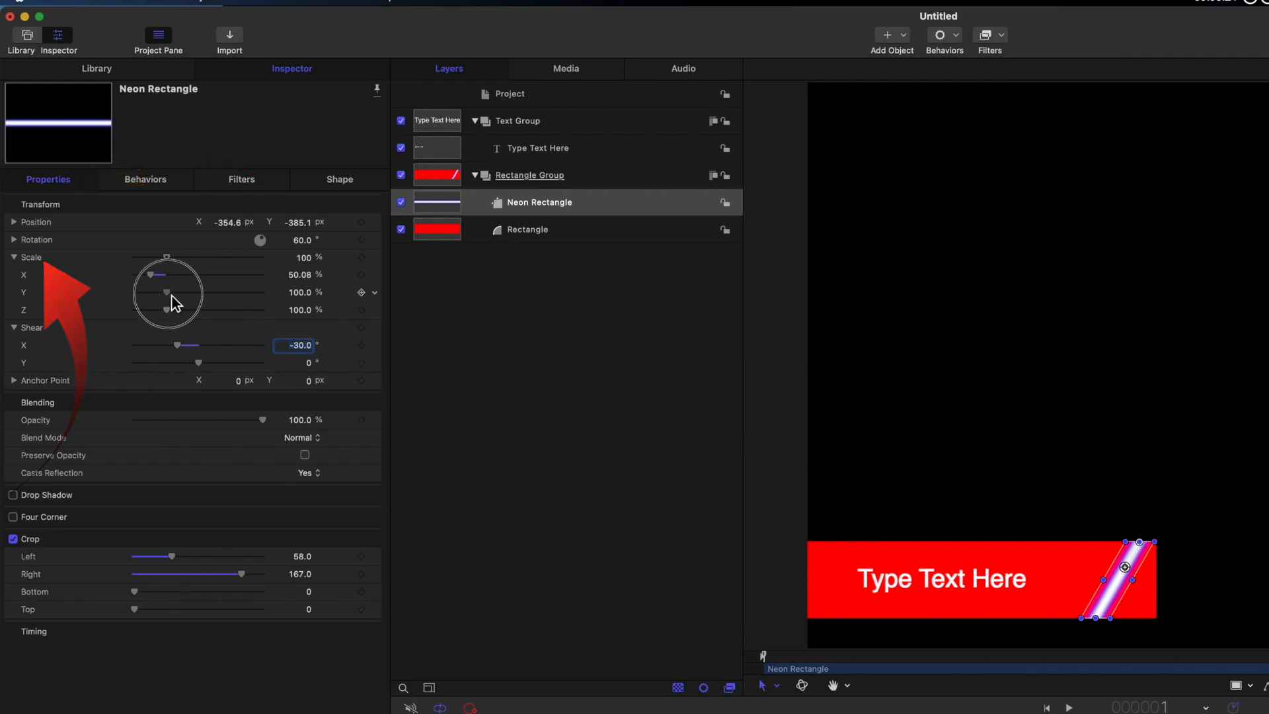
left_click_drag(168, 293, 214, 292)
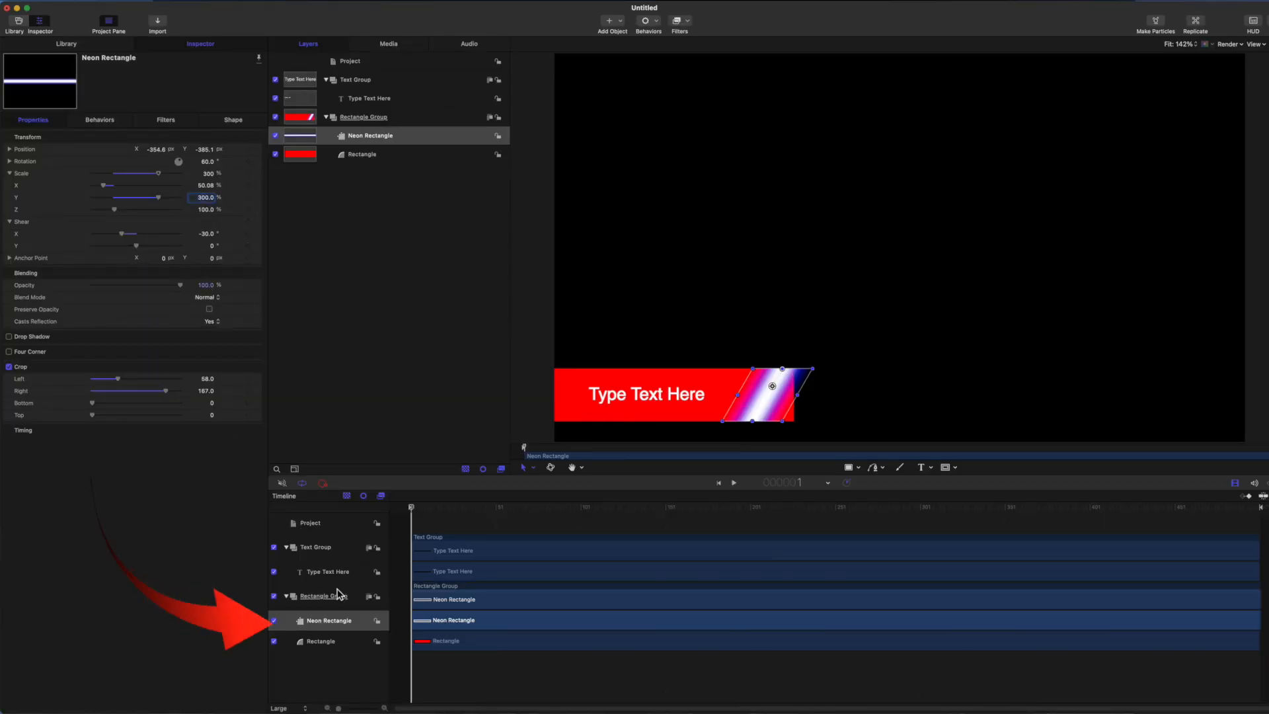
Duplicate the neon bar twice and spread the three bars out to the right of the title.
right_click(328, 620)
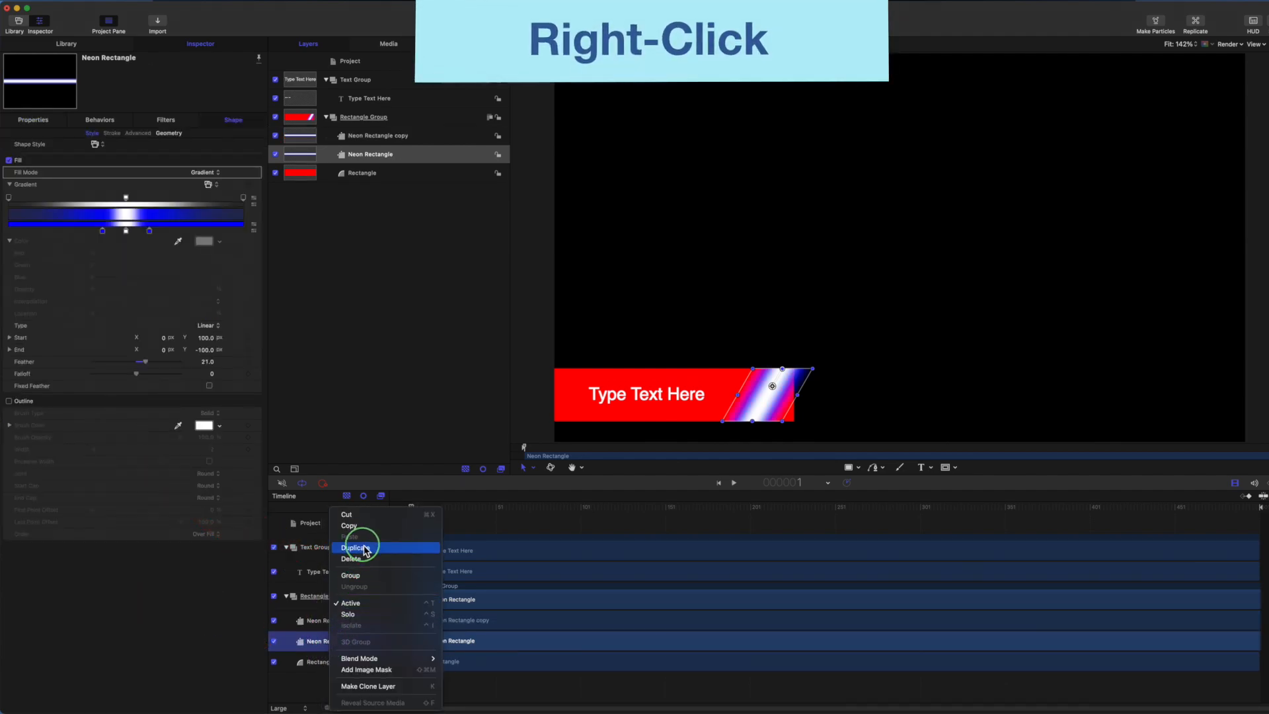
left_click(354, 546)
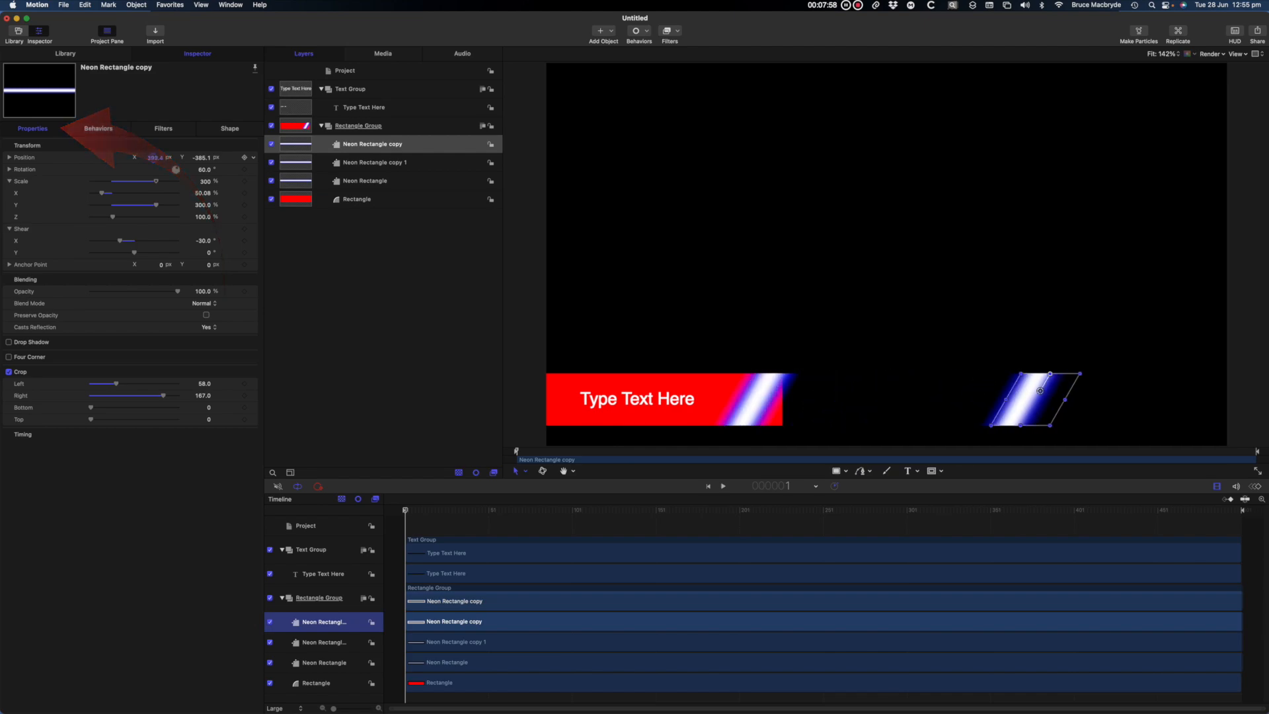
left_click_drag(1028, 396, 1174, 391)
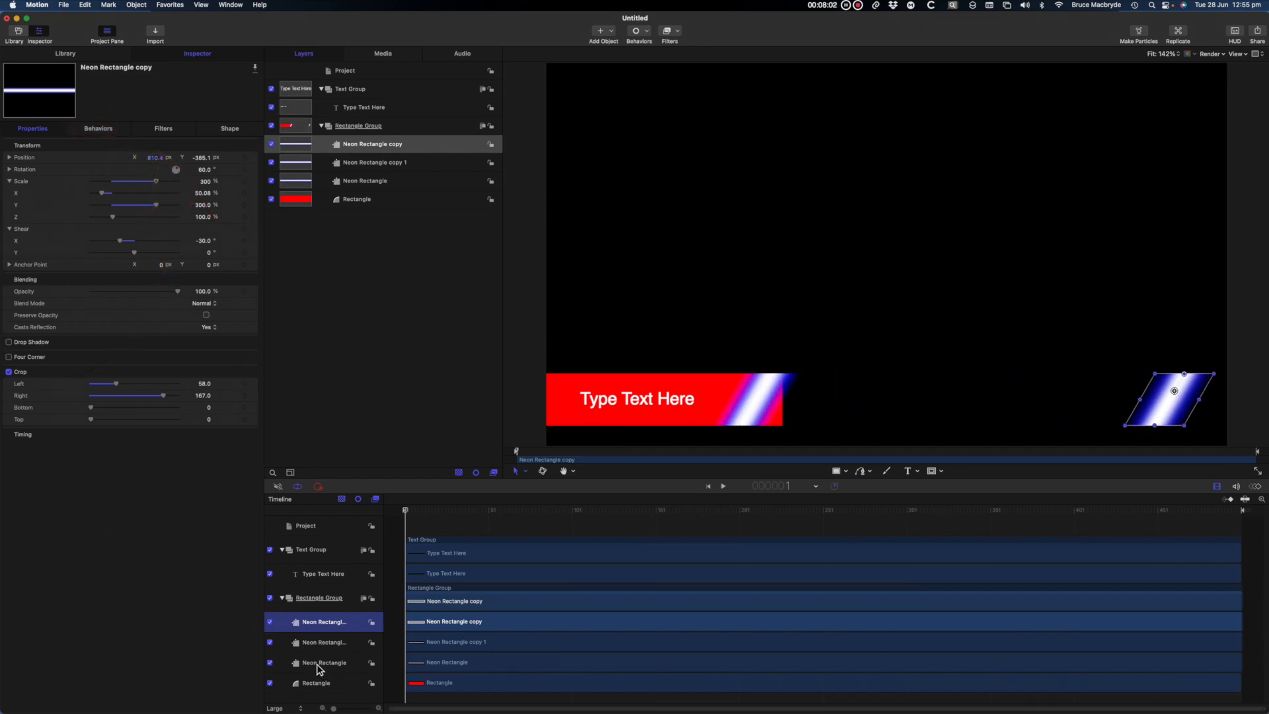
left_click(327, 662)
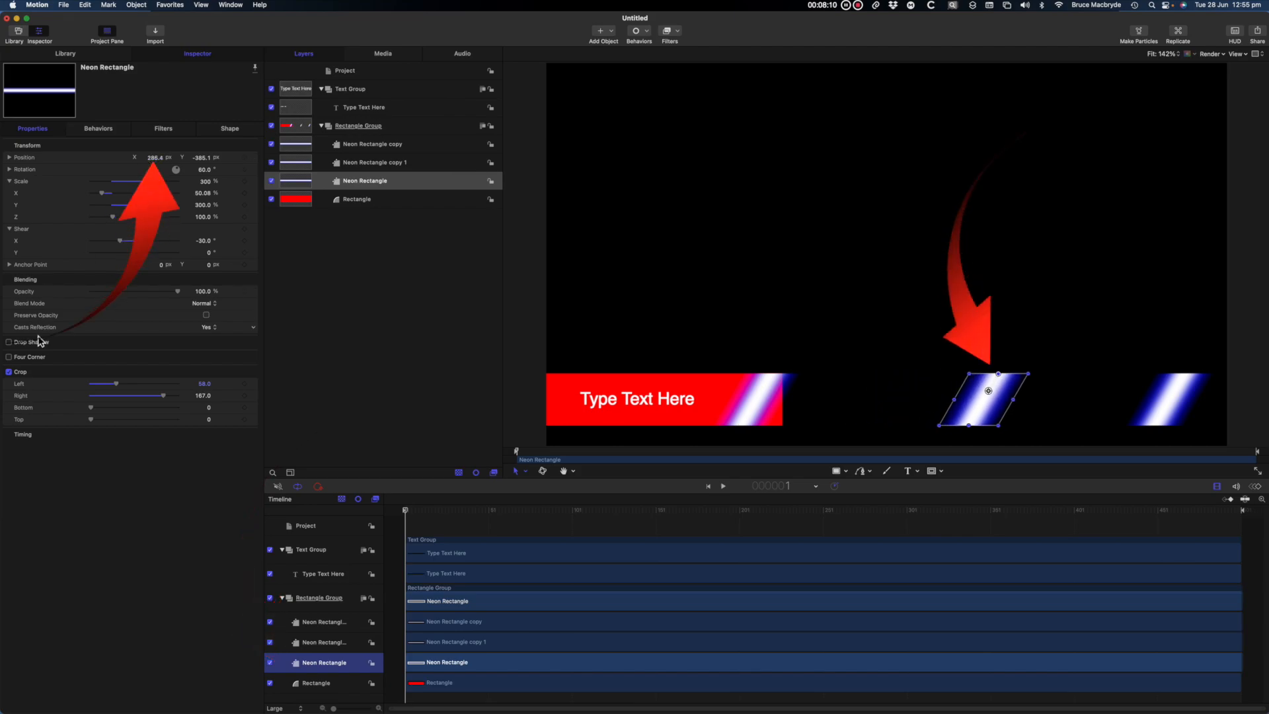
left_click(374, 162)
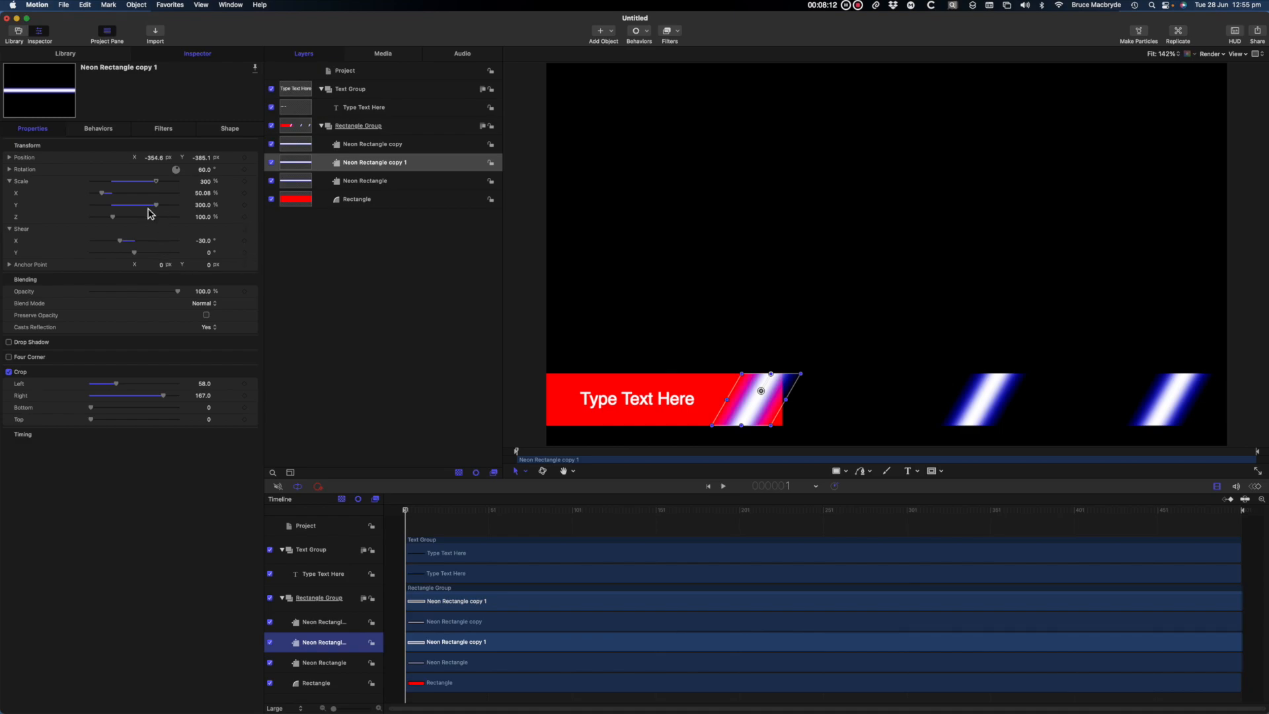
left_click_drag(761, 391, 1039, 391)
type("Right Neon")
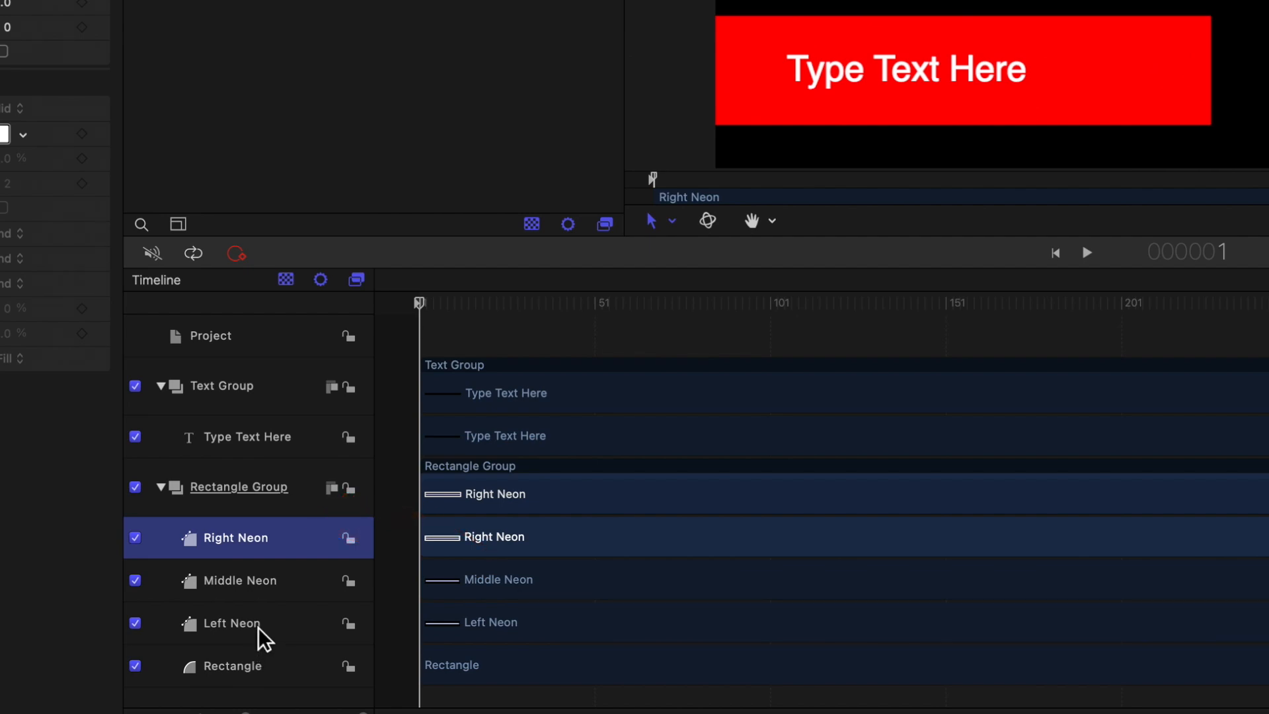
Group the Left, Middle and Right Neon bars into a new 'Neon Group'.
right_click(236, 537)
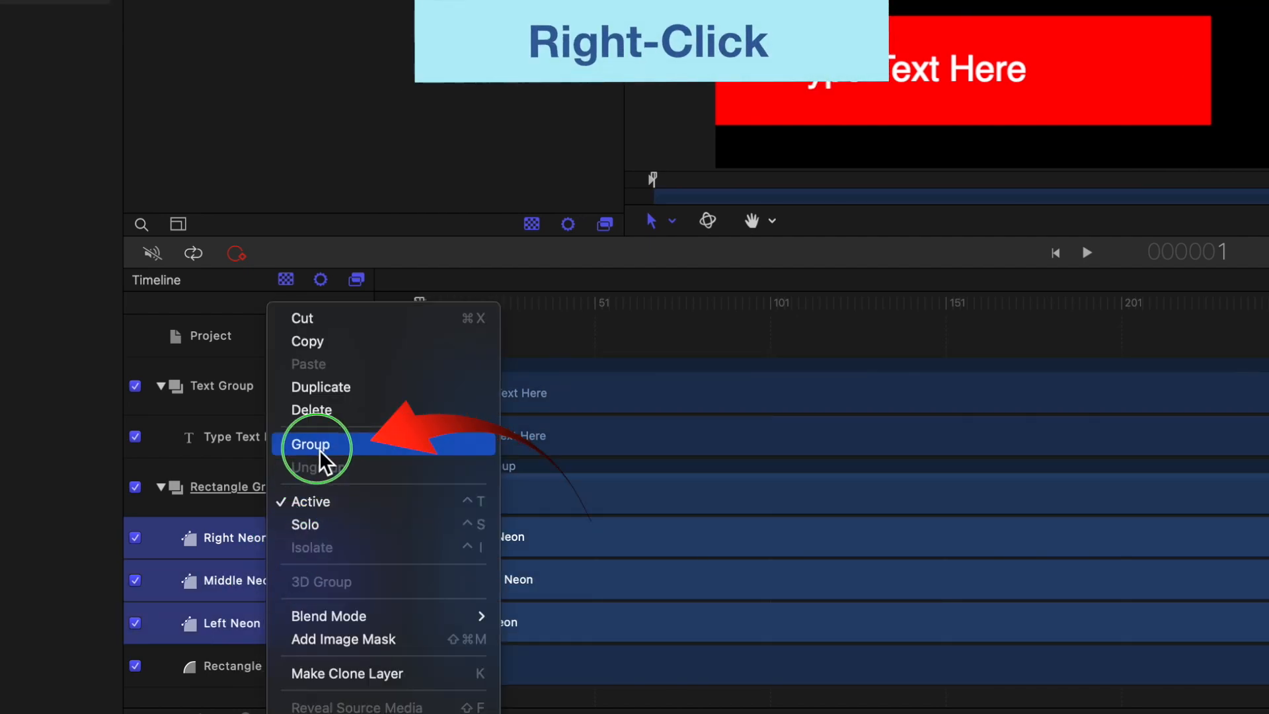
left_click(311, 444)
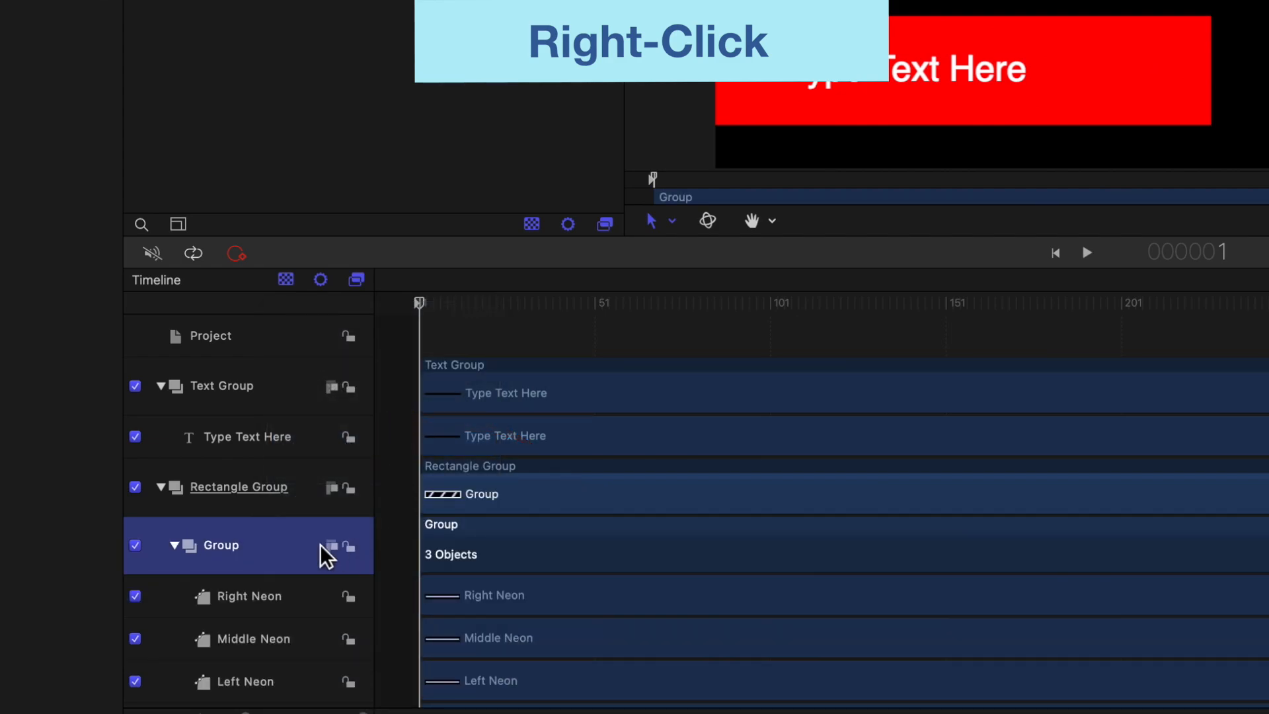
double_click(218, 545)
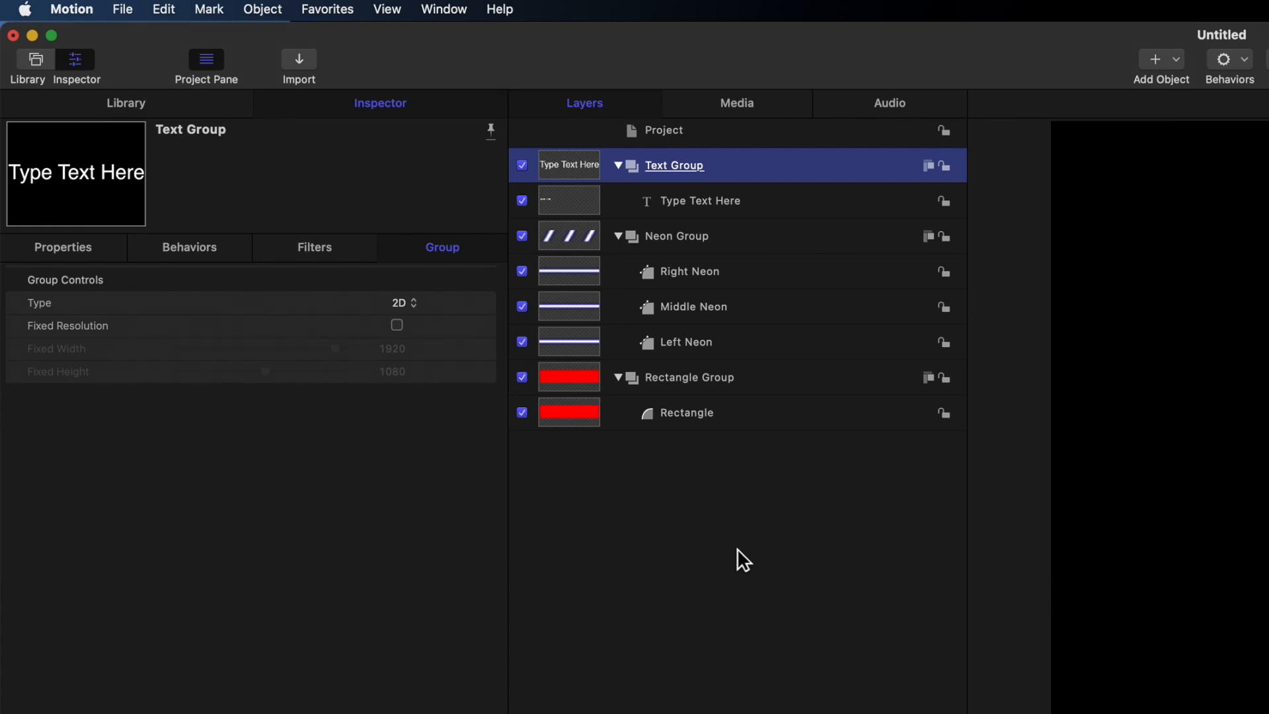
mouse_move(705, 344)
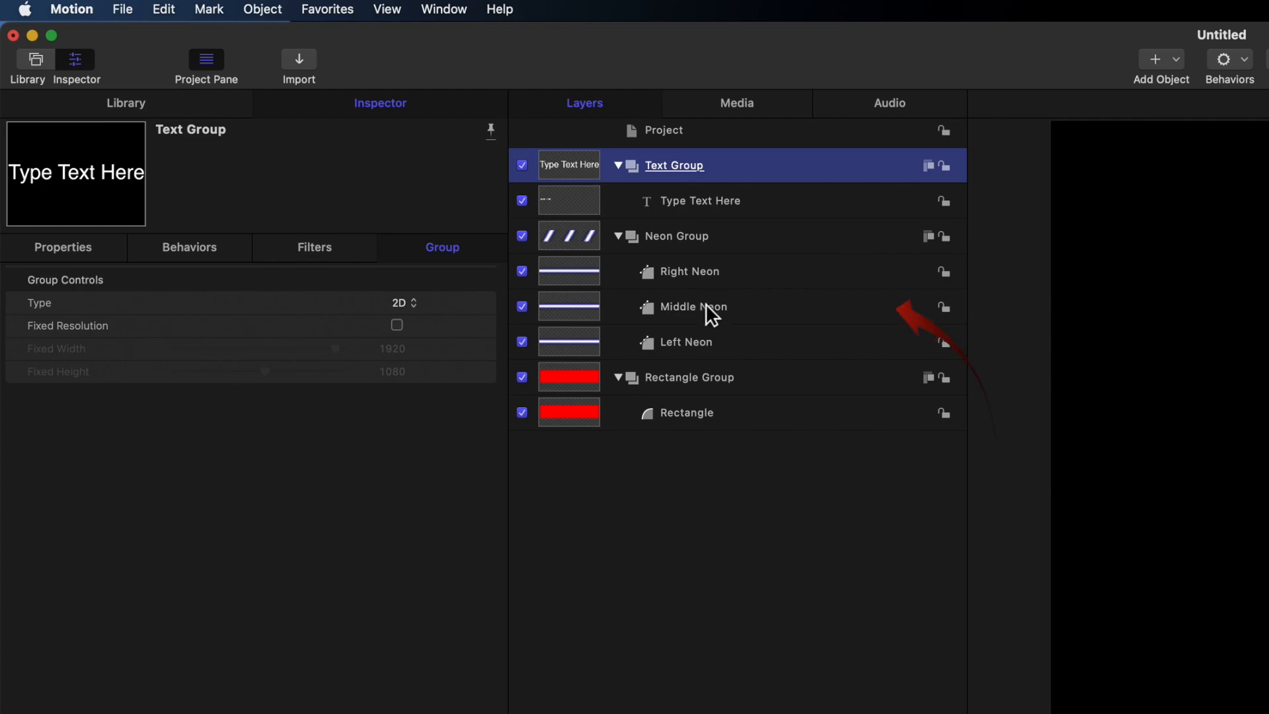
Set the Middle Neon bar's centre gradient stop from white to red so it glows red.
left_click(693, 312)
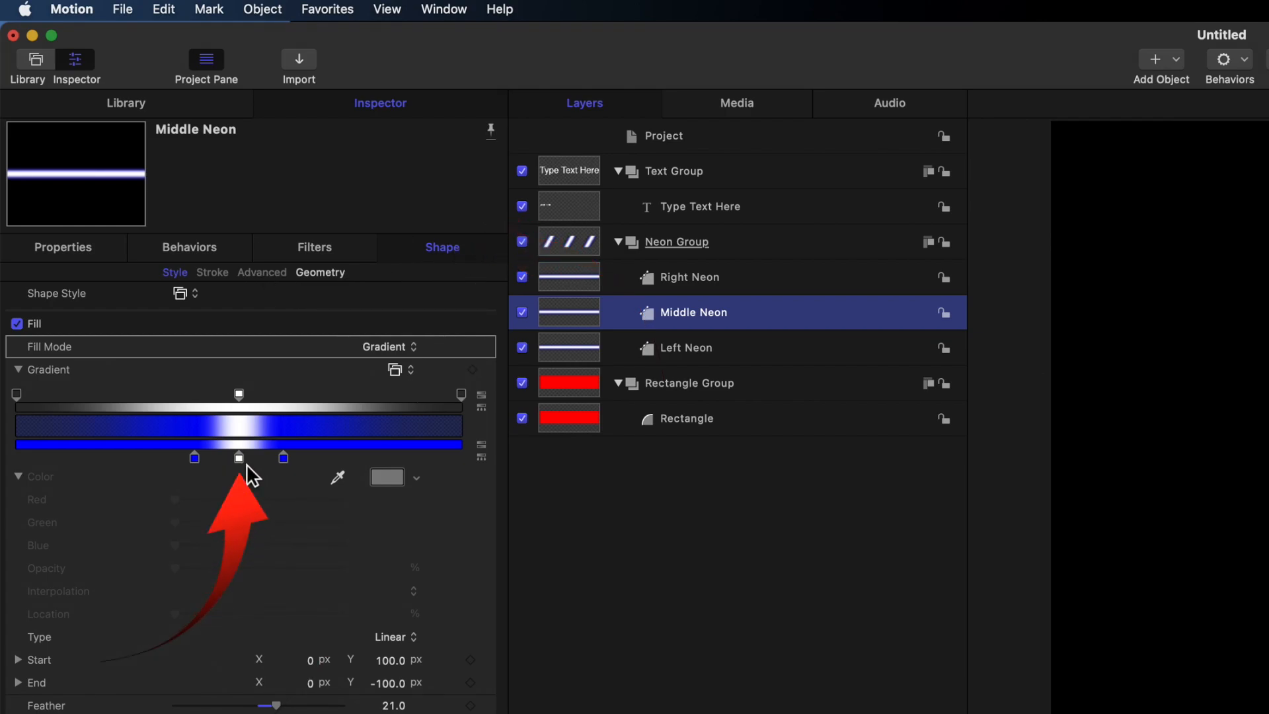
left_click(240, 457)
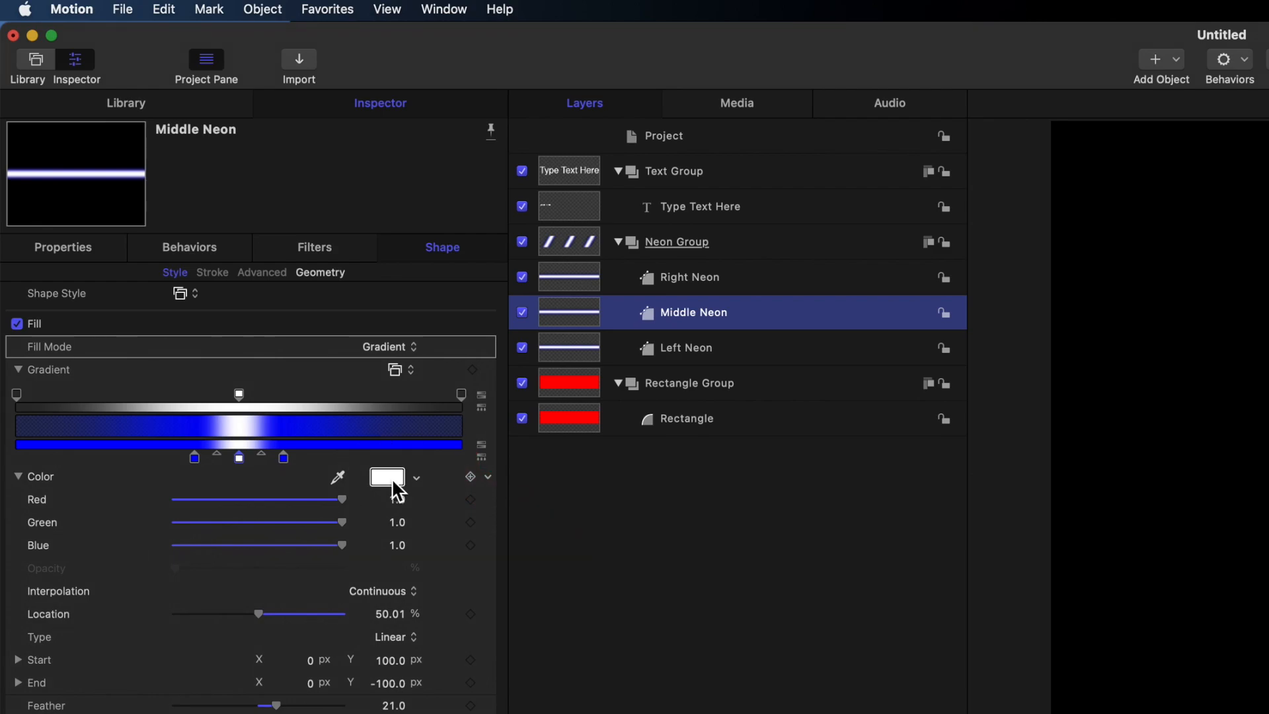
left_click(386, 476)
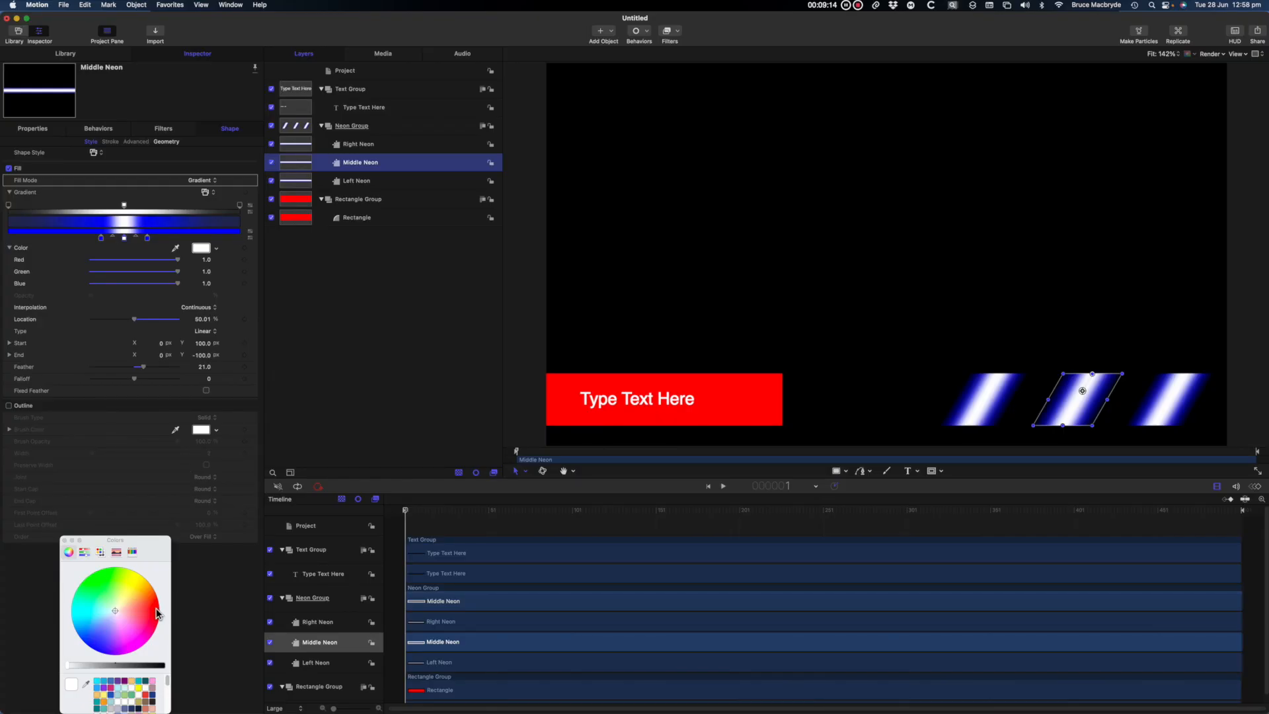
left_click(147, 603)
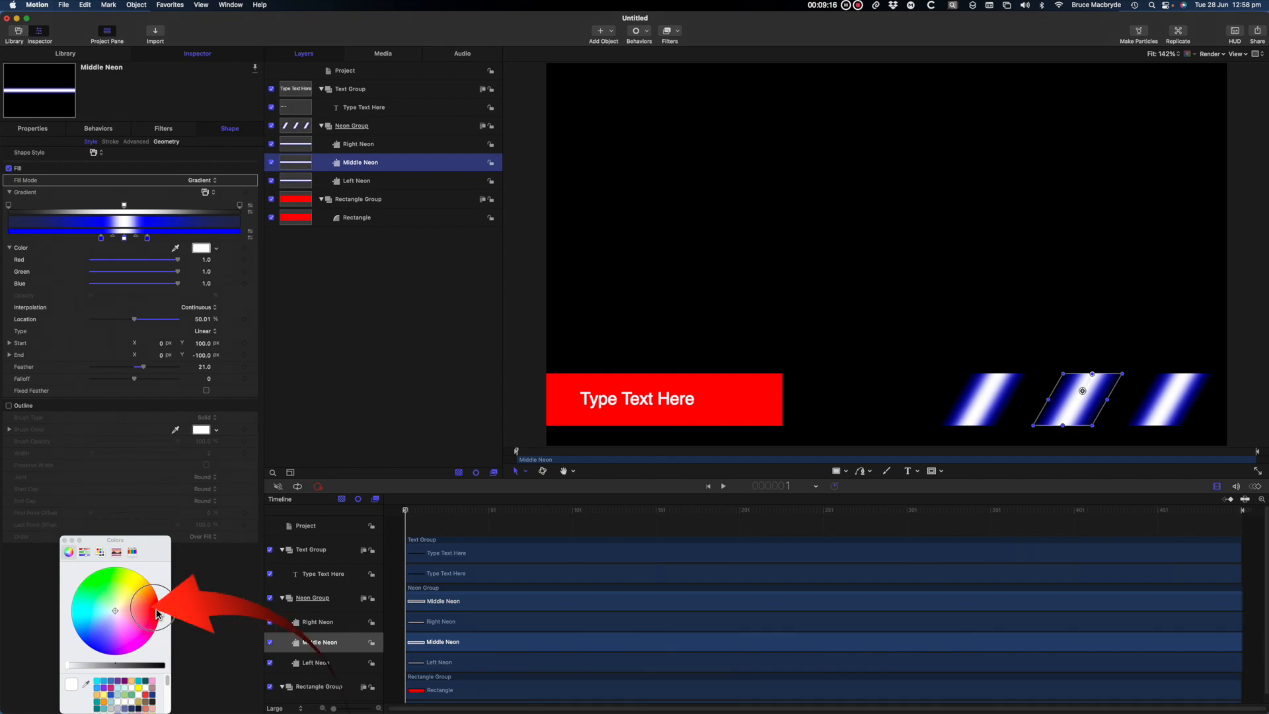
left_click(146, 603)
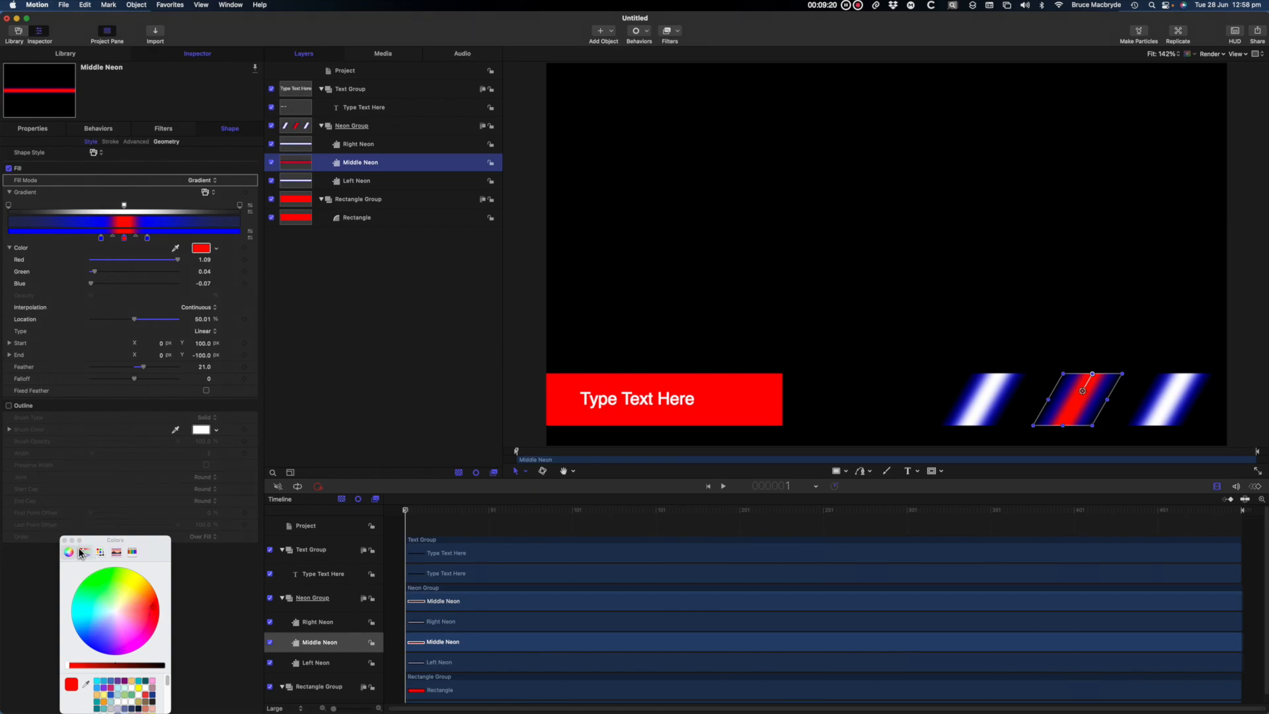
Keyframe the Neon Group's Position X to about -1524.6 so the bars slide horizontally.
left_click(82, 553)
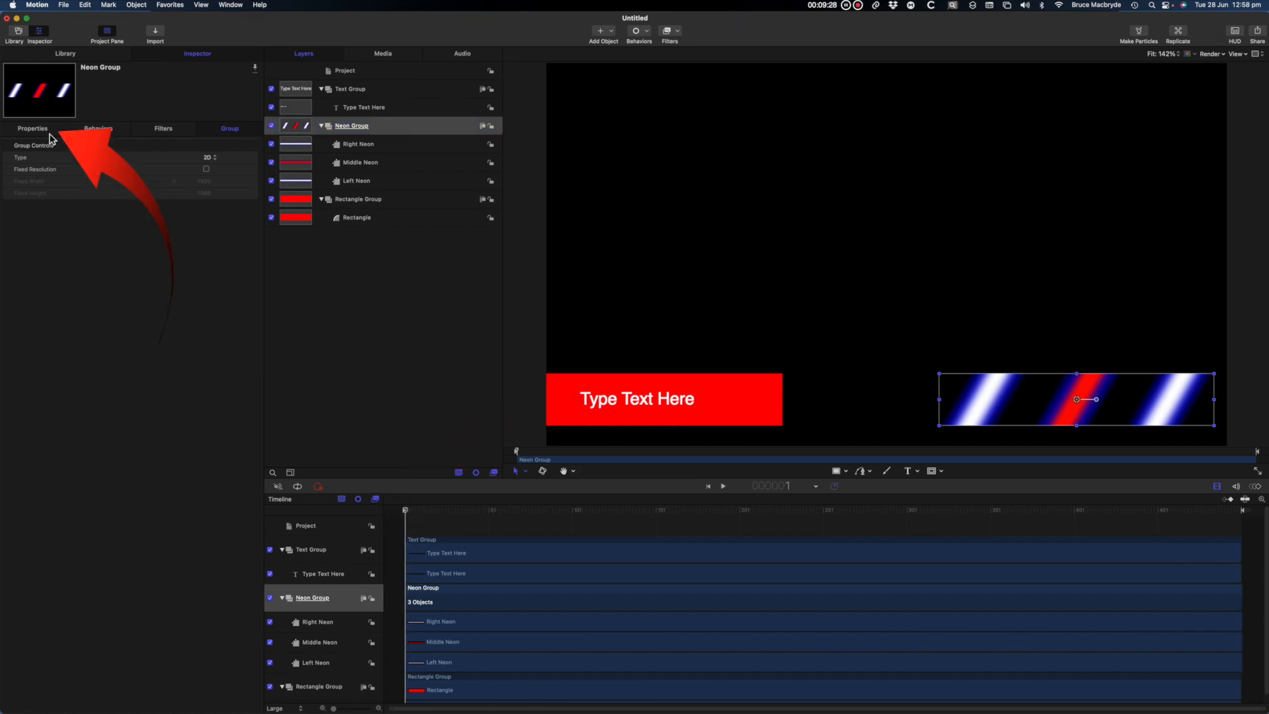
left_click(32, 128)
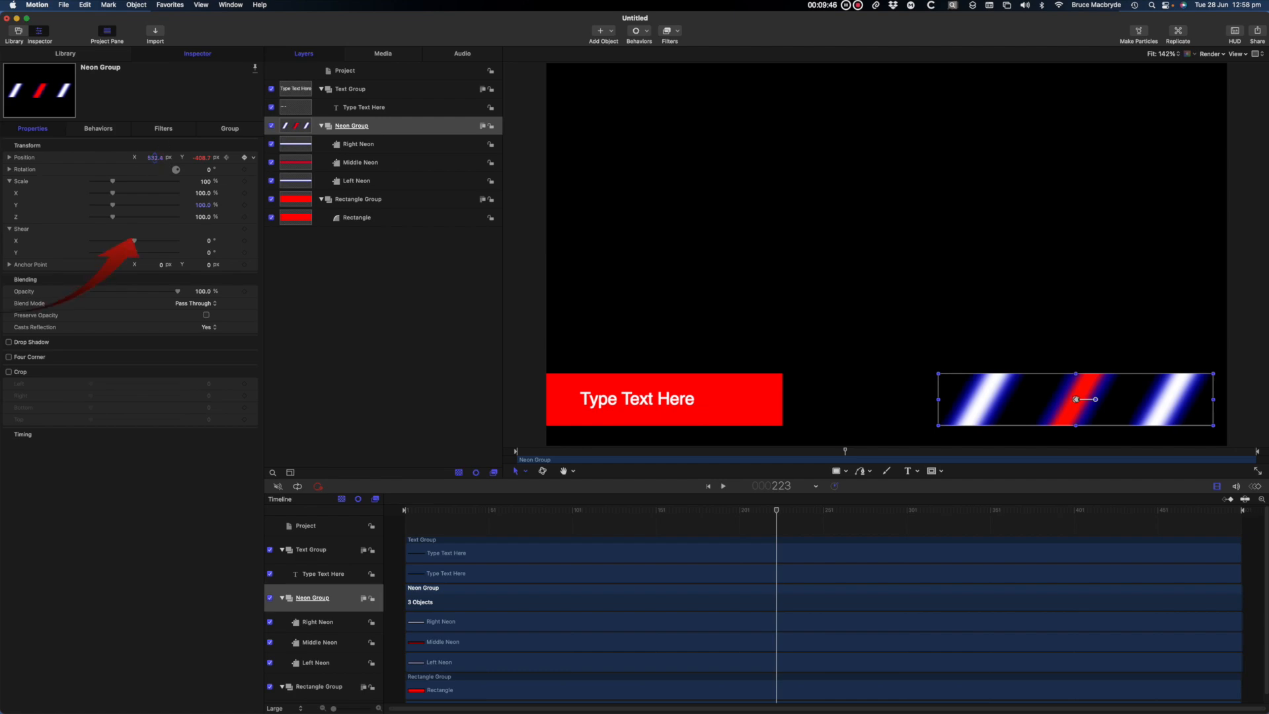
left_click_drag(1077, 400, 682, 399)
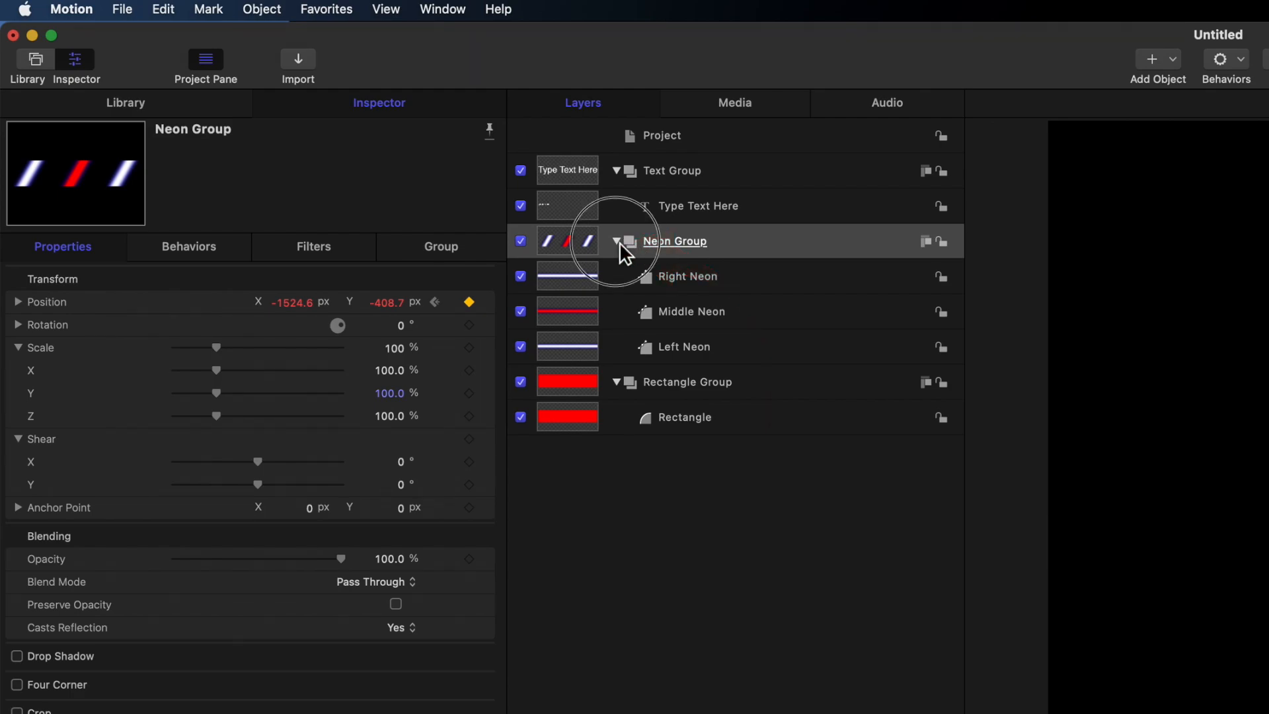
Combine Text, Neon and Rectangle groups into a single Everything Group.
left_click(618, 240)
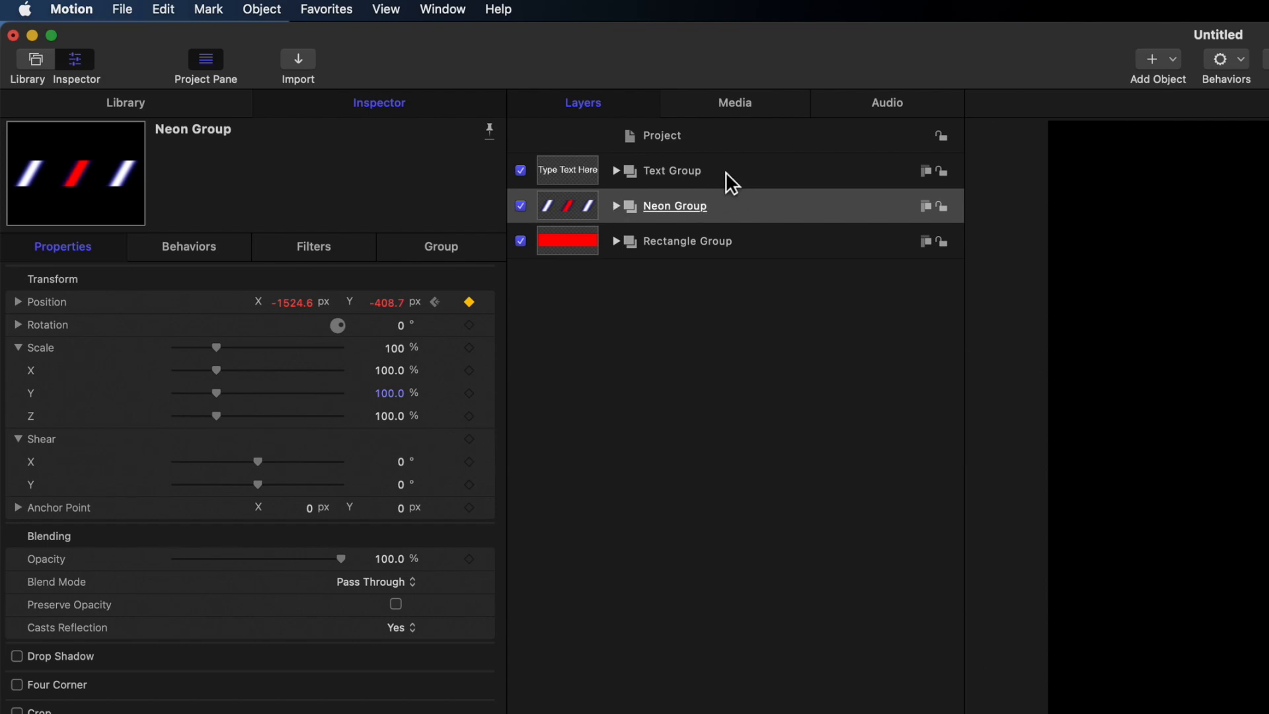
left_click(670, 171)
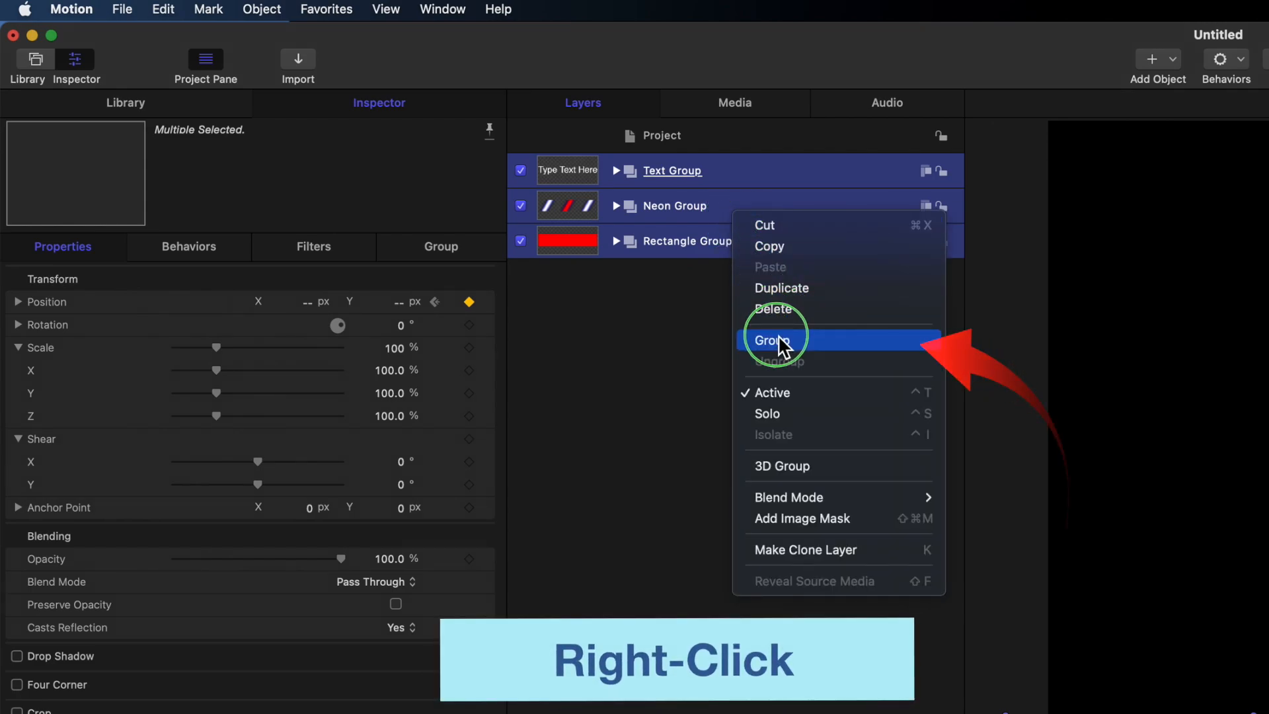
left_click(776, 340)
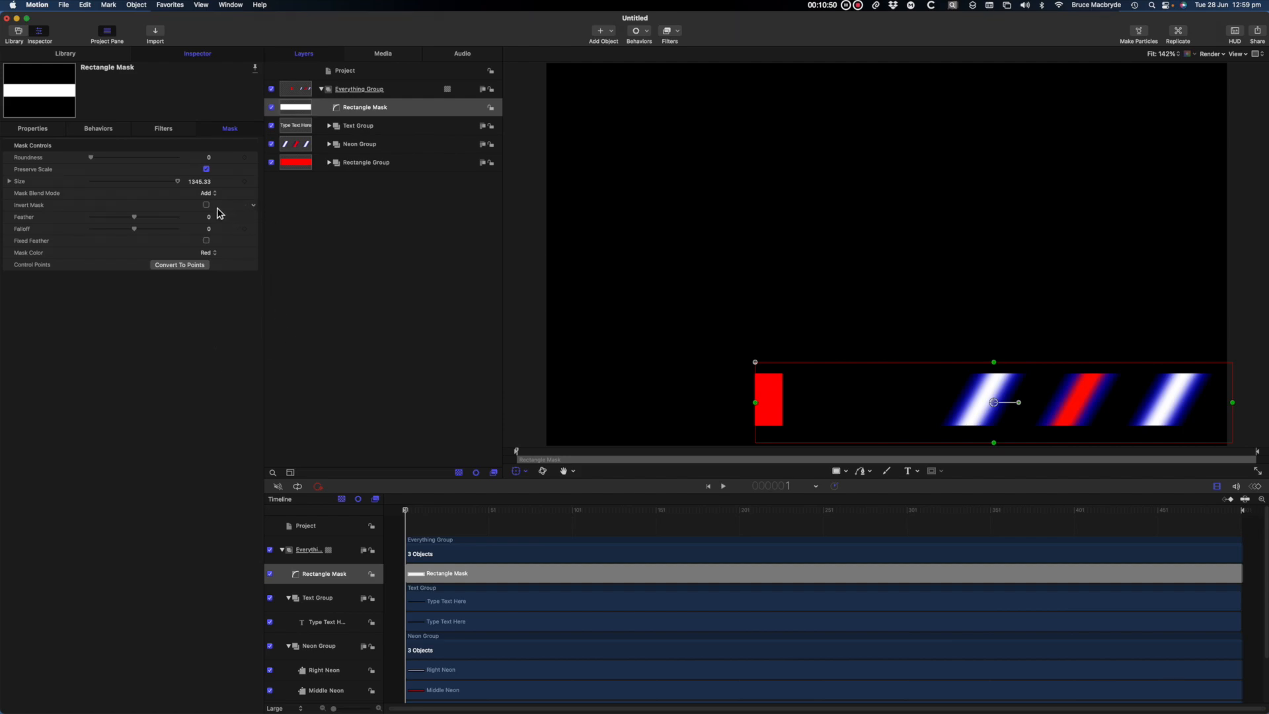
mouse_move(221, 212)
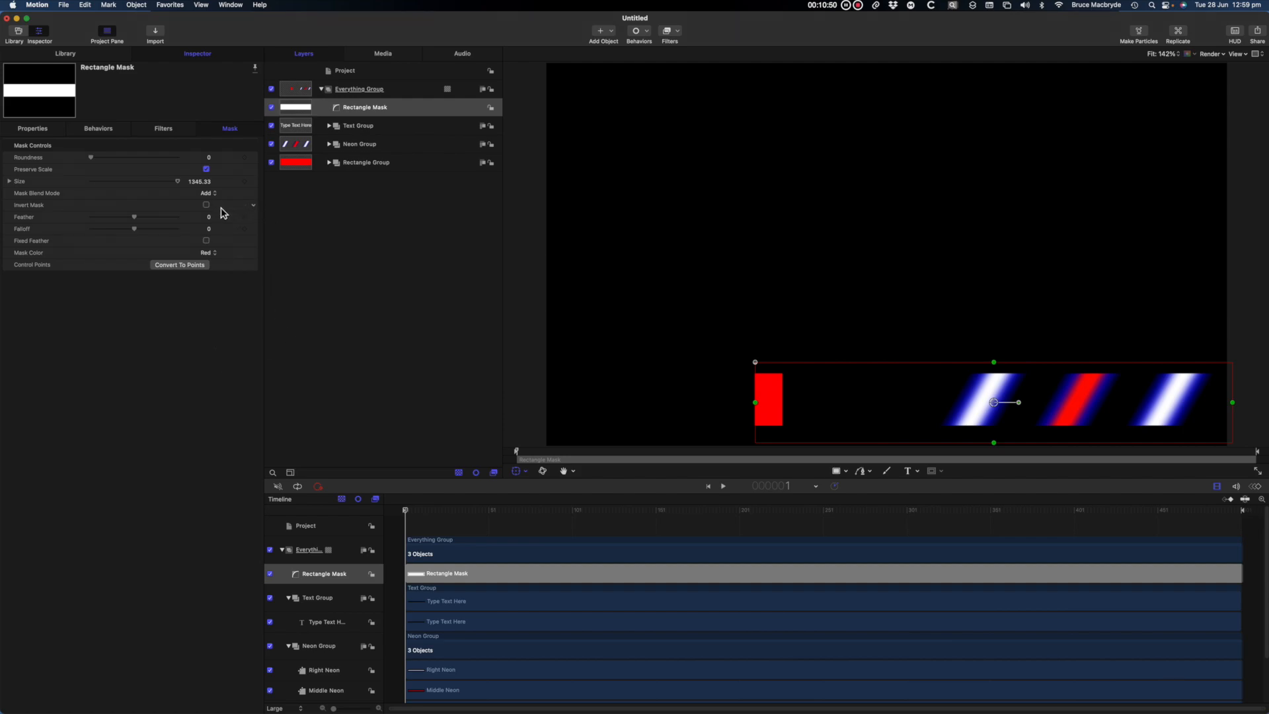
Invert the rectangle mask on Everything Group to hide the neon stripes.
left_click(206, 205)
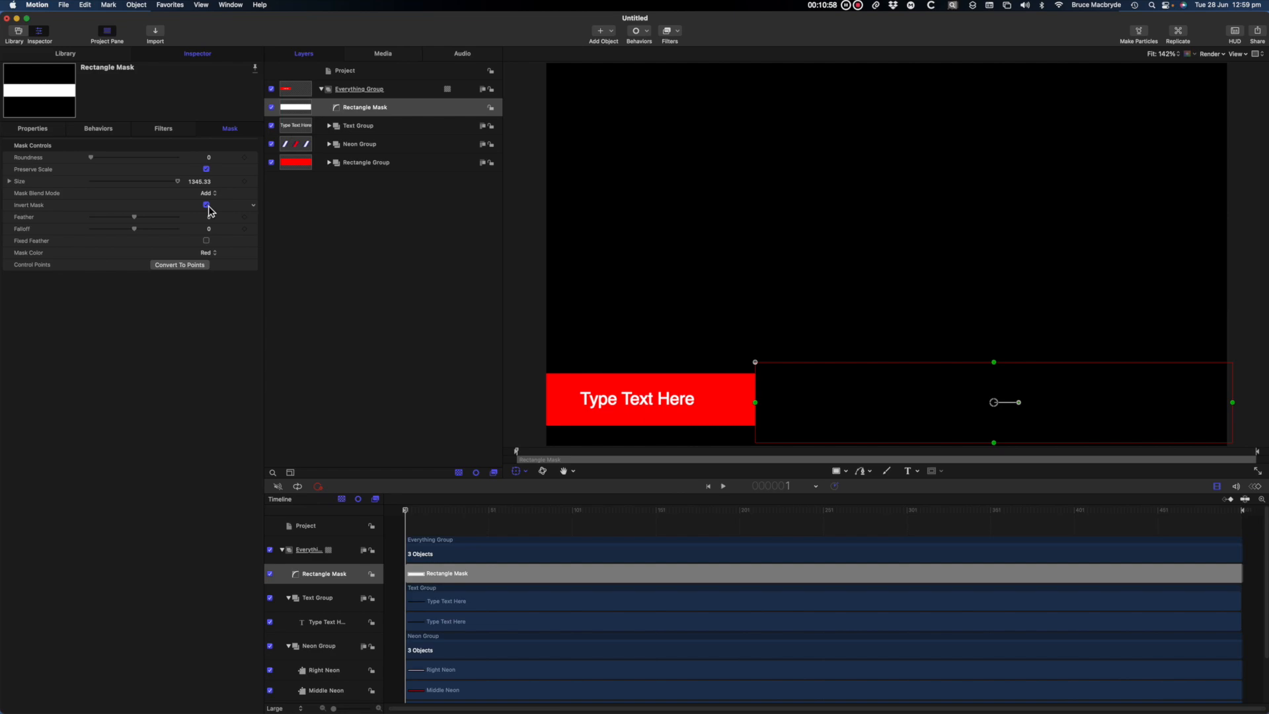
Add Fade In/Fade Out to the text layer with a 49-frame fade in and 0 fade out.
left_click(206, 205)
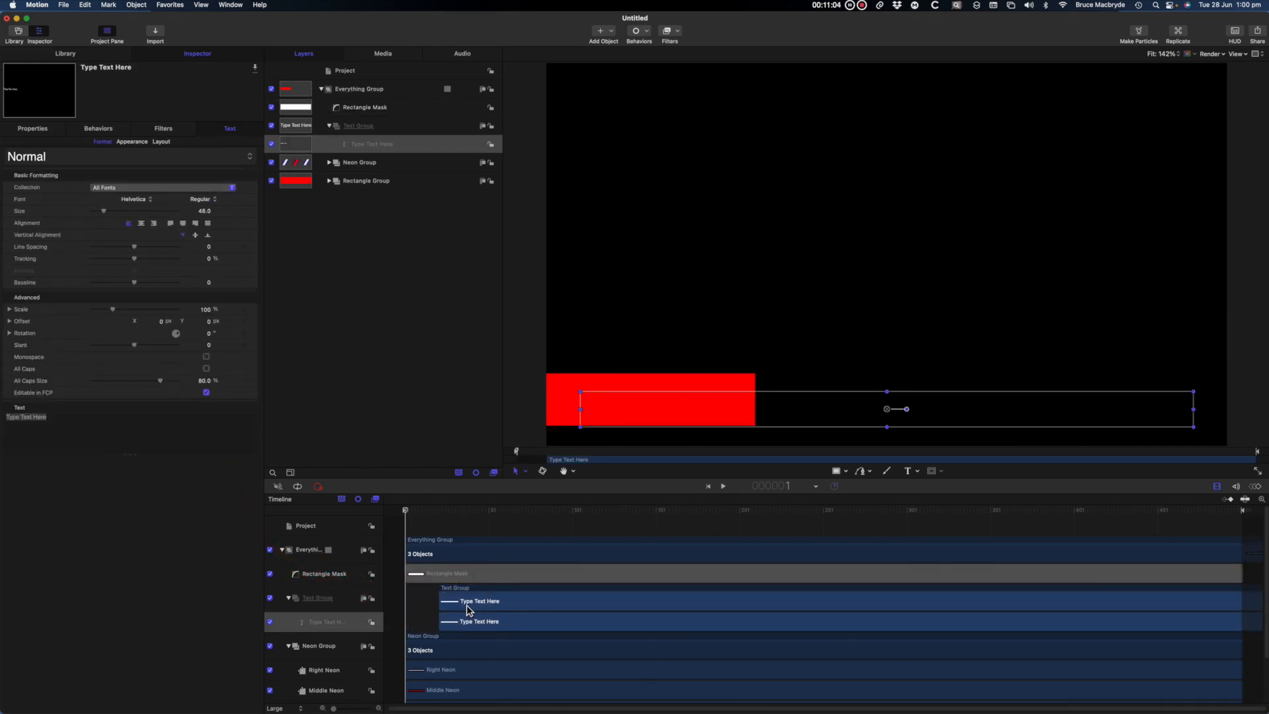
left_click(639, 31)
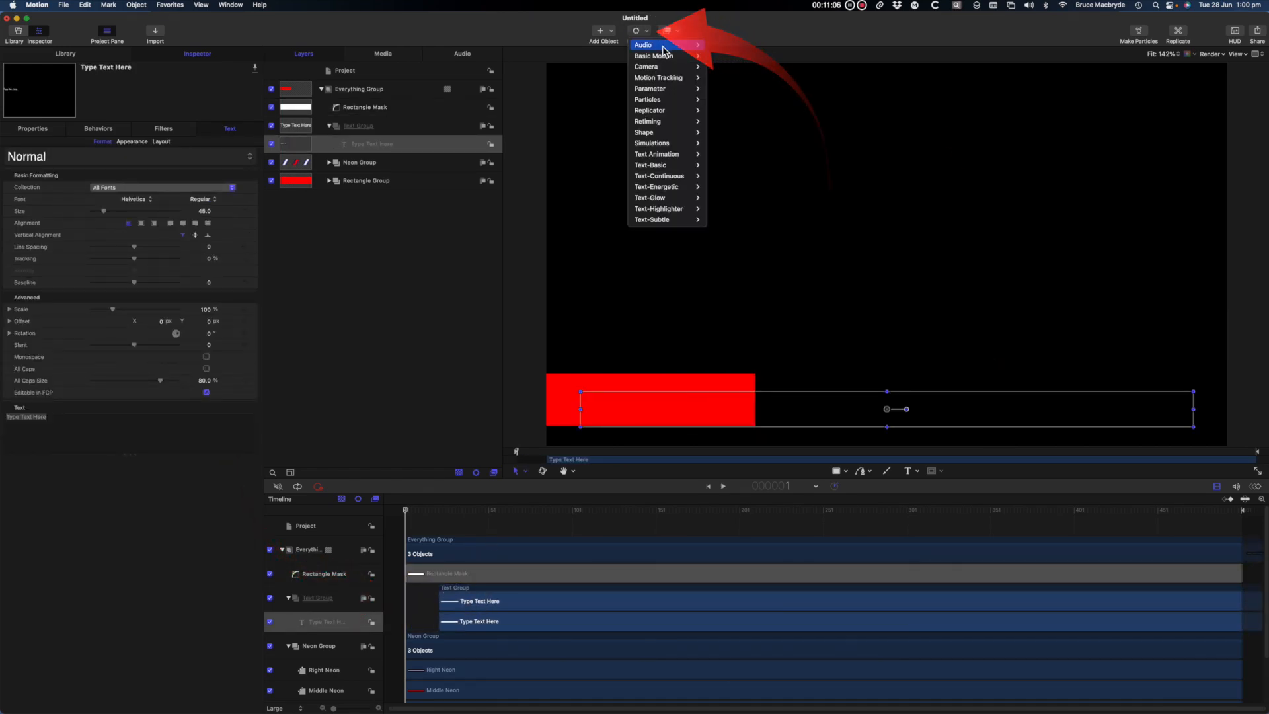
mouse_move(654, 56)
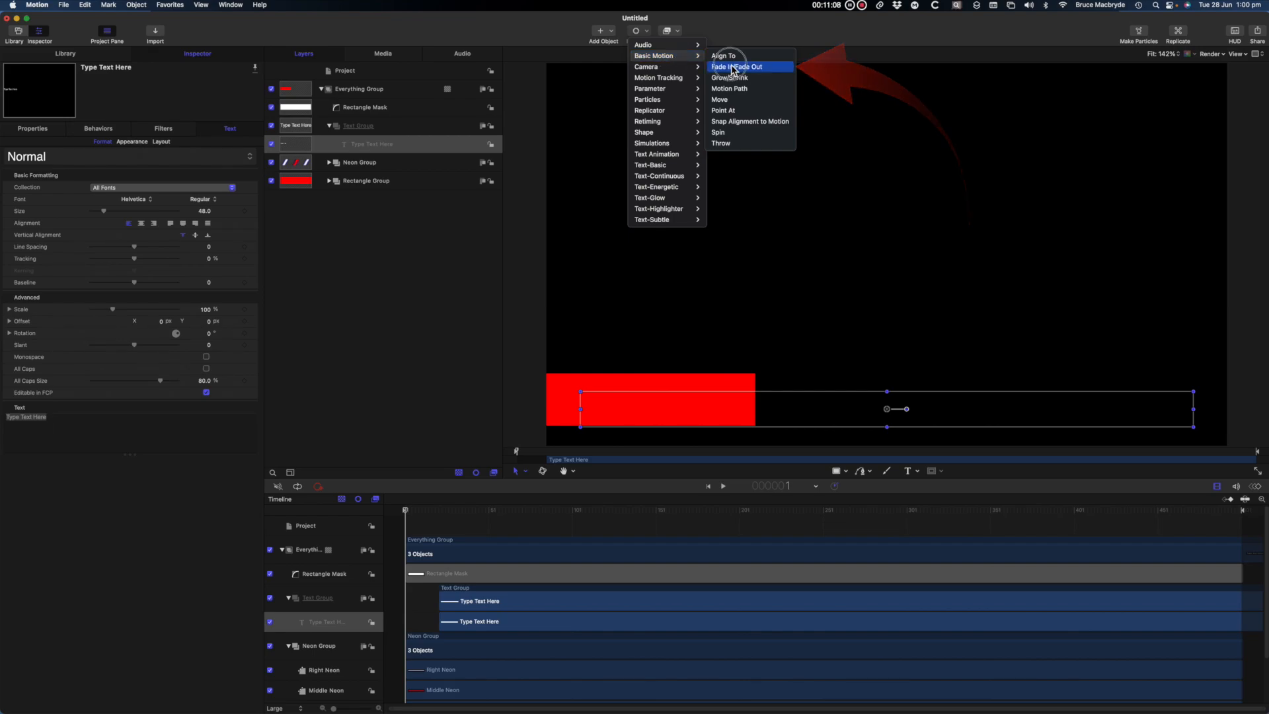
left_click(742, 66)
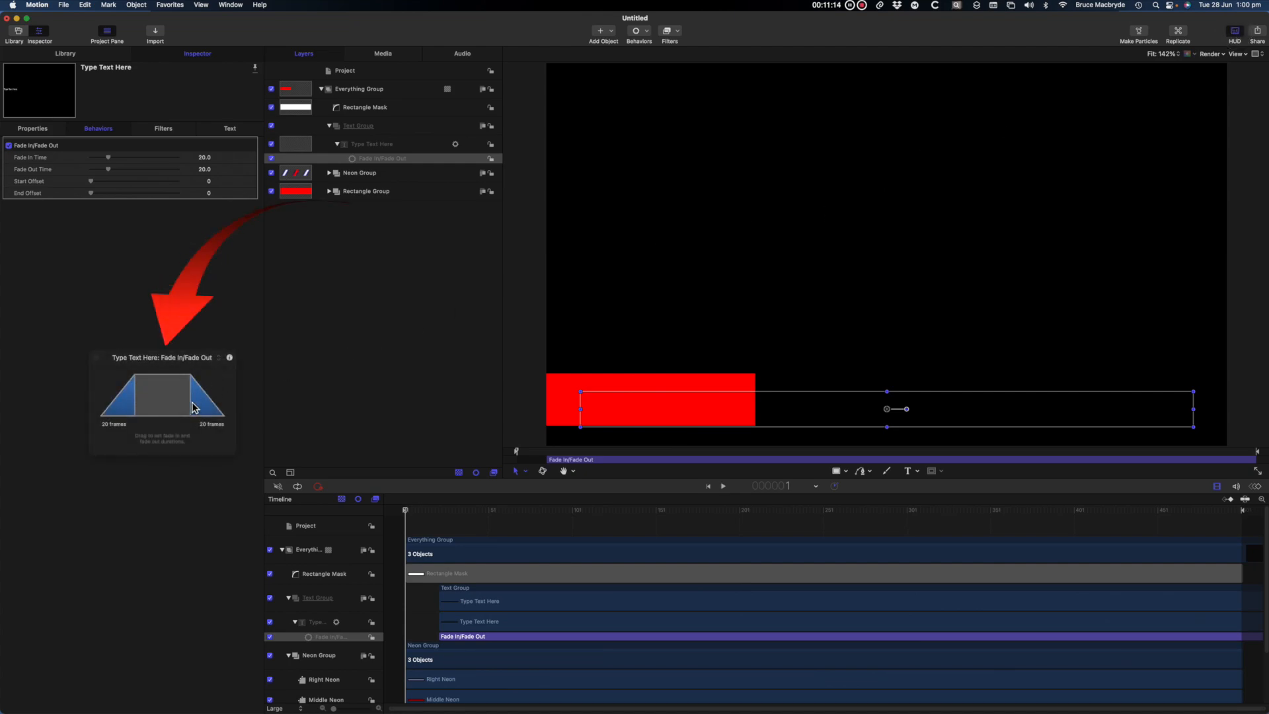
left_click_drag(208, 397, 137, 405)
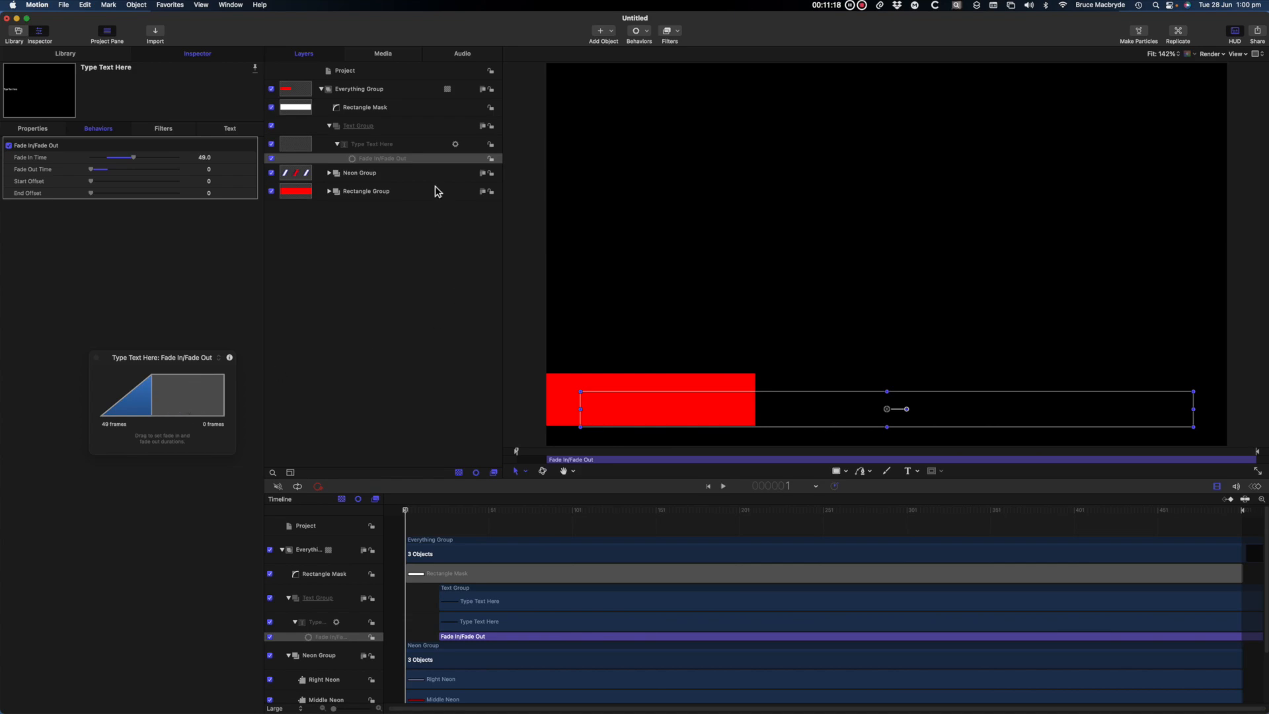
Apply the Rubber Band text behavior to Type Text Here and preview it later in time.
left_click(370, 144)
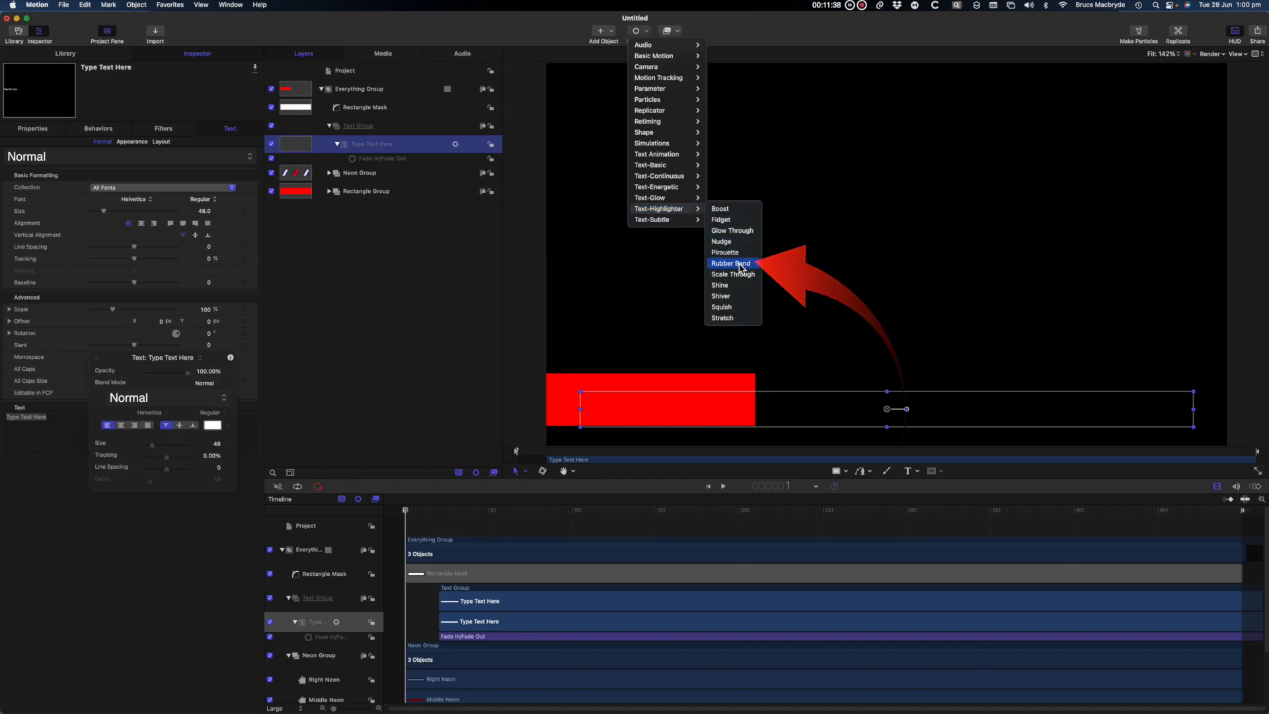
left_click(729, 263)
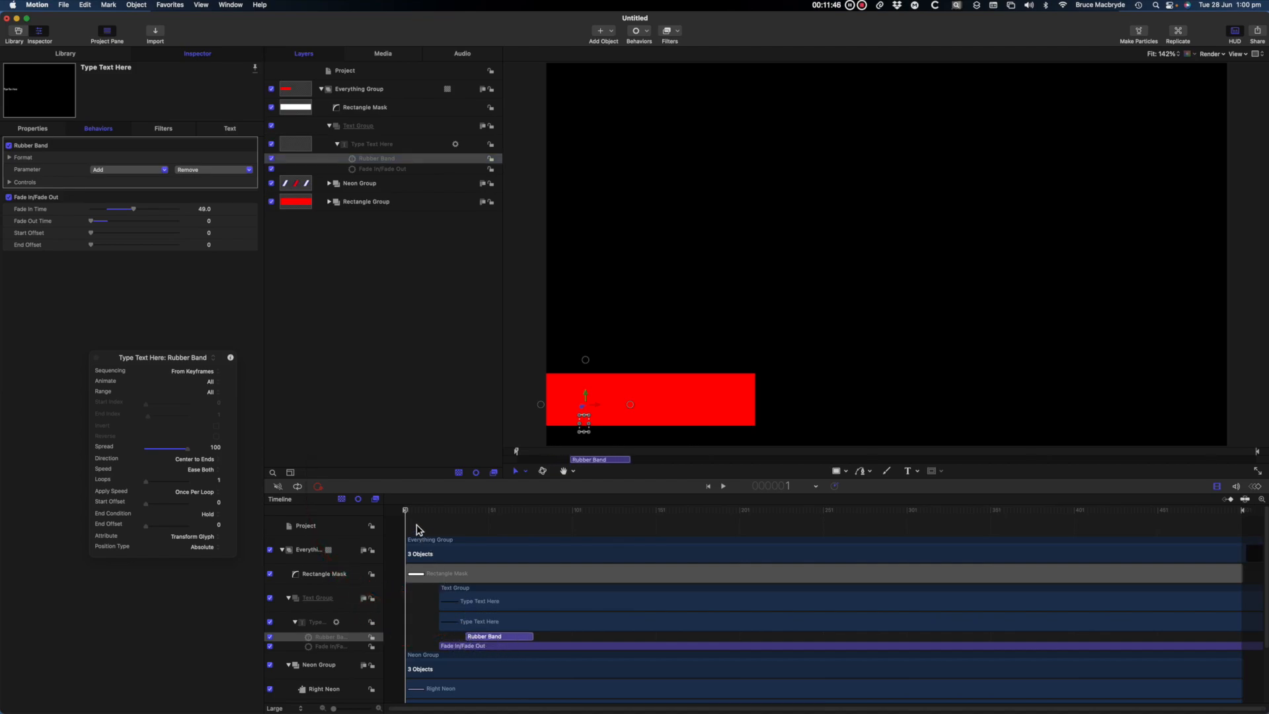
left_click(721, 486)
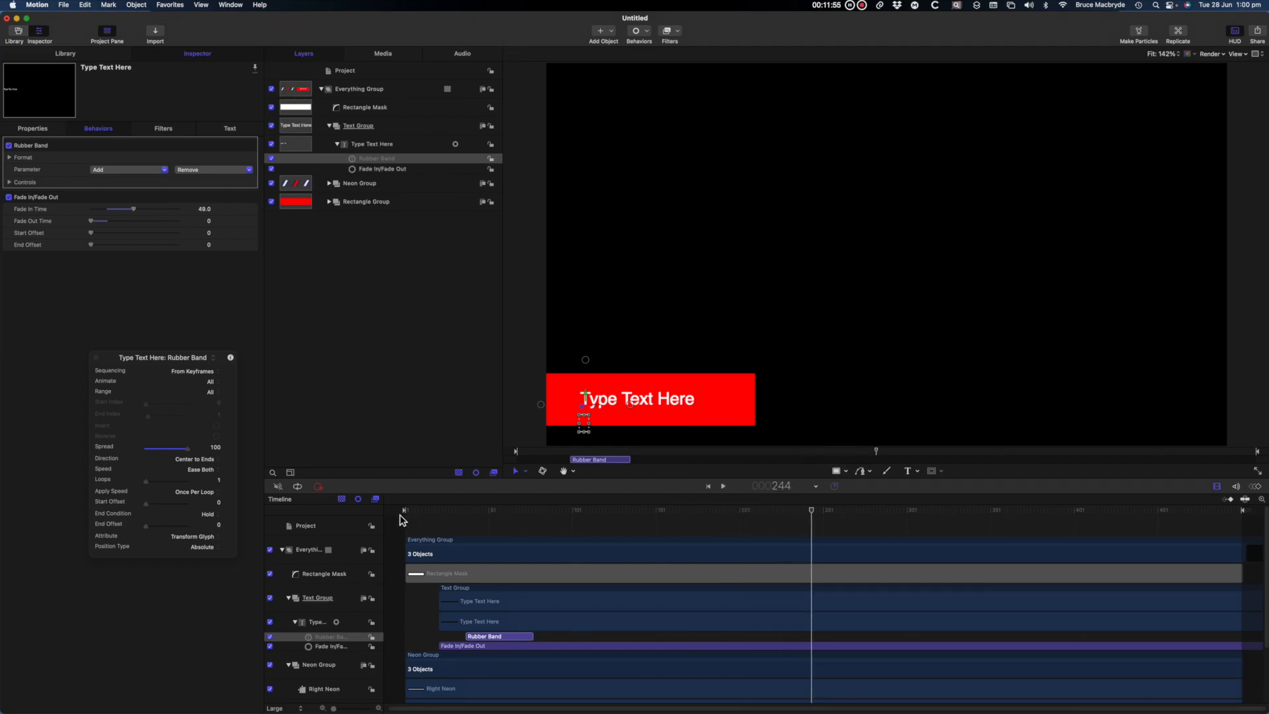
mouse_move(40, 342)
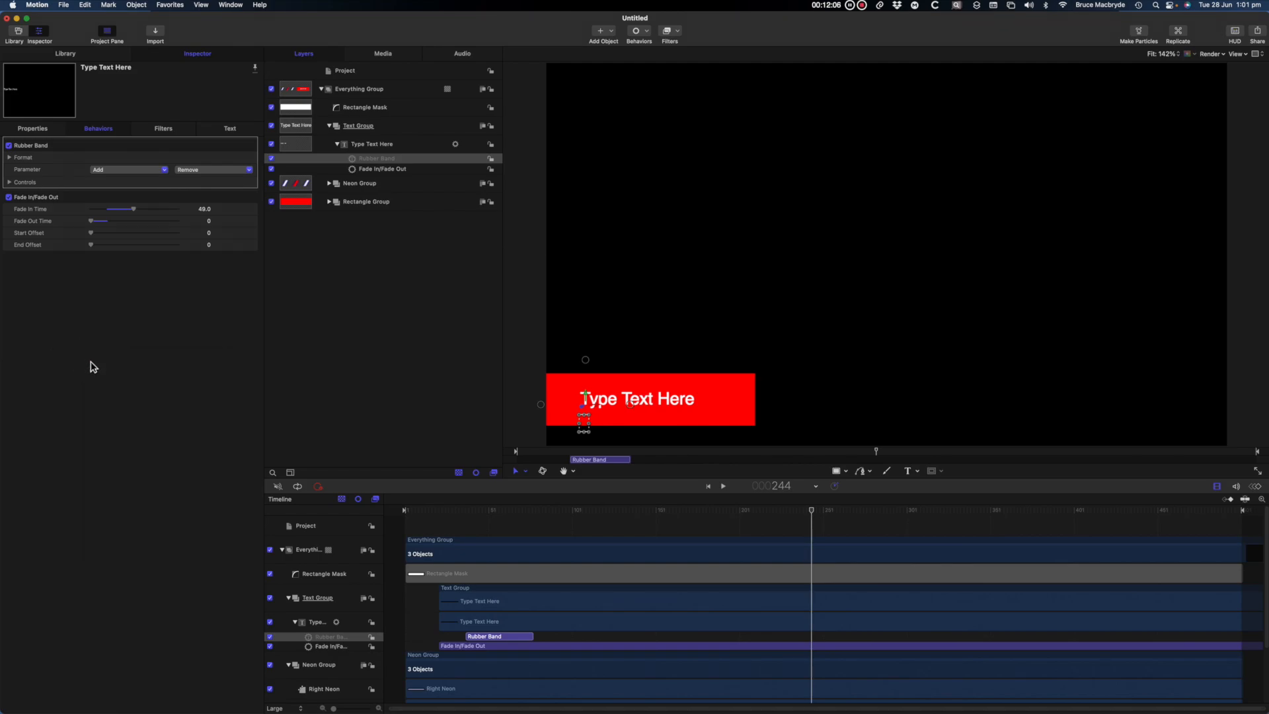
mouse_move(366, 168)
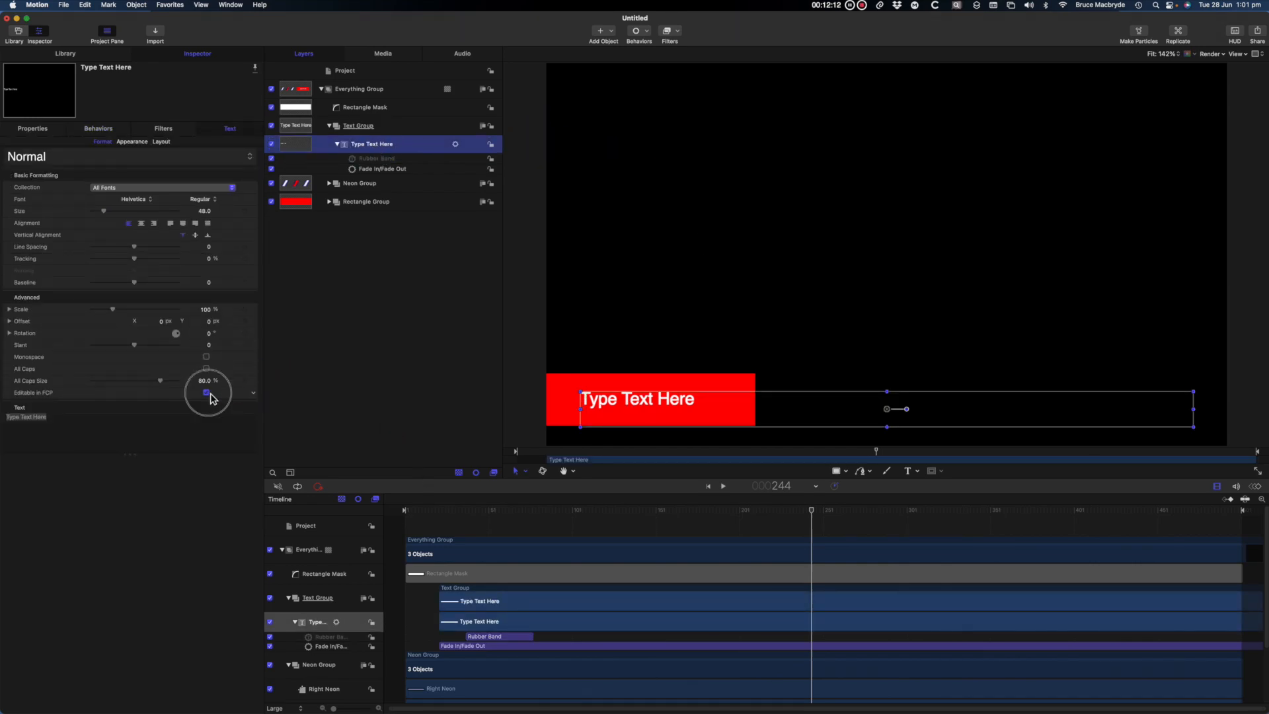
Publish the Rectangle shape's red Fill Color from its Style settings.
left_click(206, 392)
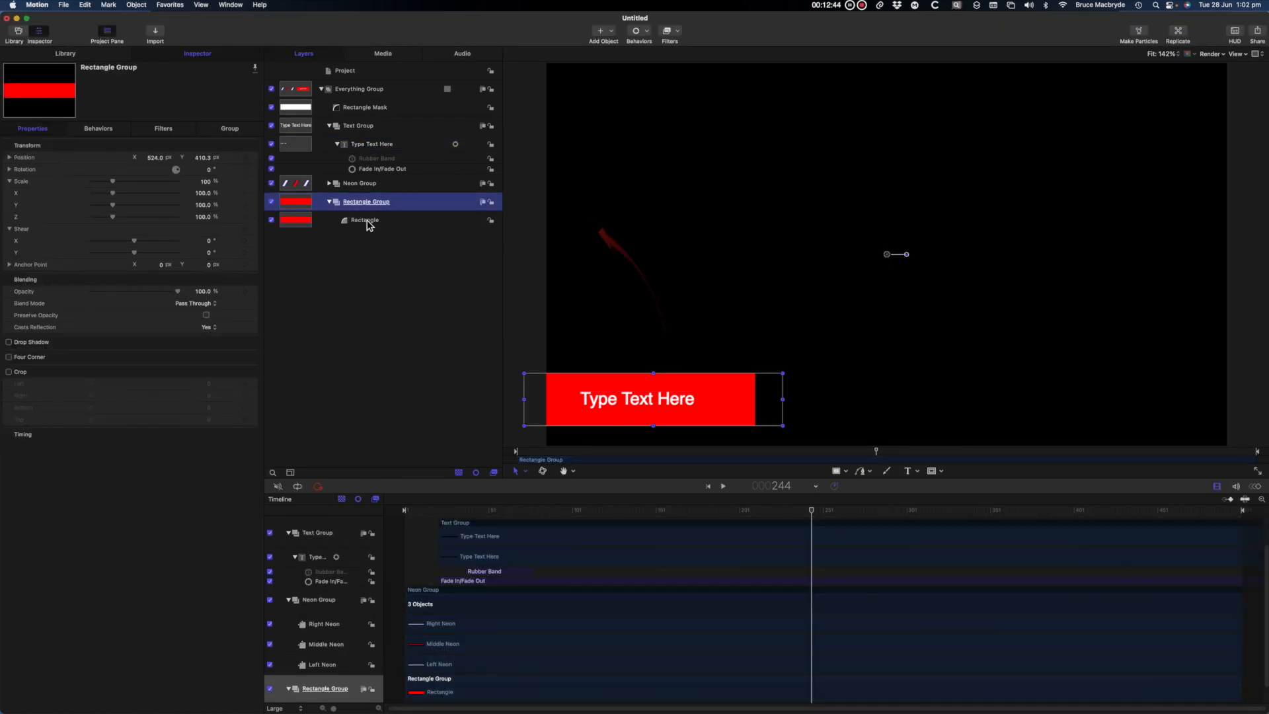
left_click(365, 220)
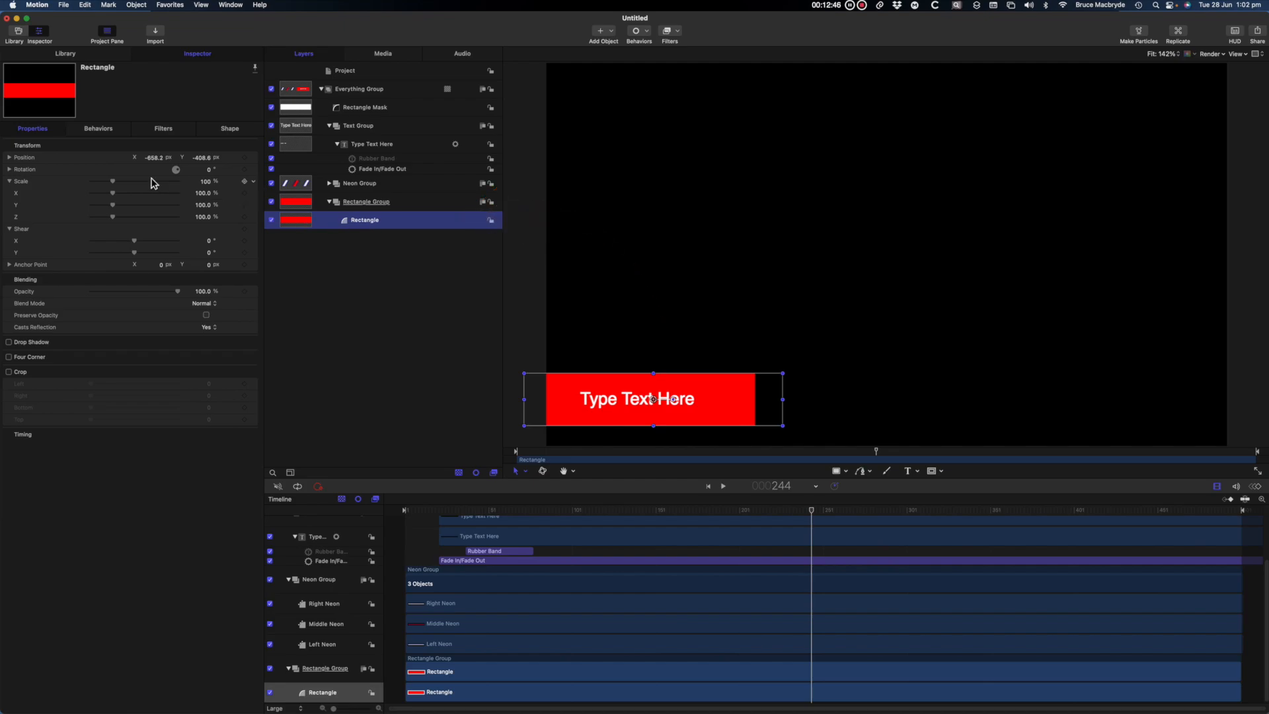
left_click(229, 129)
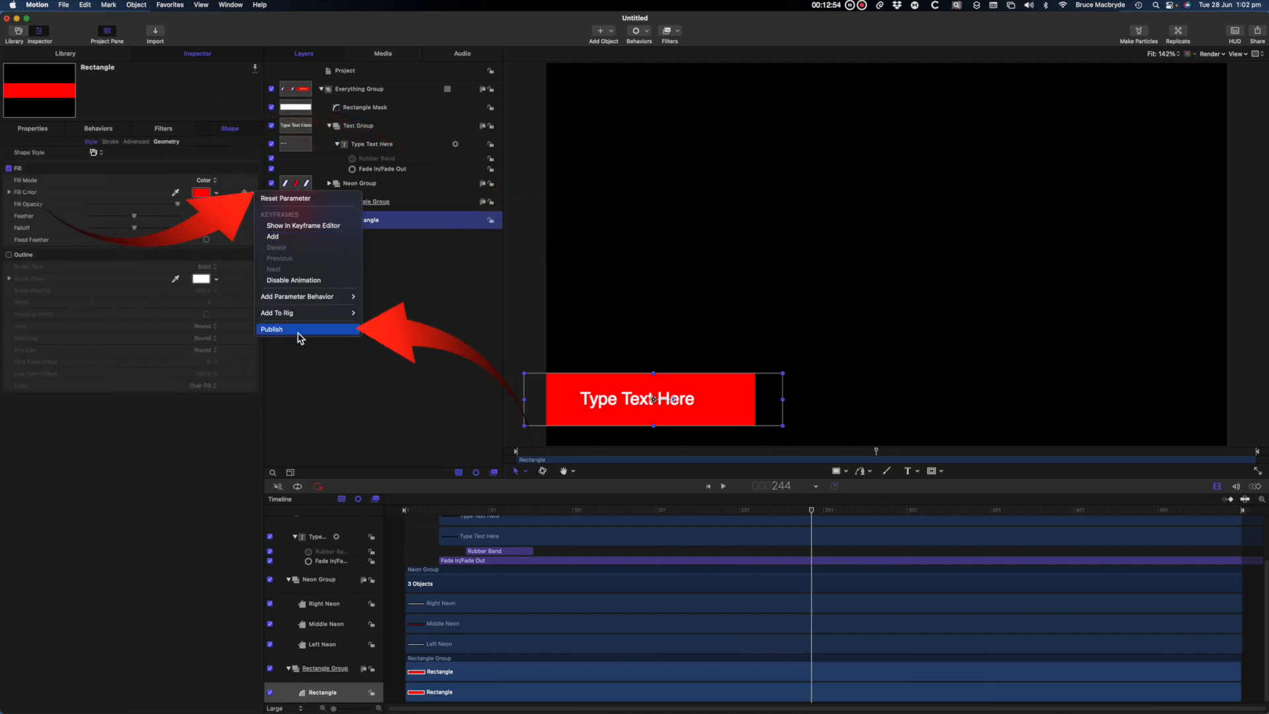
left_click(272, 329)
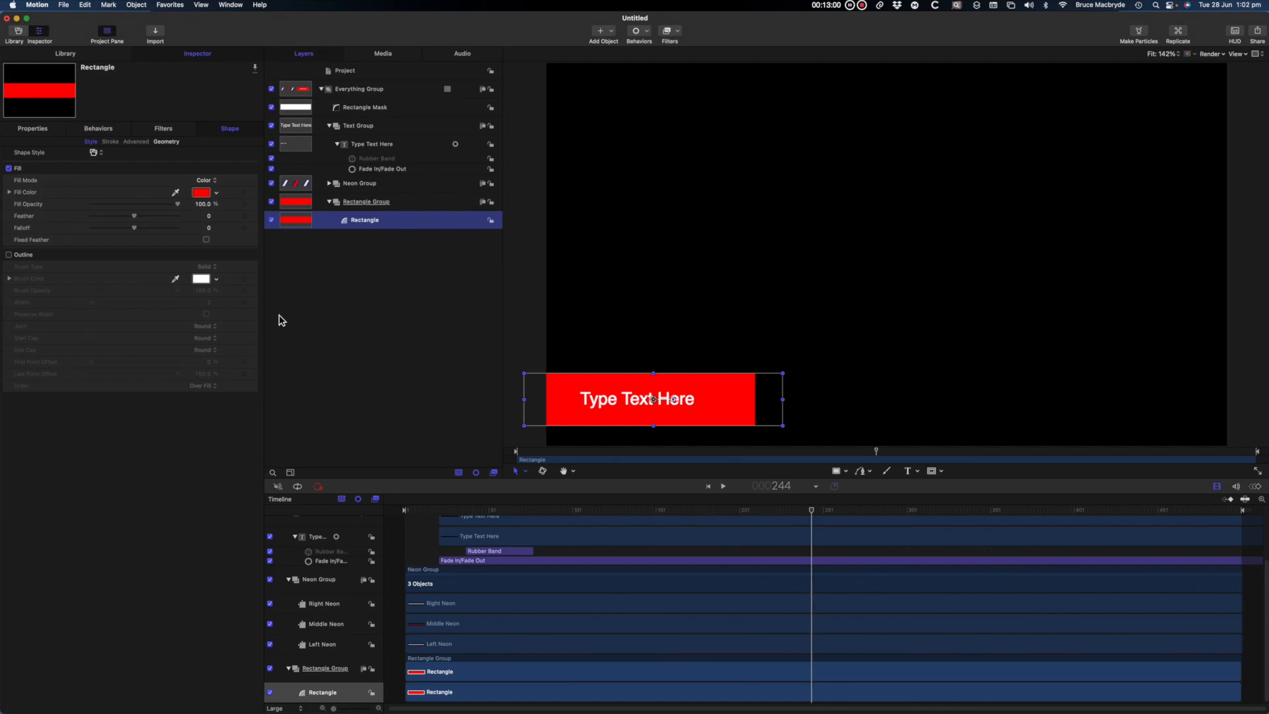
mouse_move(293, 333)
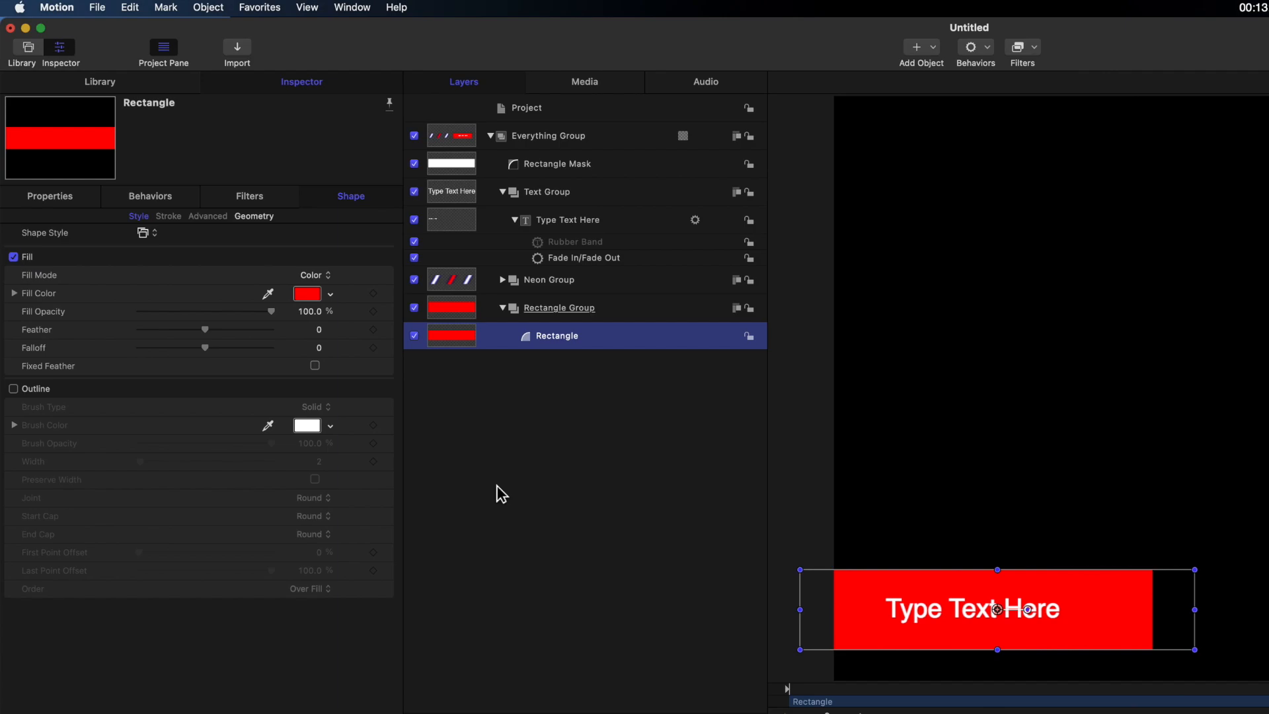
mouse_move(502, 499)
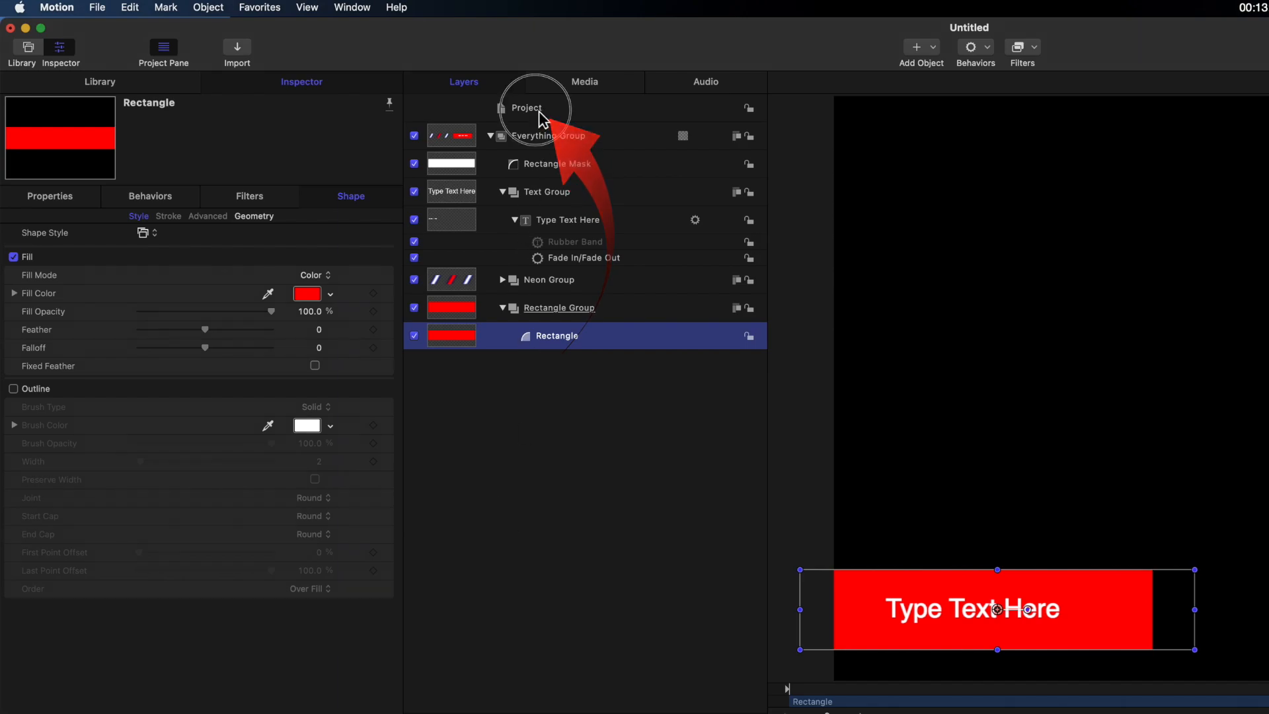
Rename the project's published Fill Color parameter to Background Fill Color.
left_click(526, 107)
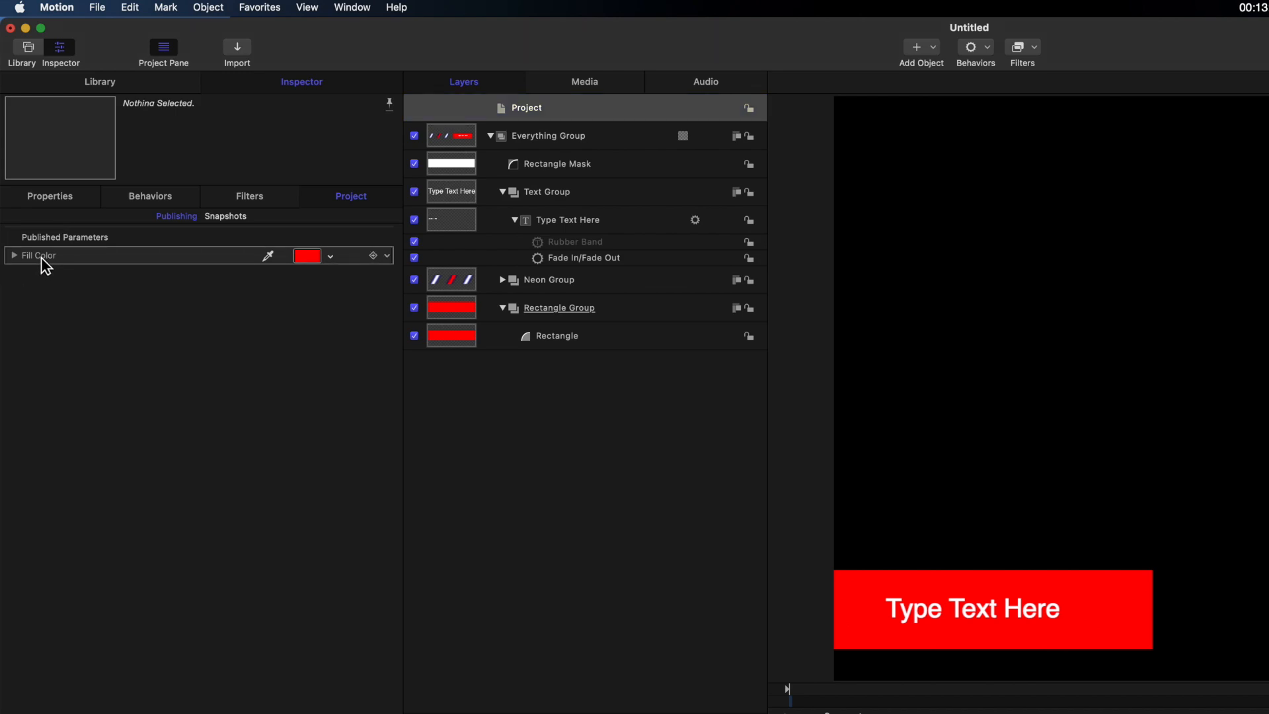
double_click(38, 255)
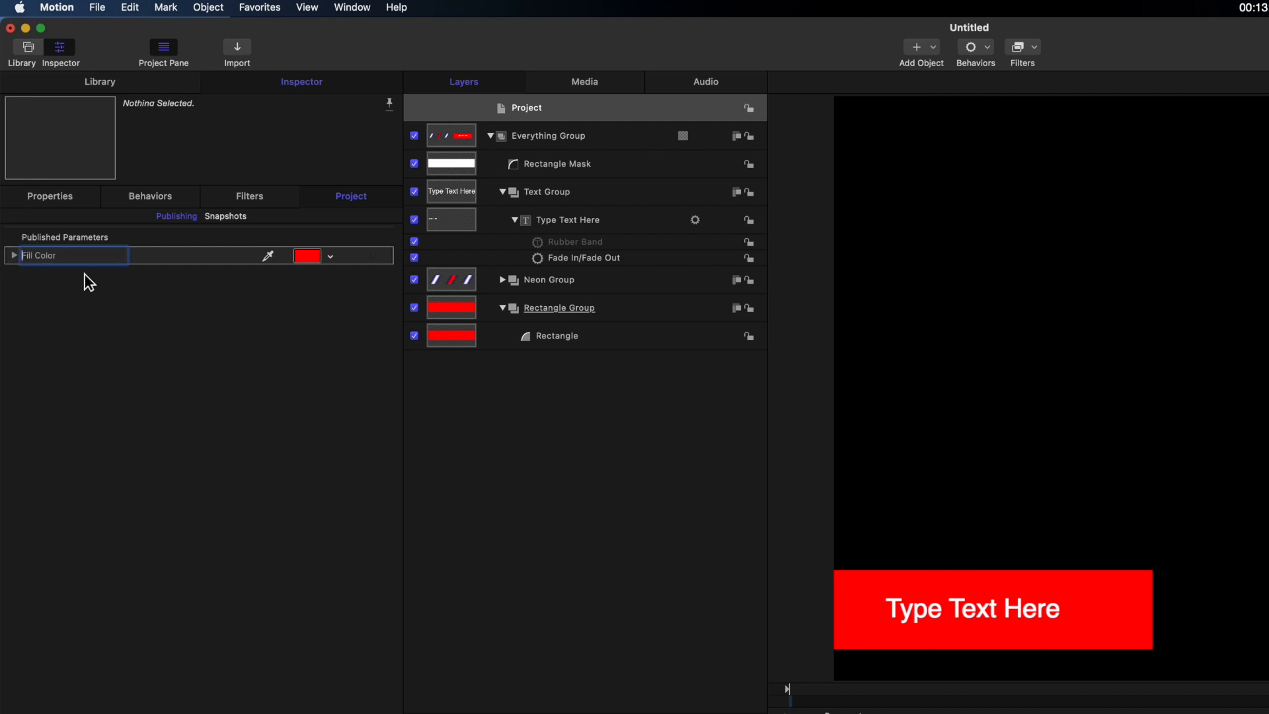
mouse_move(107, 289)
type("Background ")
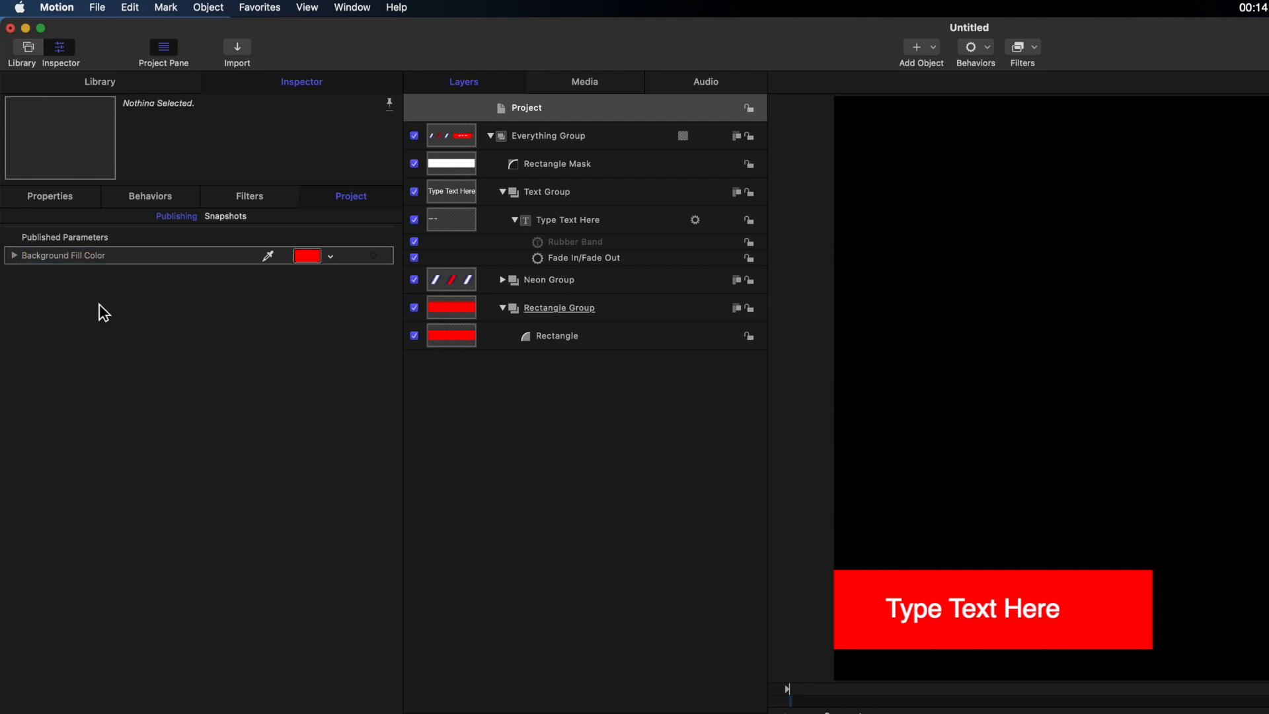
mouse_move(125, 39)
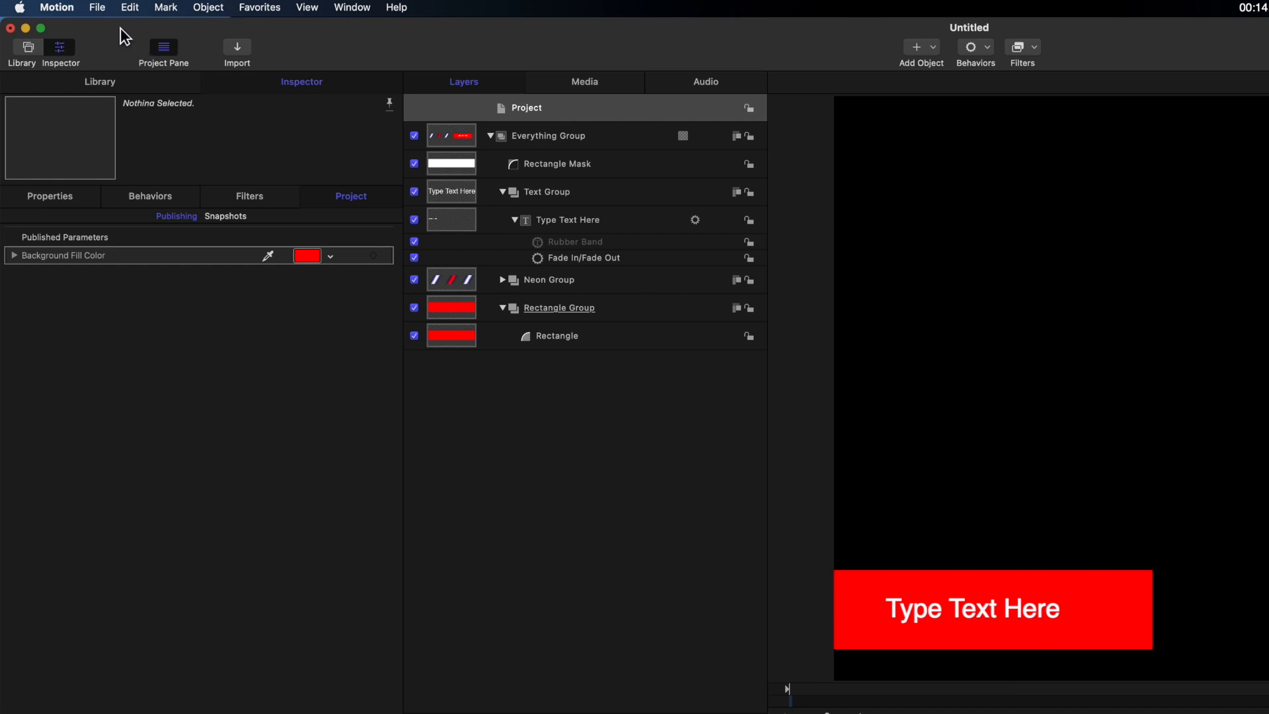
Publish the template as 'My Title' in the Favorite Titles category.
left_click(97, 8)
type("My Ti")
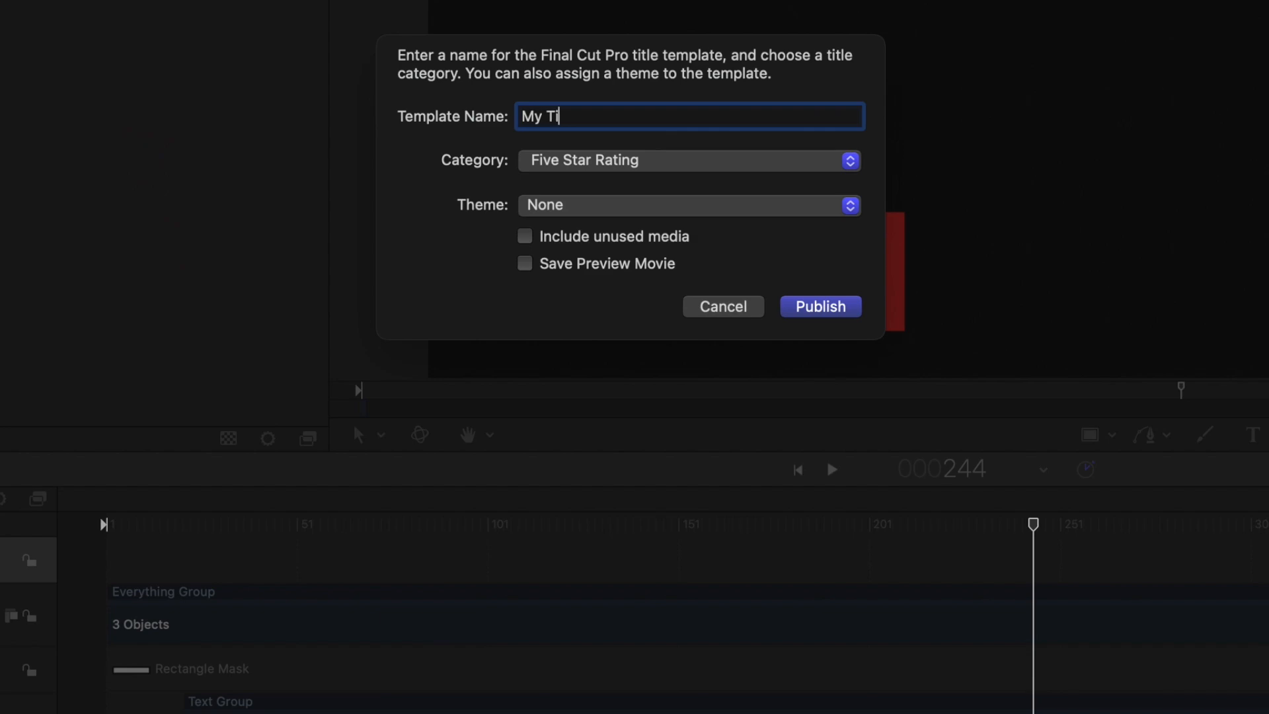
type("tle")
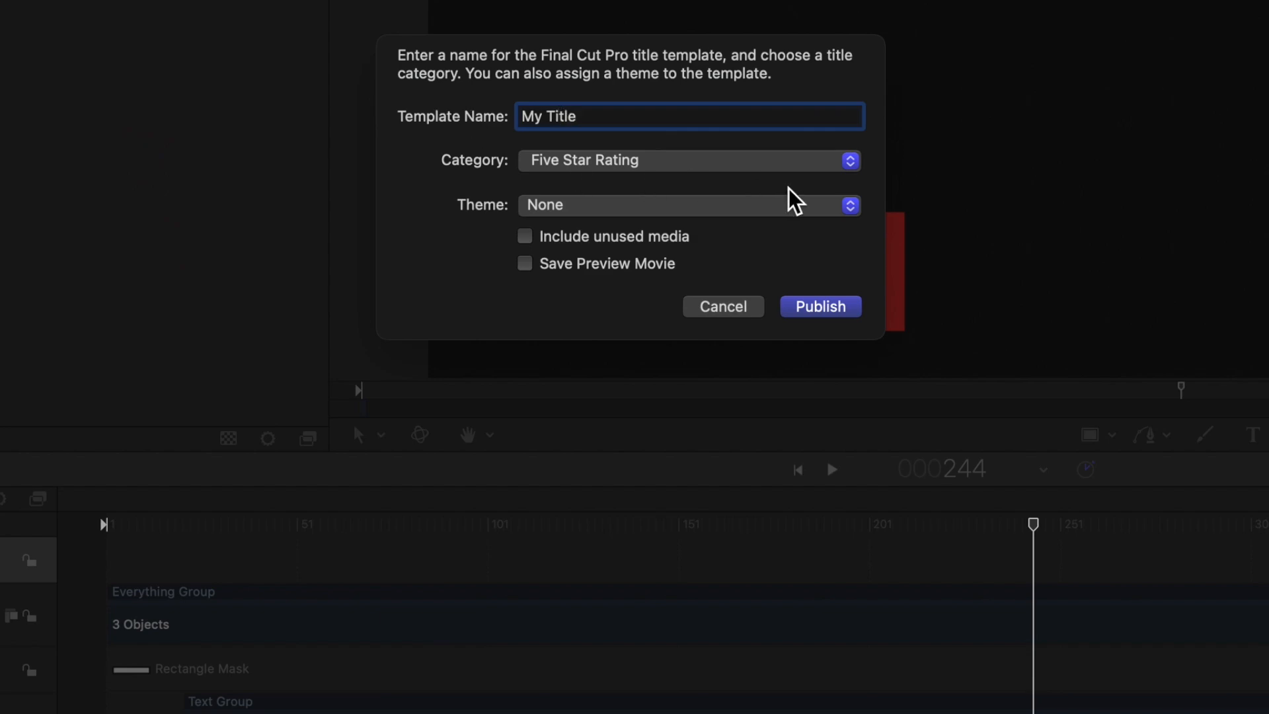
left_click(688, 160)
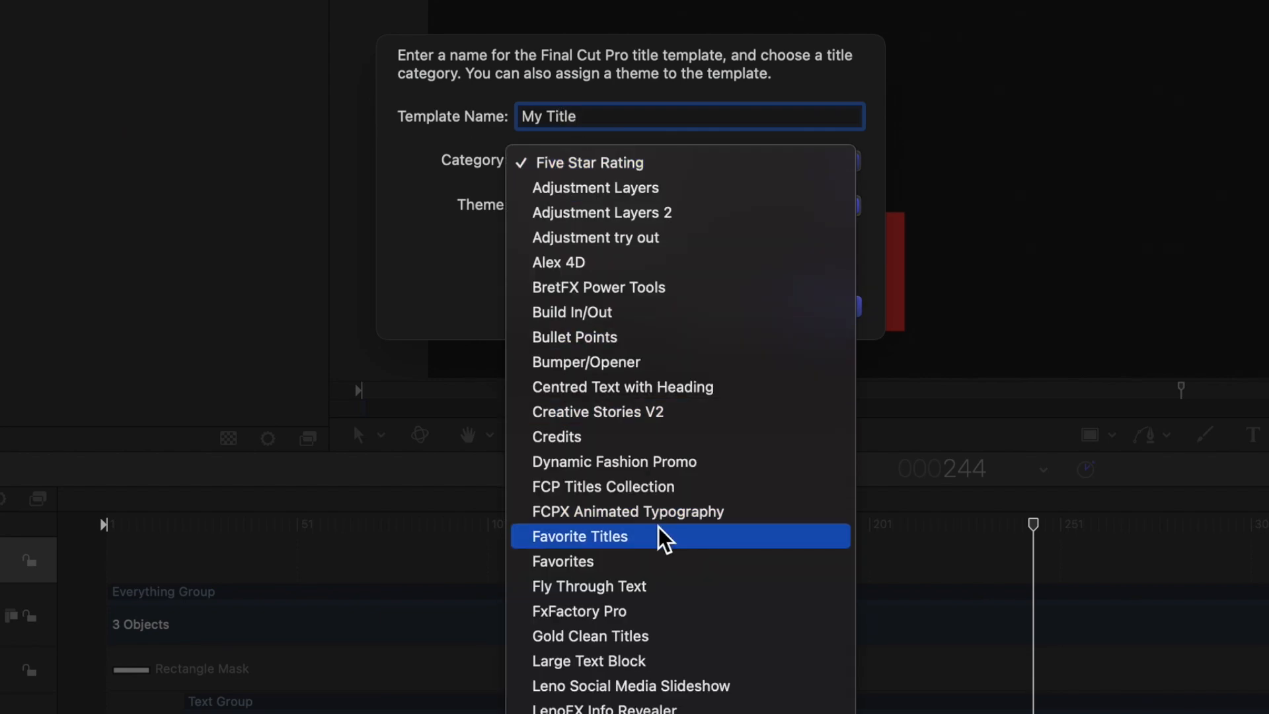
left_click(580, 536)
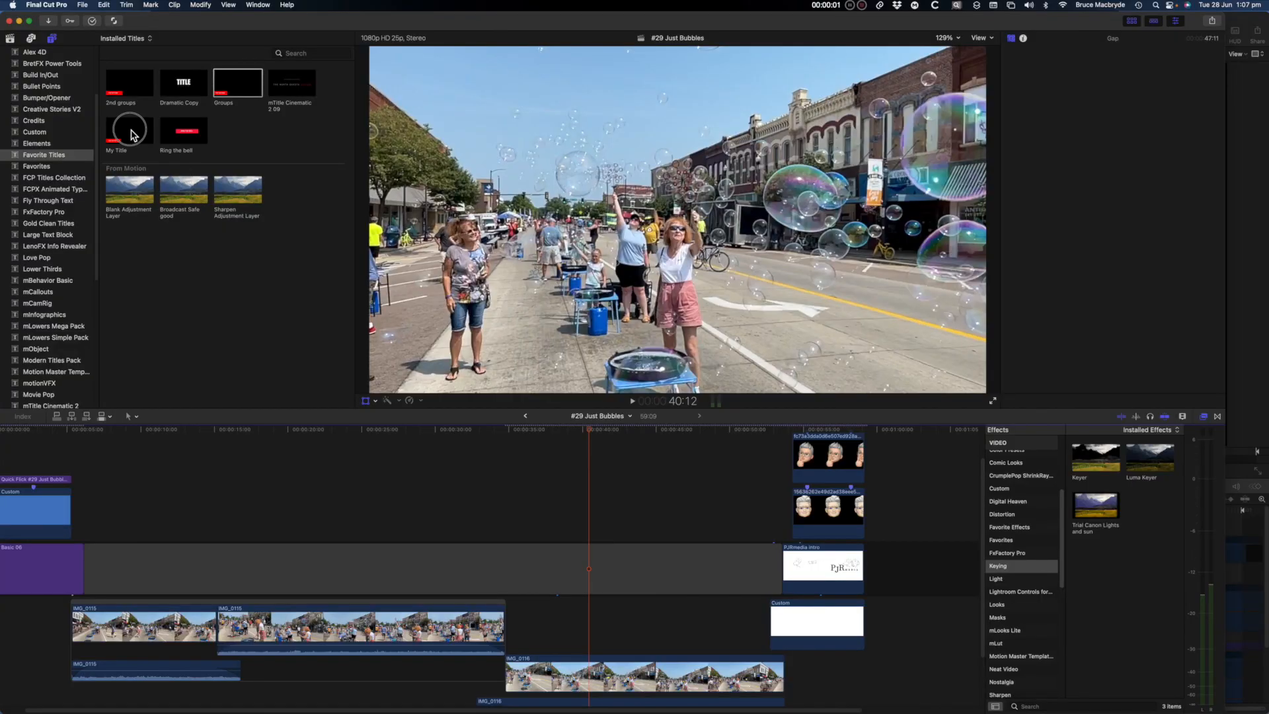
Drag My Title and another title onto the Final Cut Pro timeline above the footage.
left_click_drag(128, 130, 300, 493)
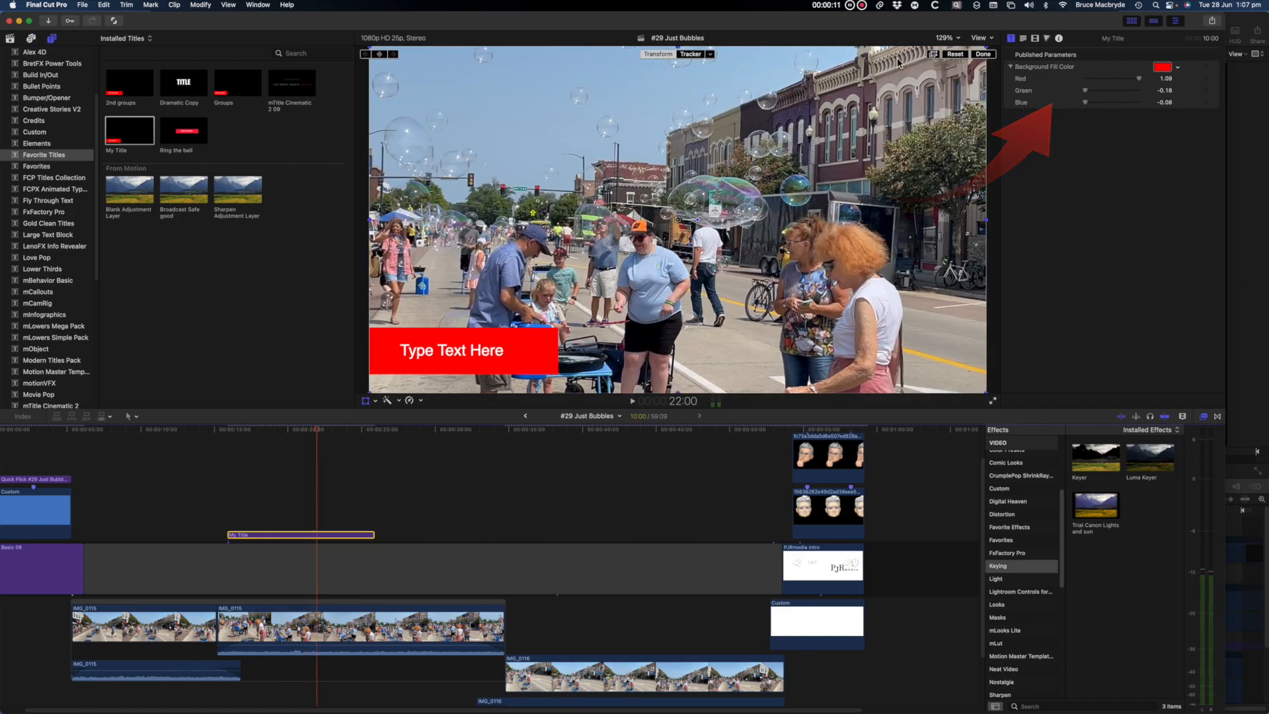
left_click_drag(236, 82, 511, 456)
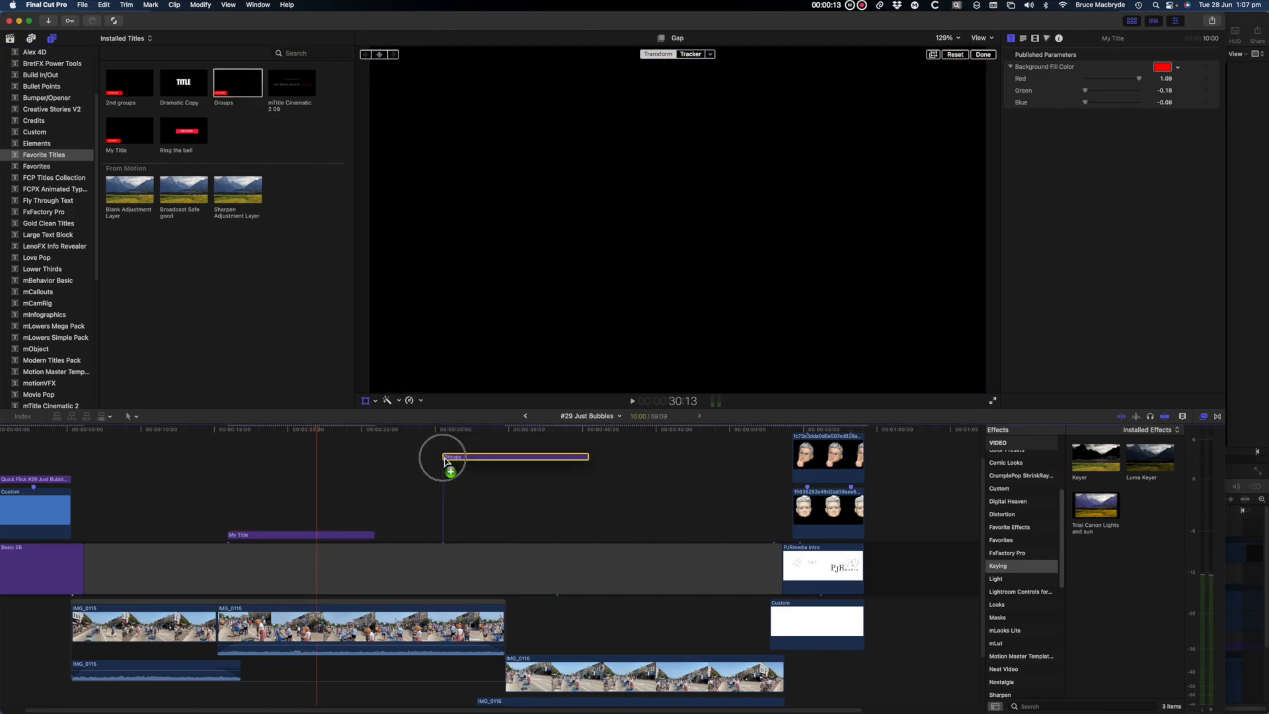